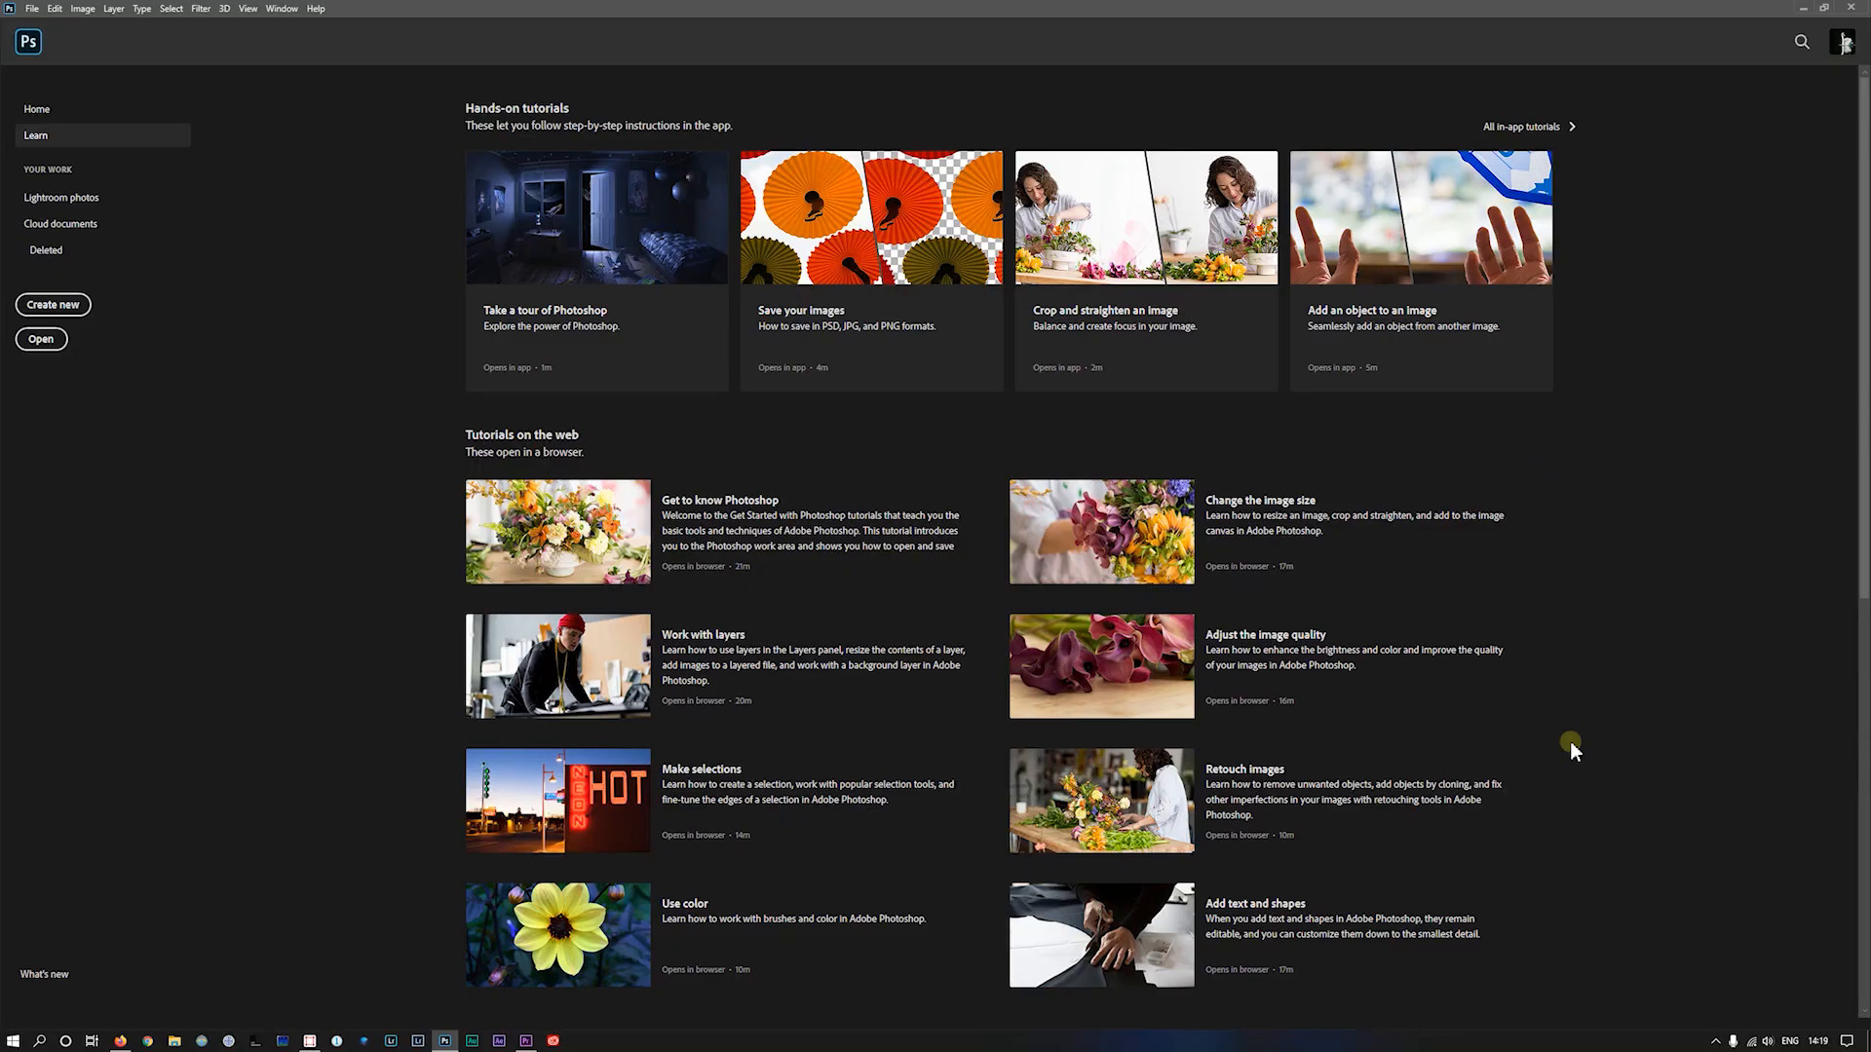
mouse_move(271, 654)
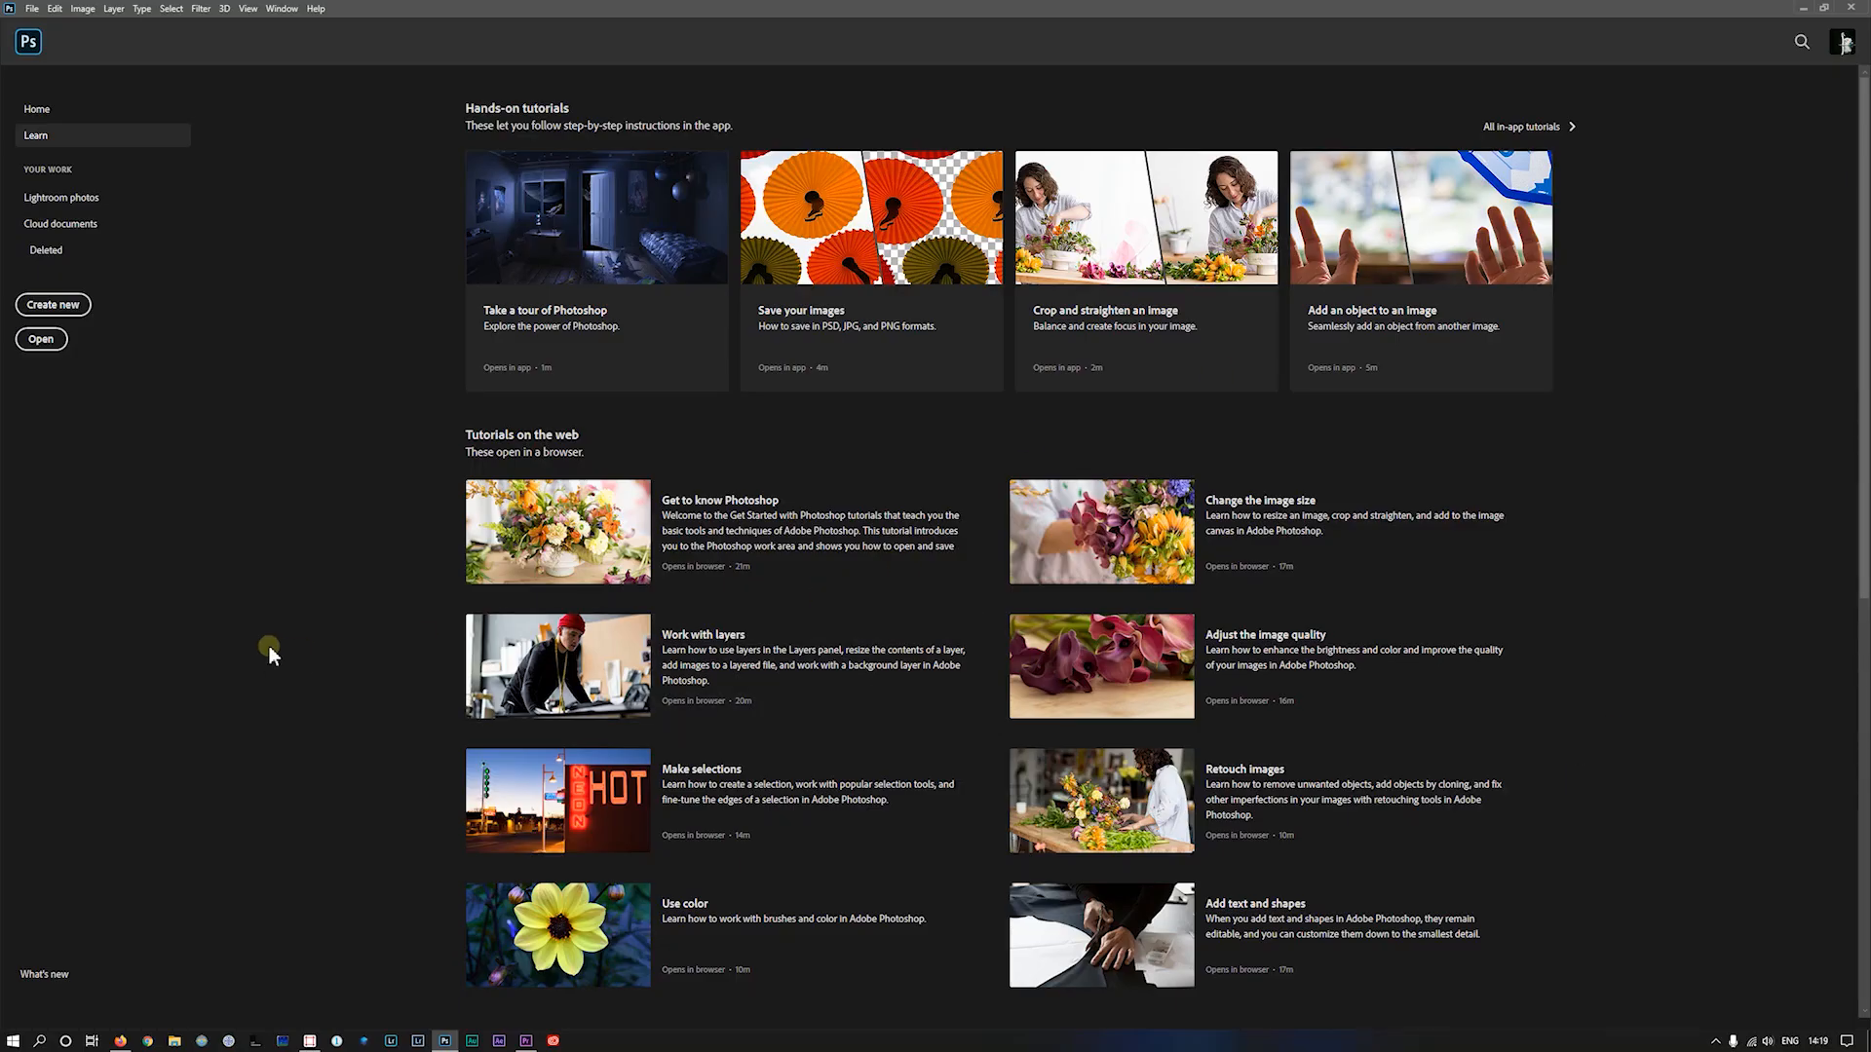
mouse_move(271, 405)
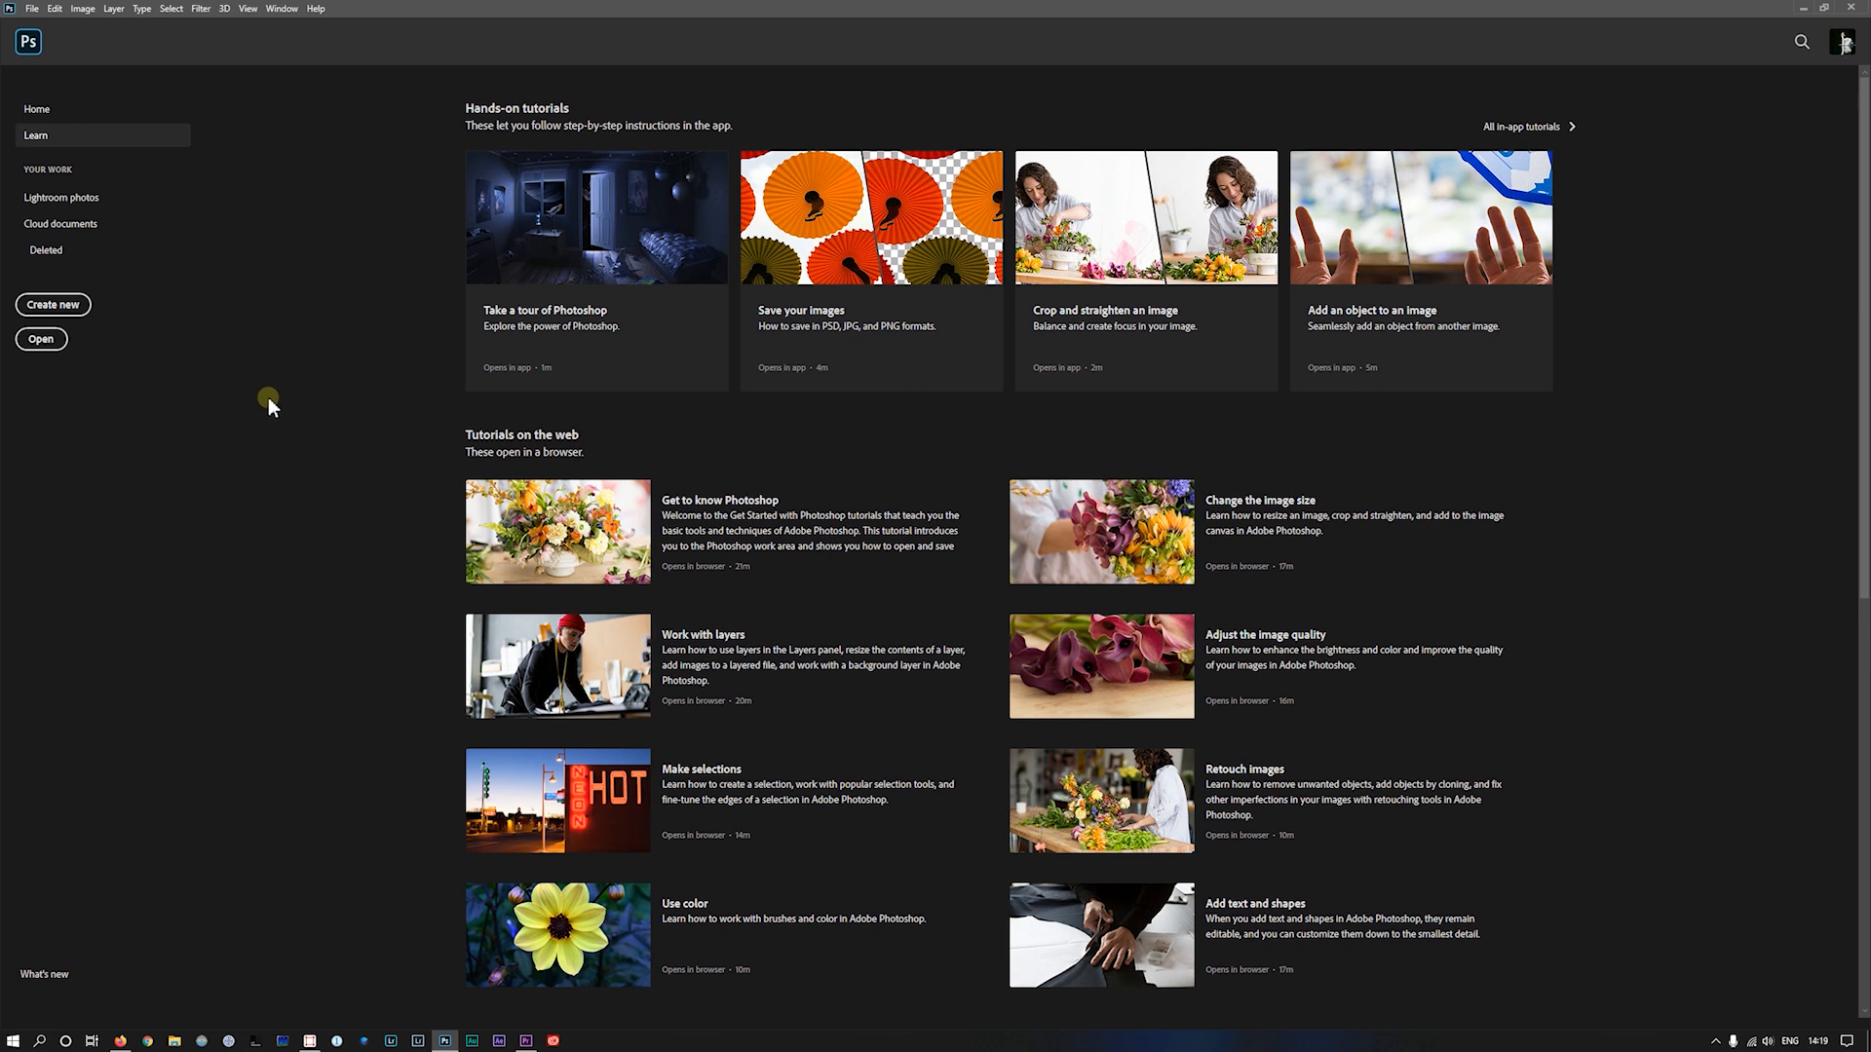
mouse_move(39, 26)
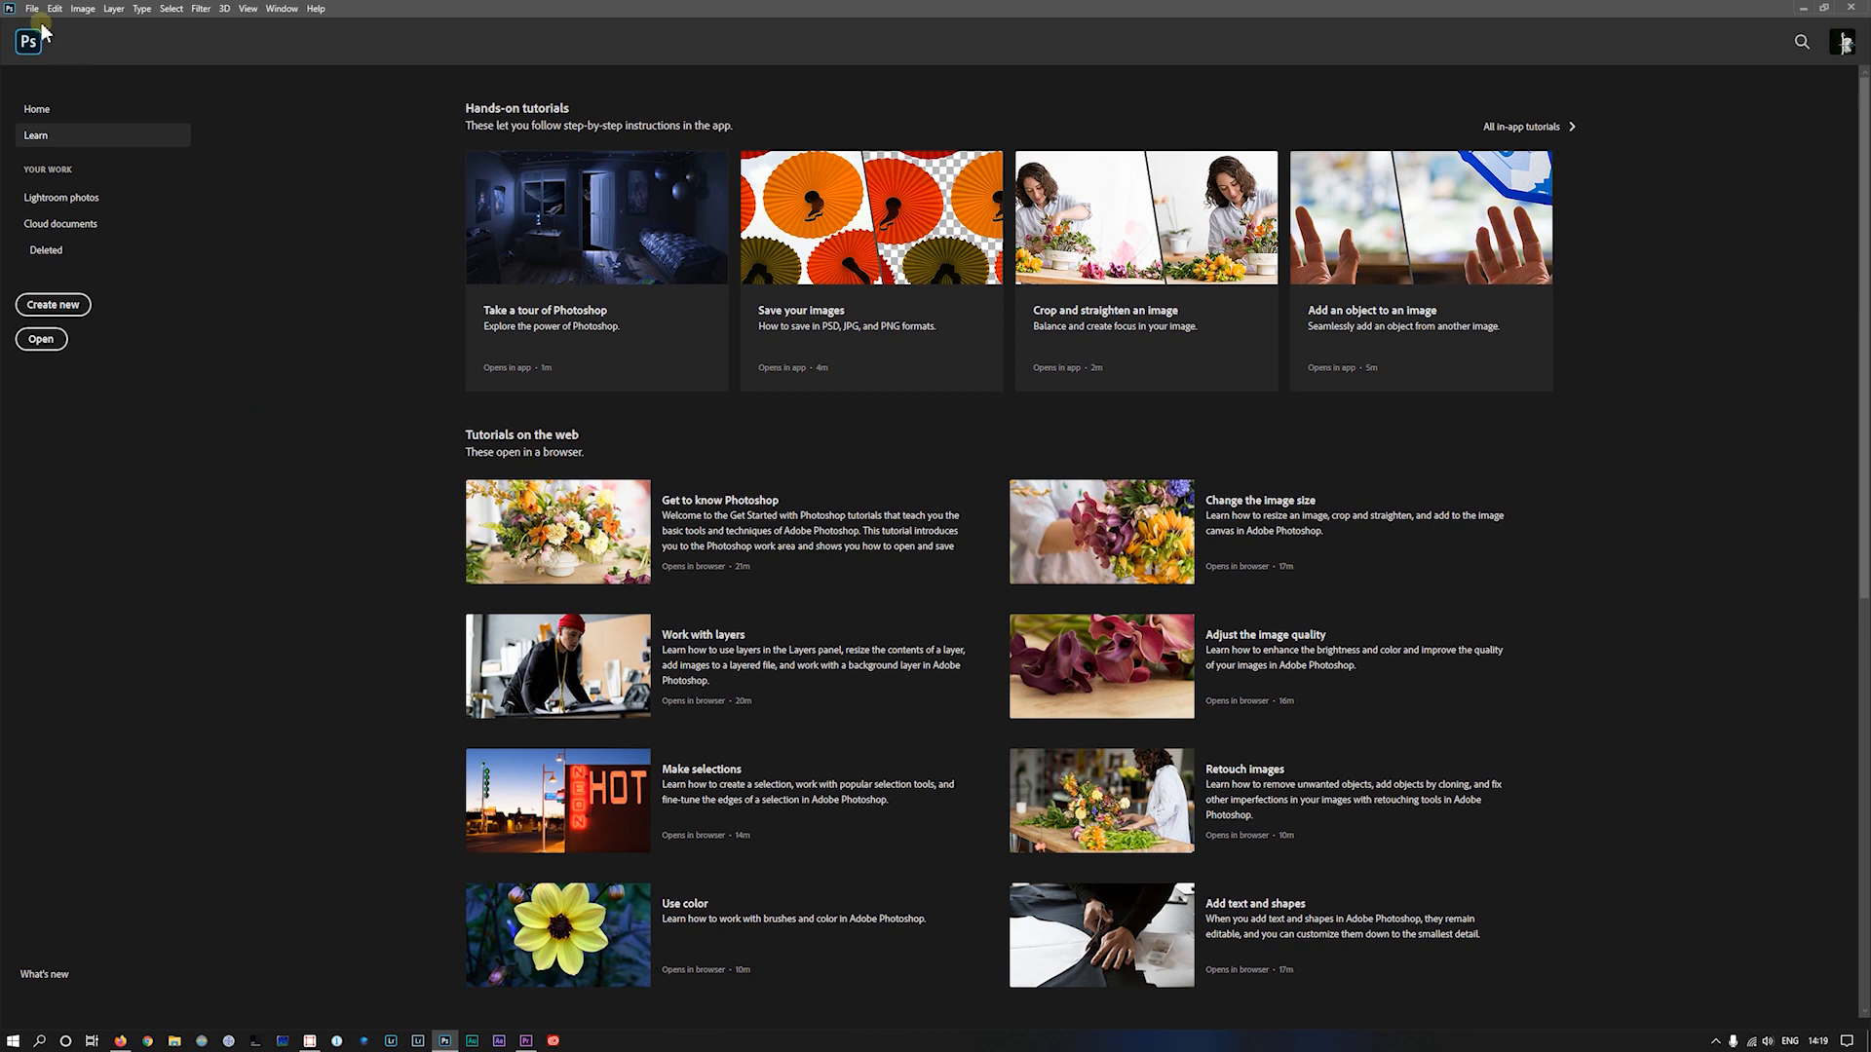
Step: Set Load Files into Stack to use the 10_step_20Fr folder, with automatic alignment enabled
click(31, 9)
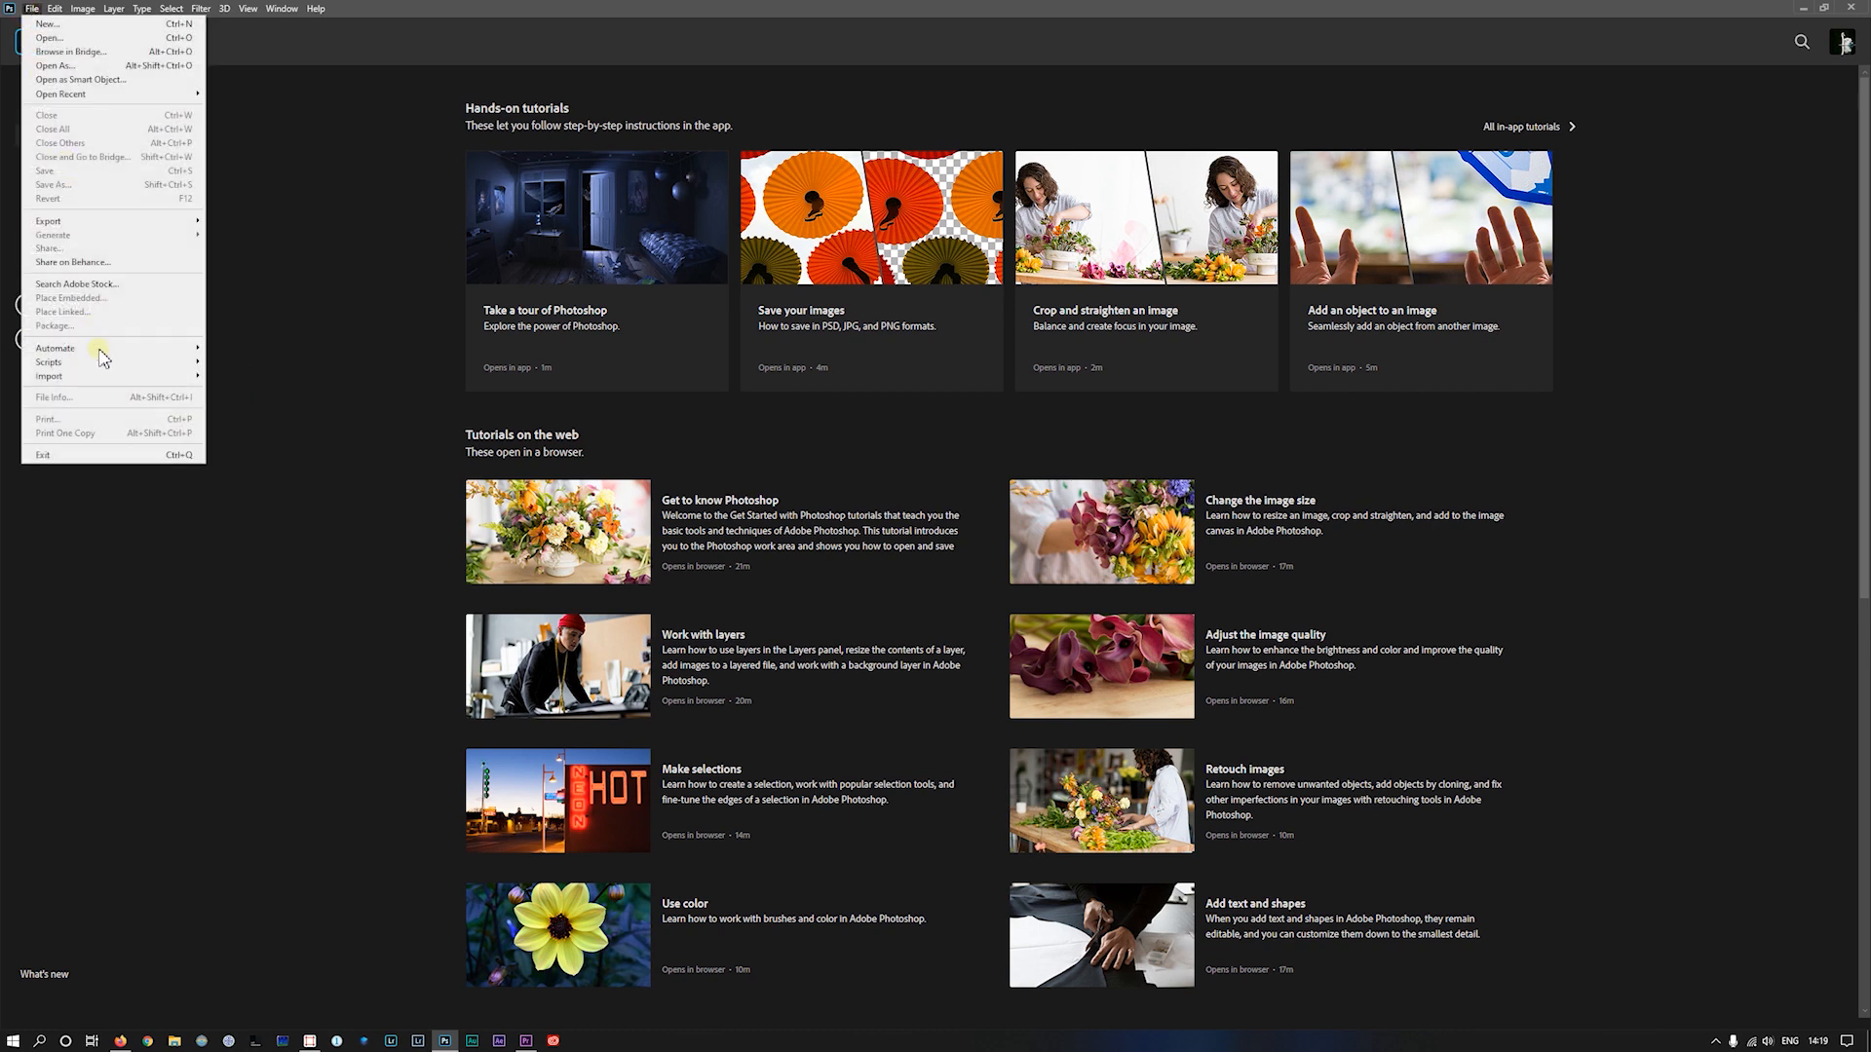
mouse_move(49, 361)
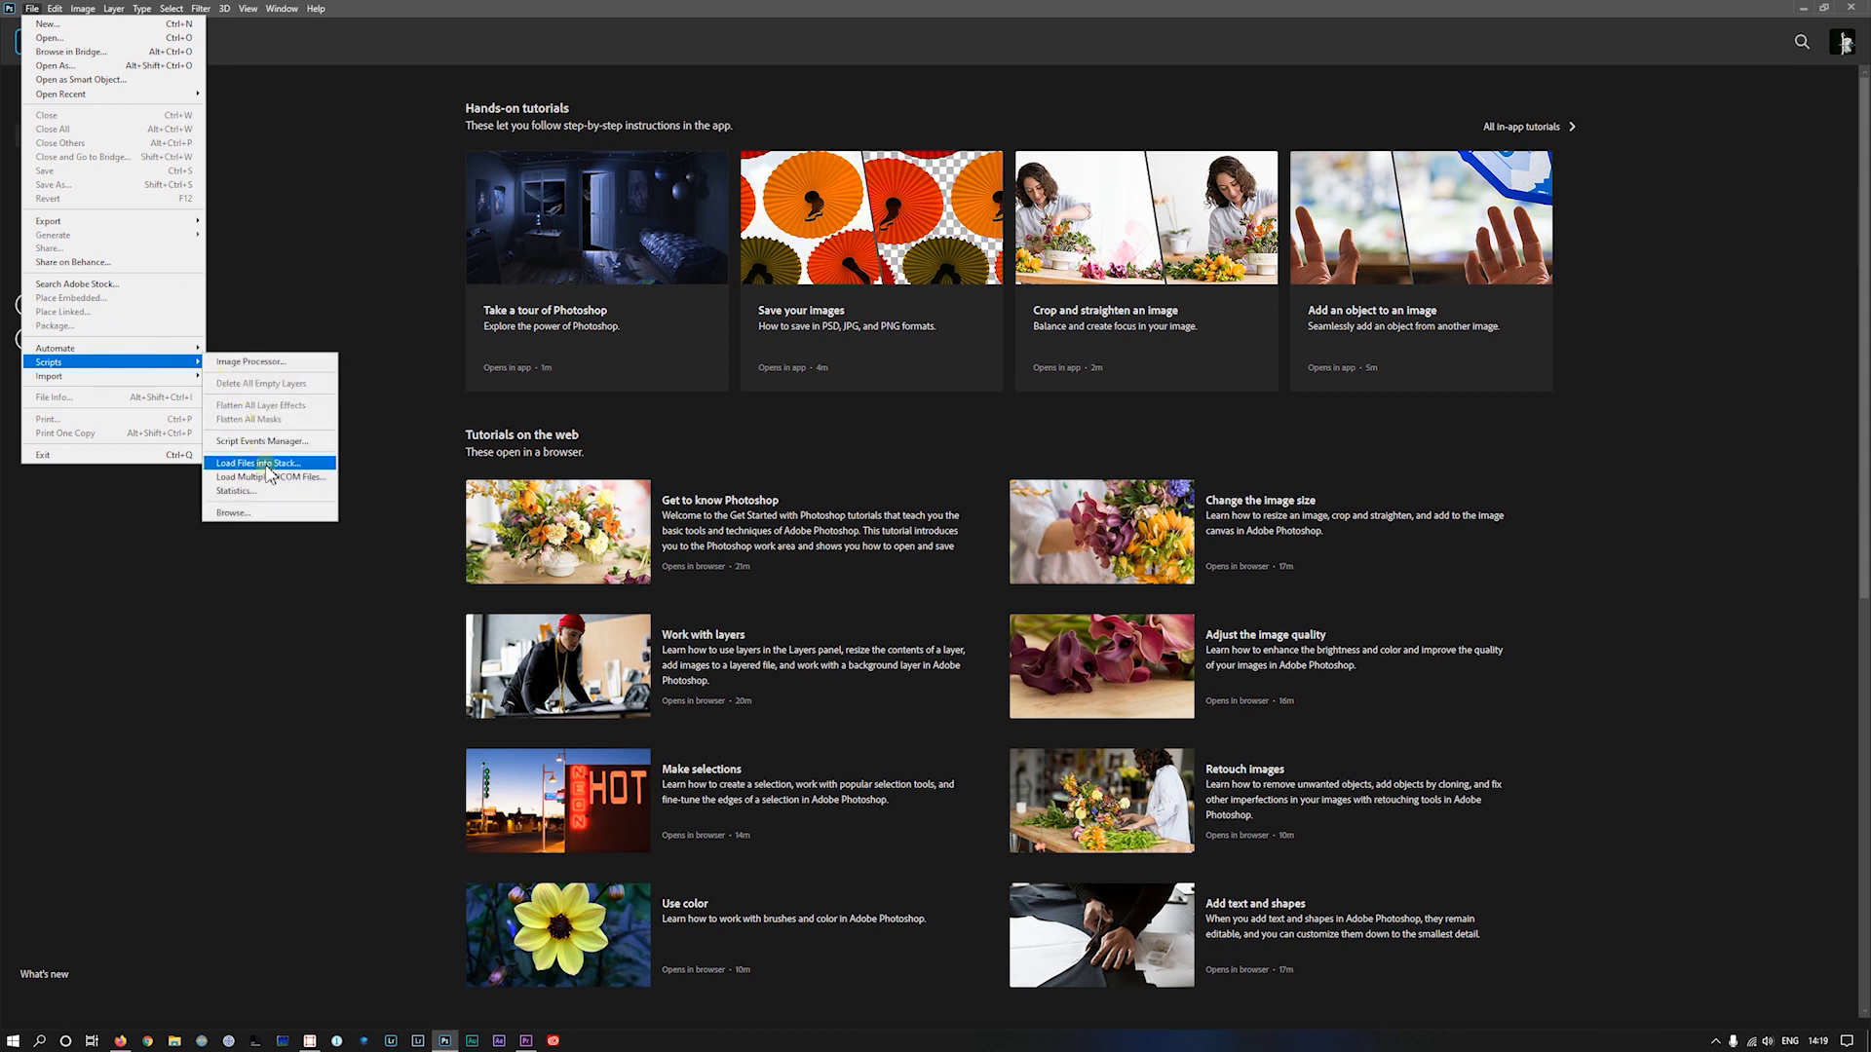
click(254, 463)
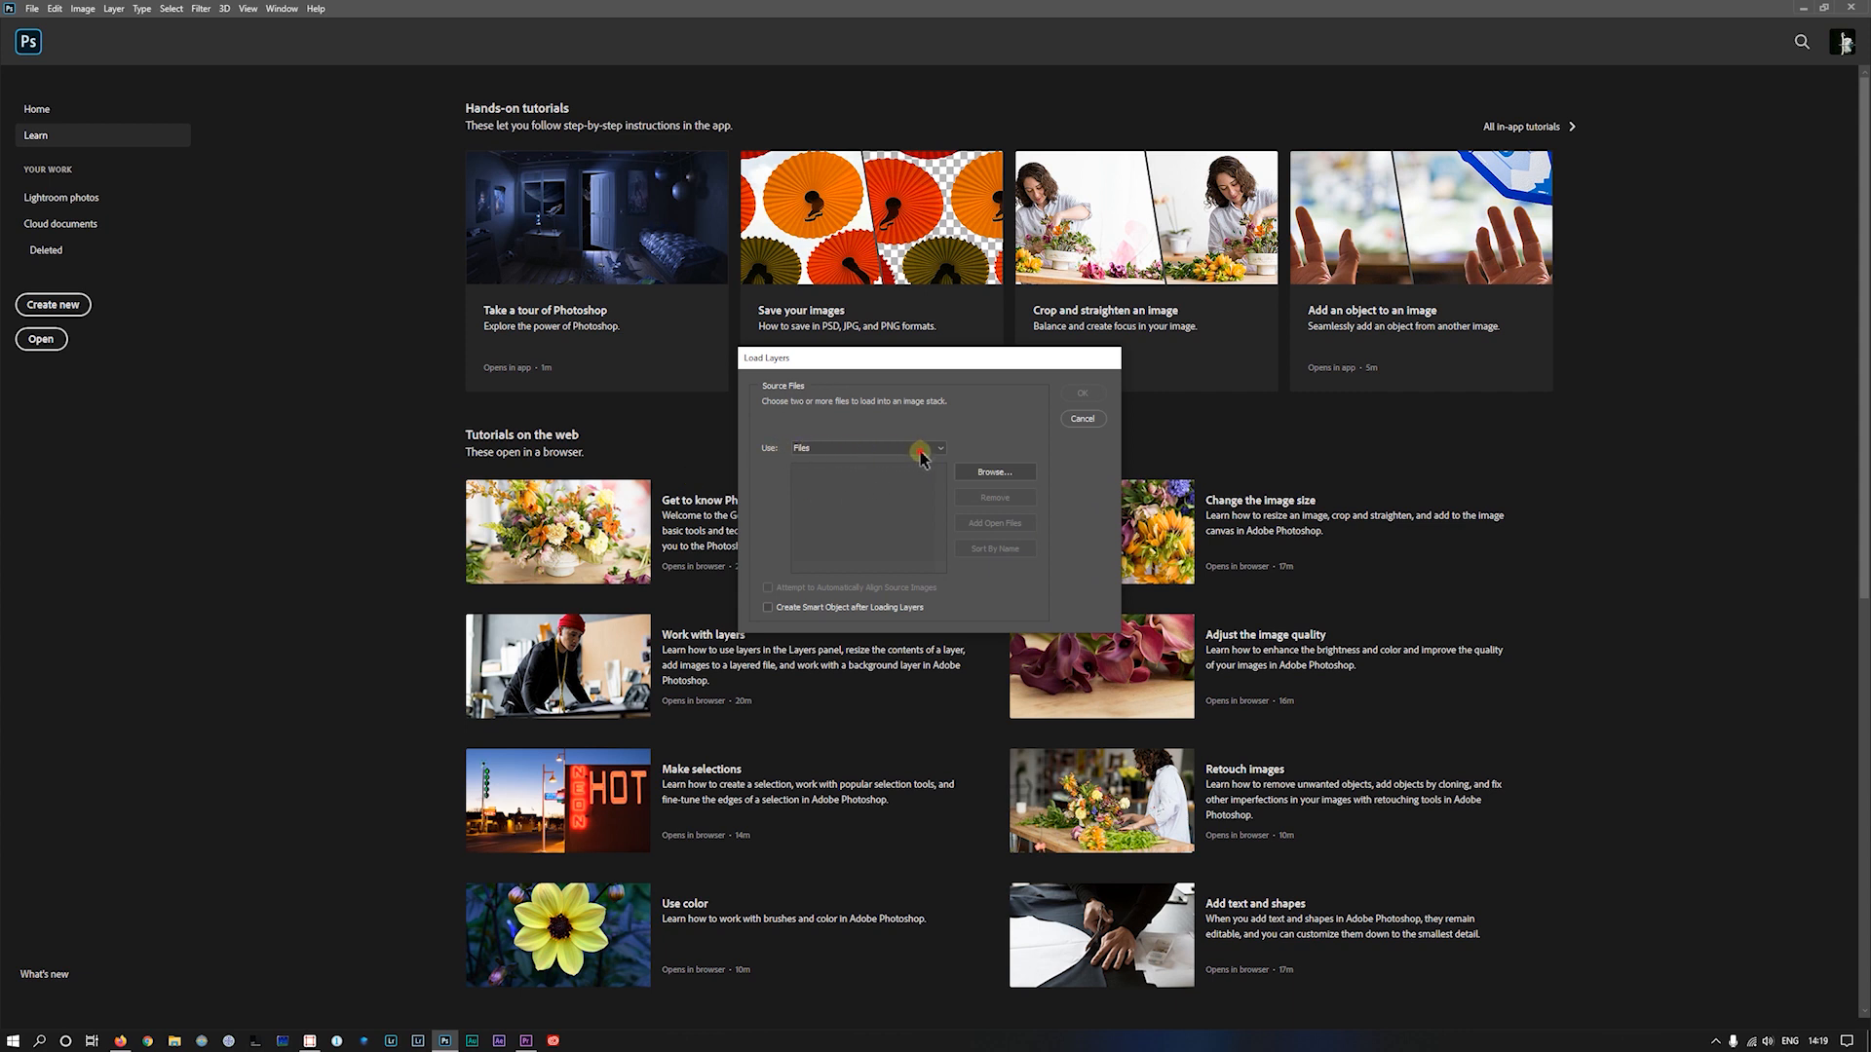
click(866, 447)
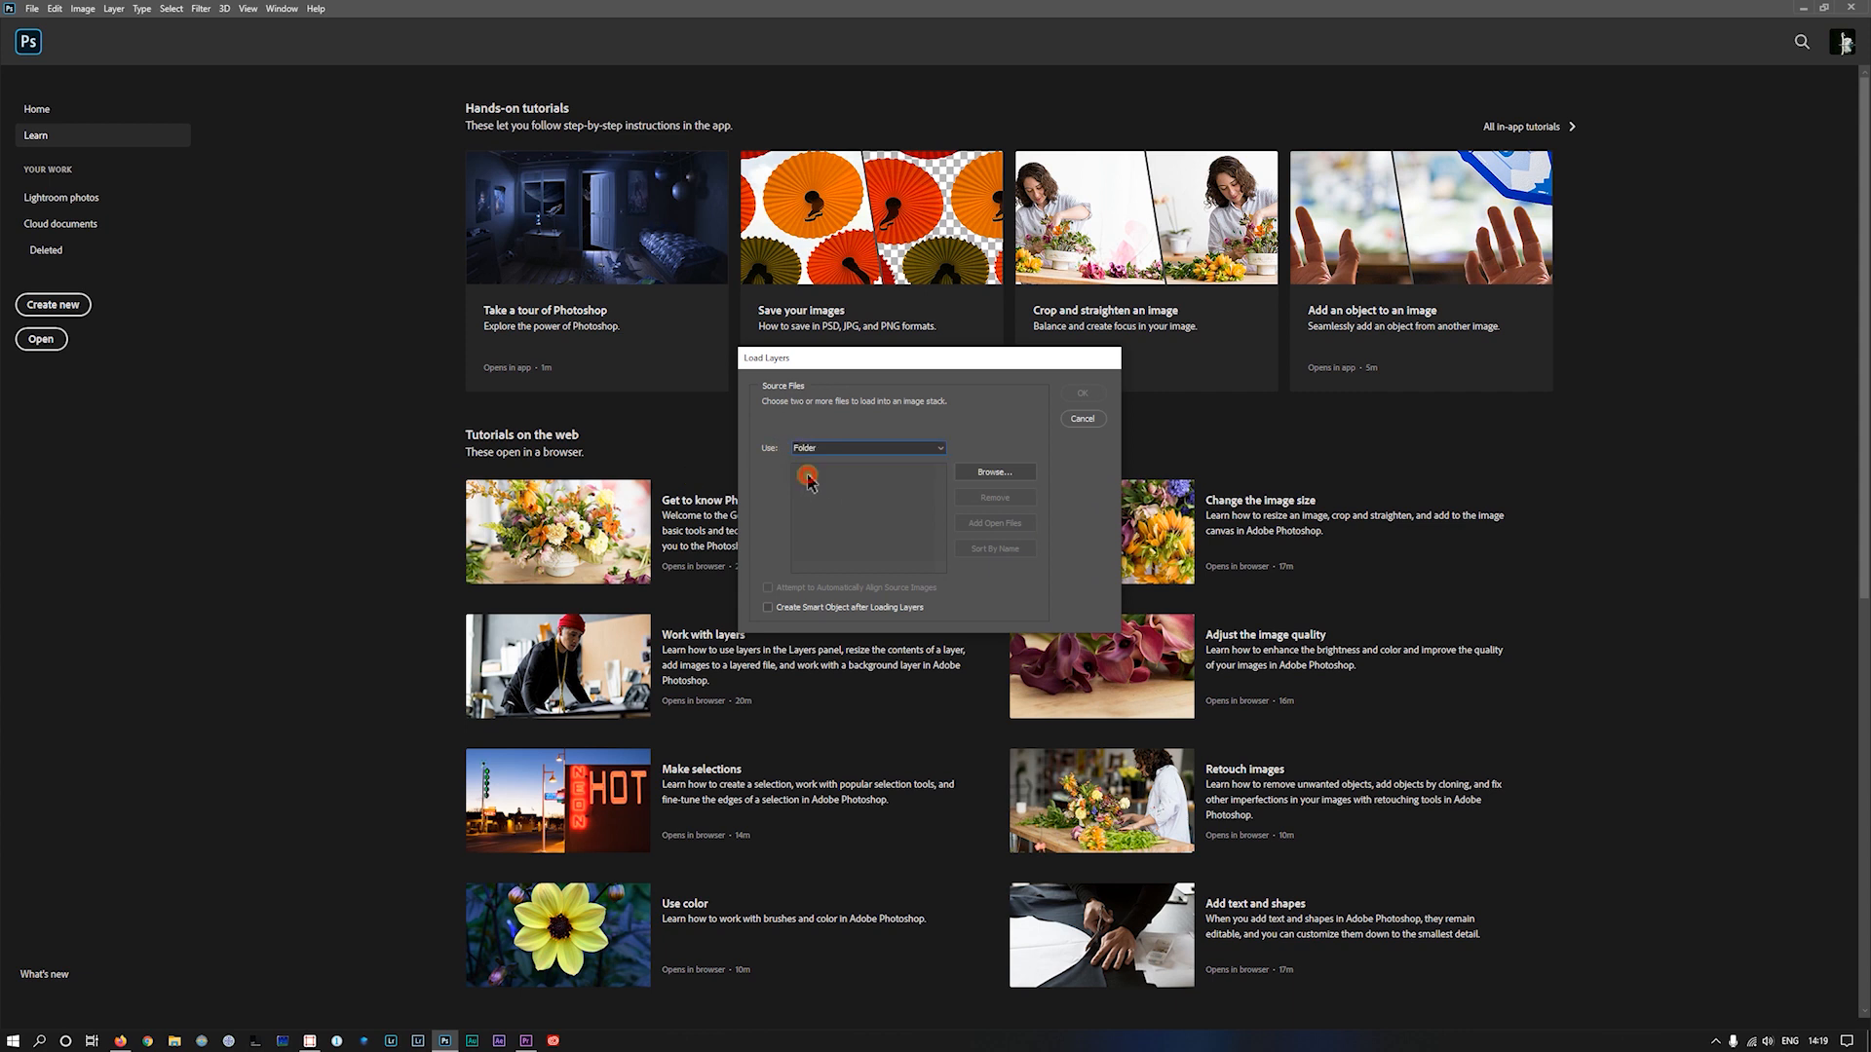
click(993, 472)
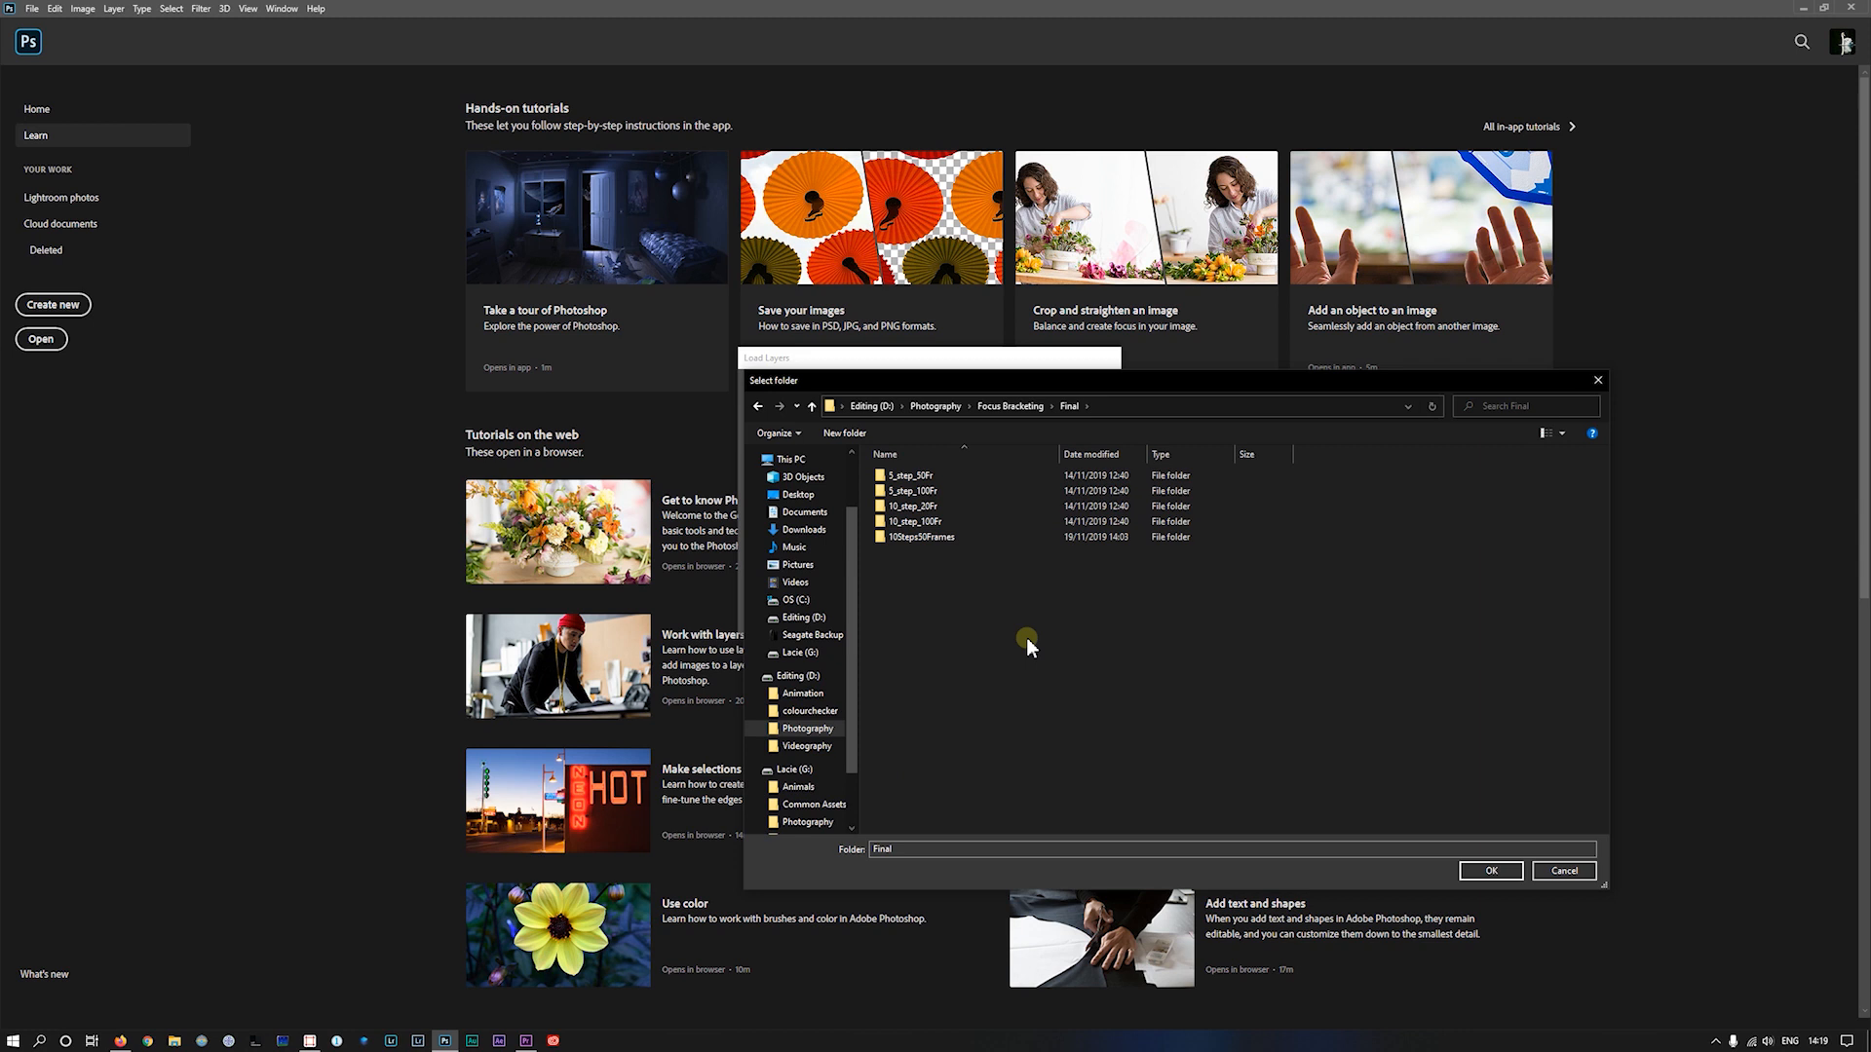
click(915, 506)
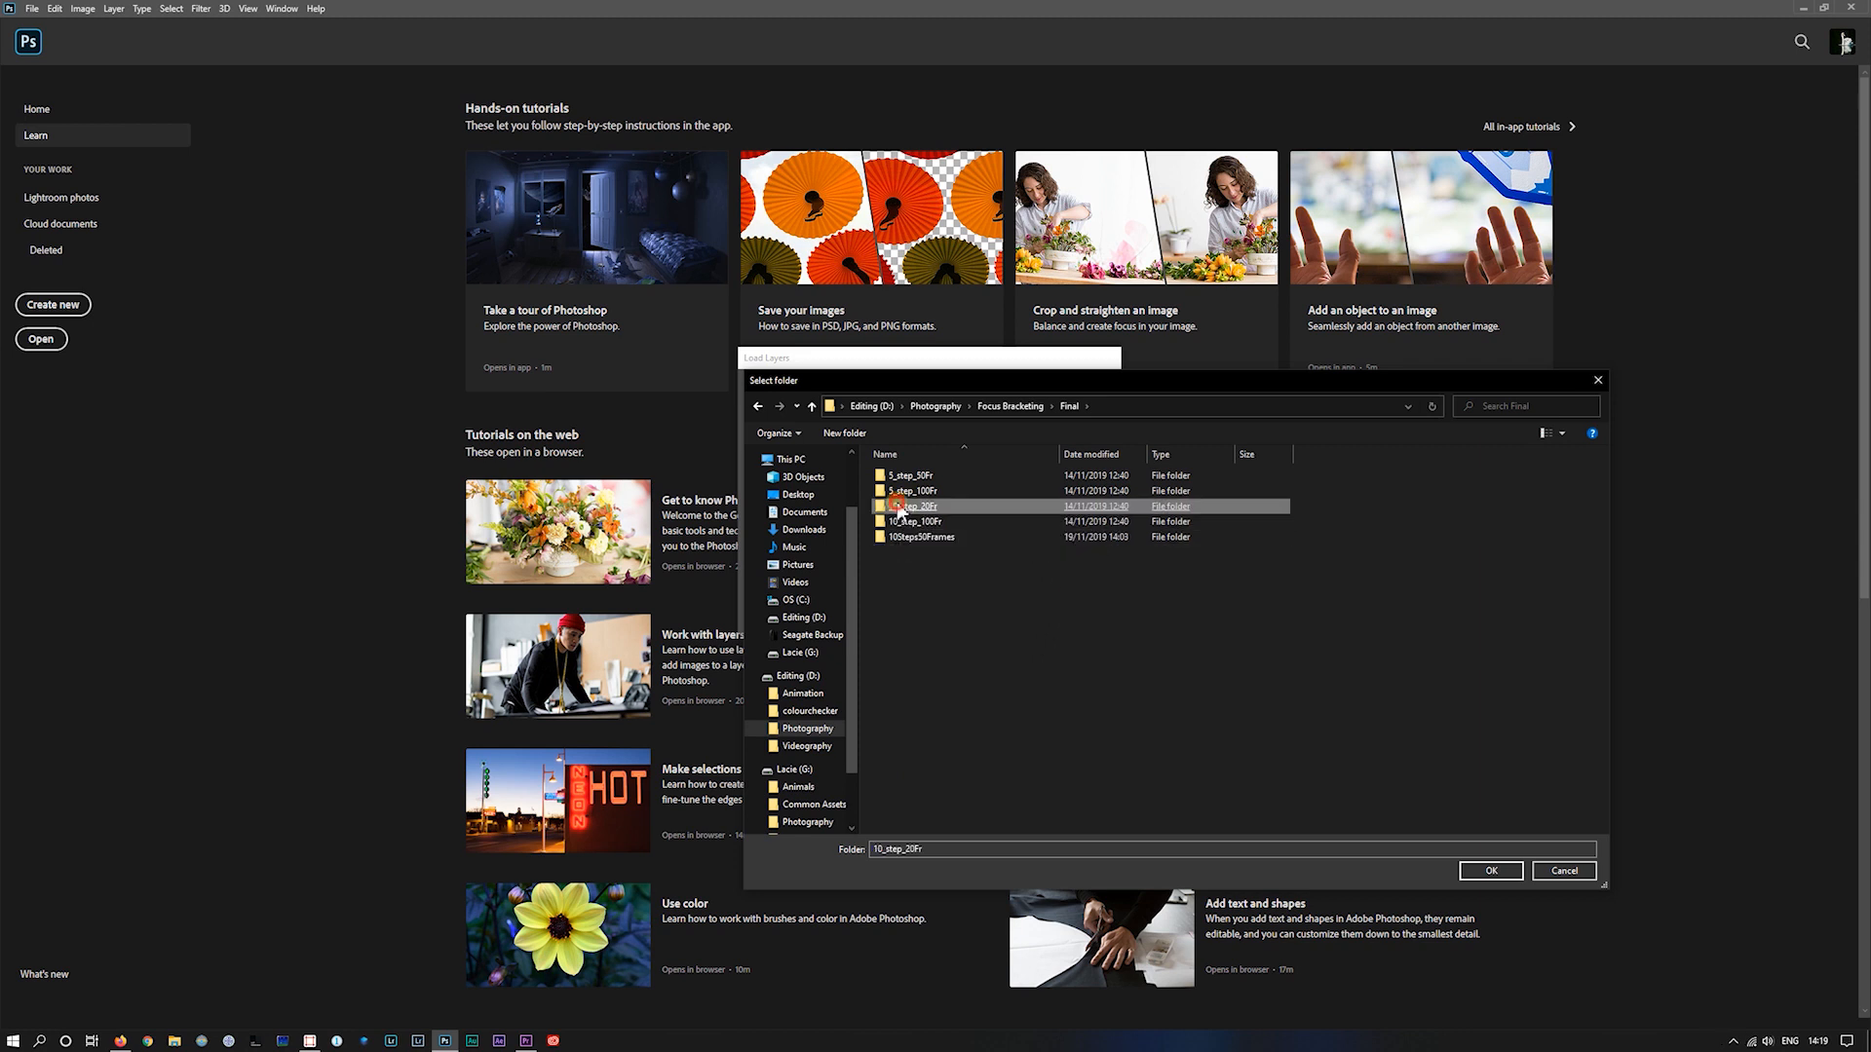
click(1489, 871)
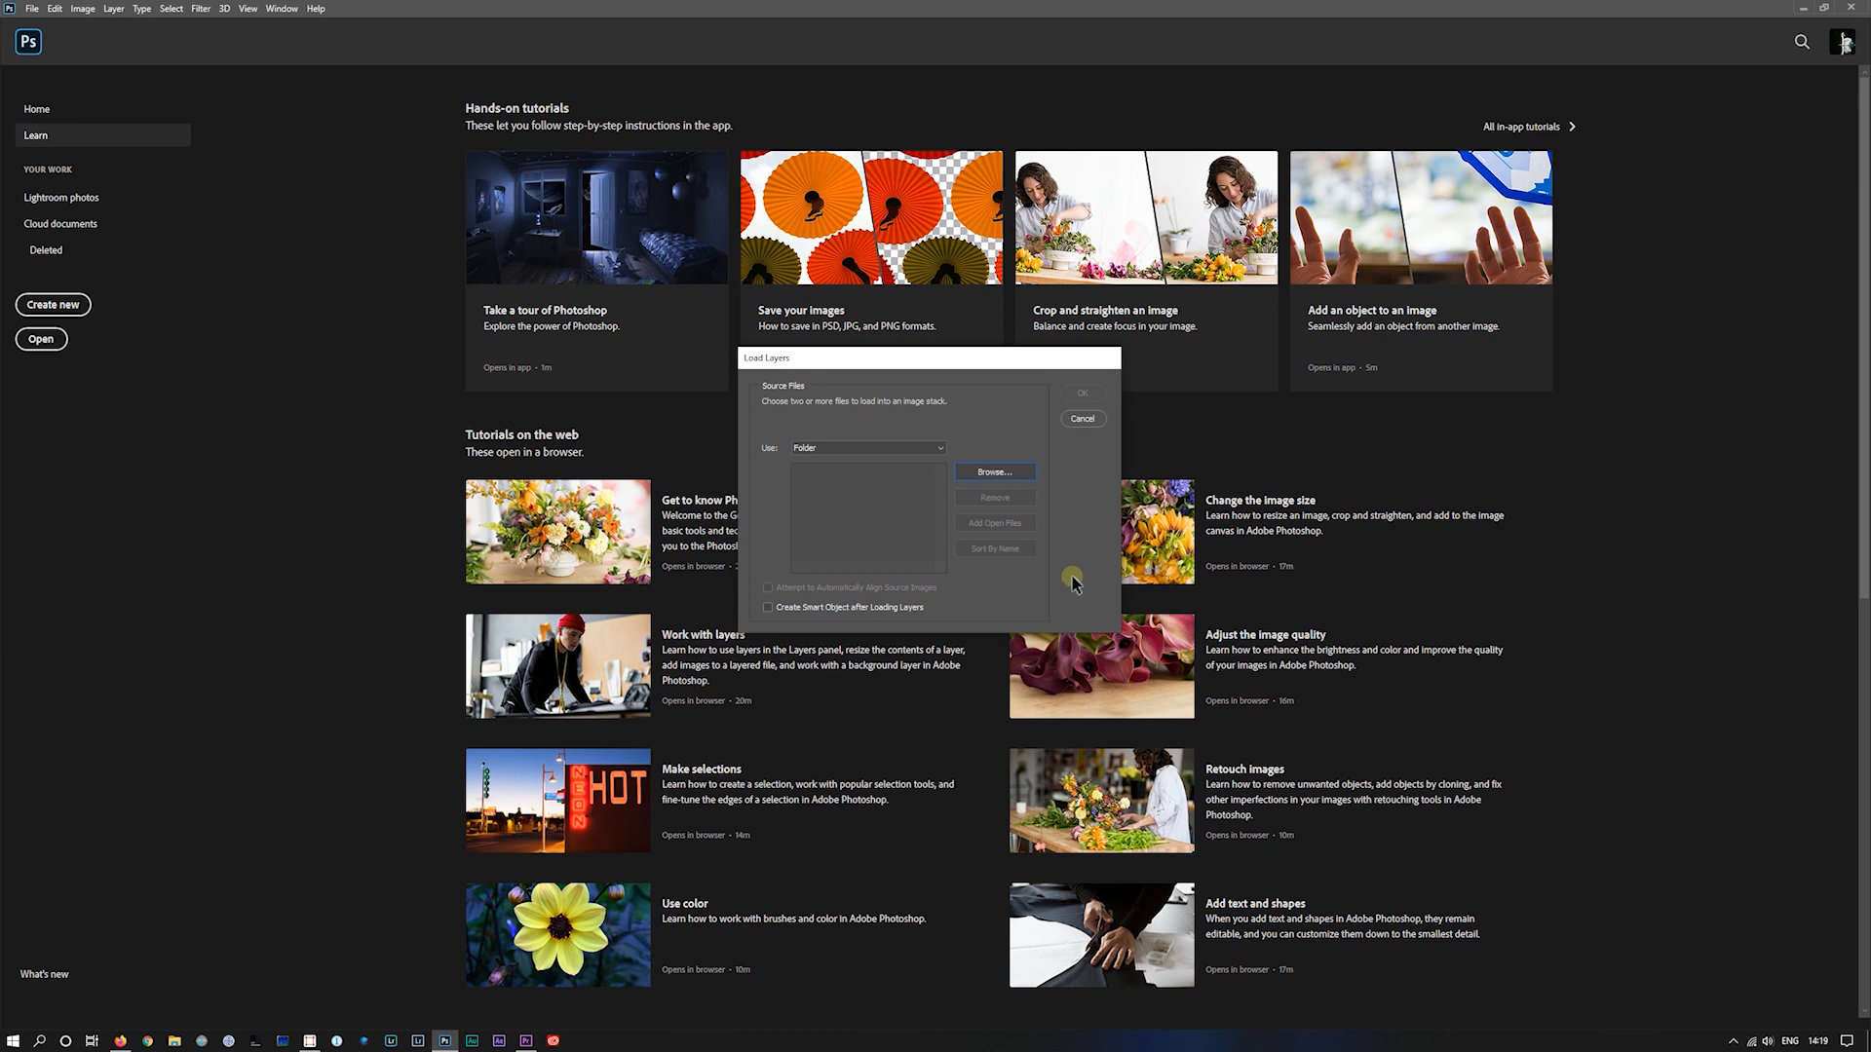
click(993, 471)
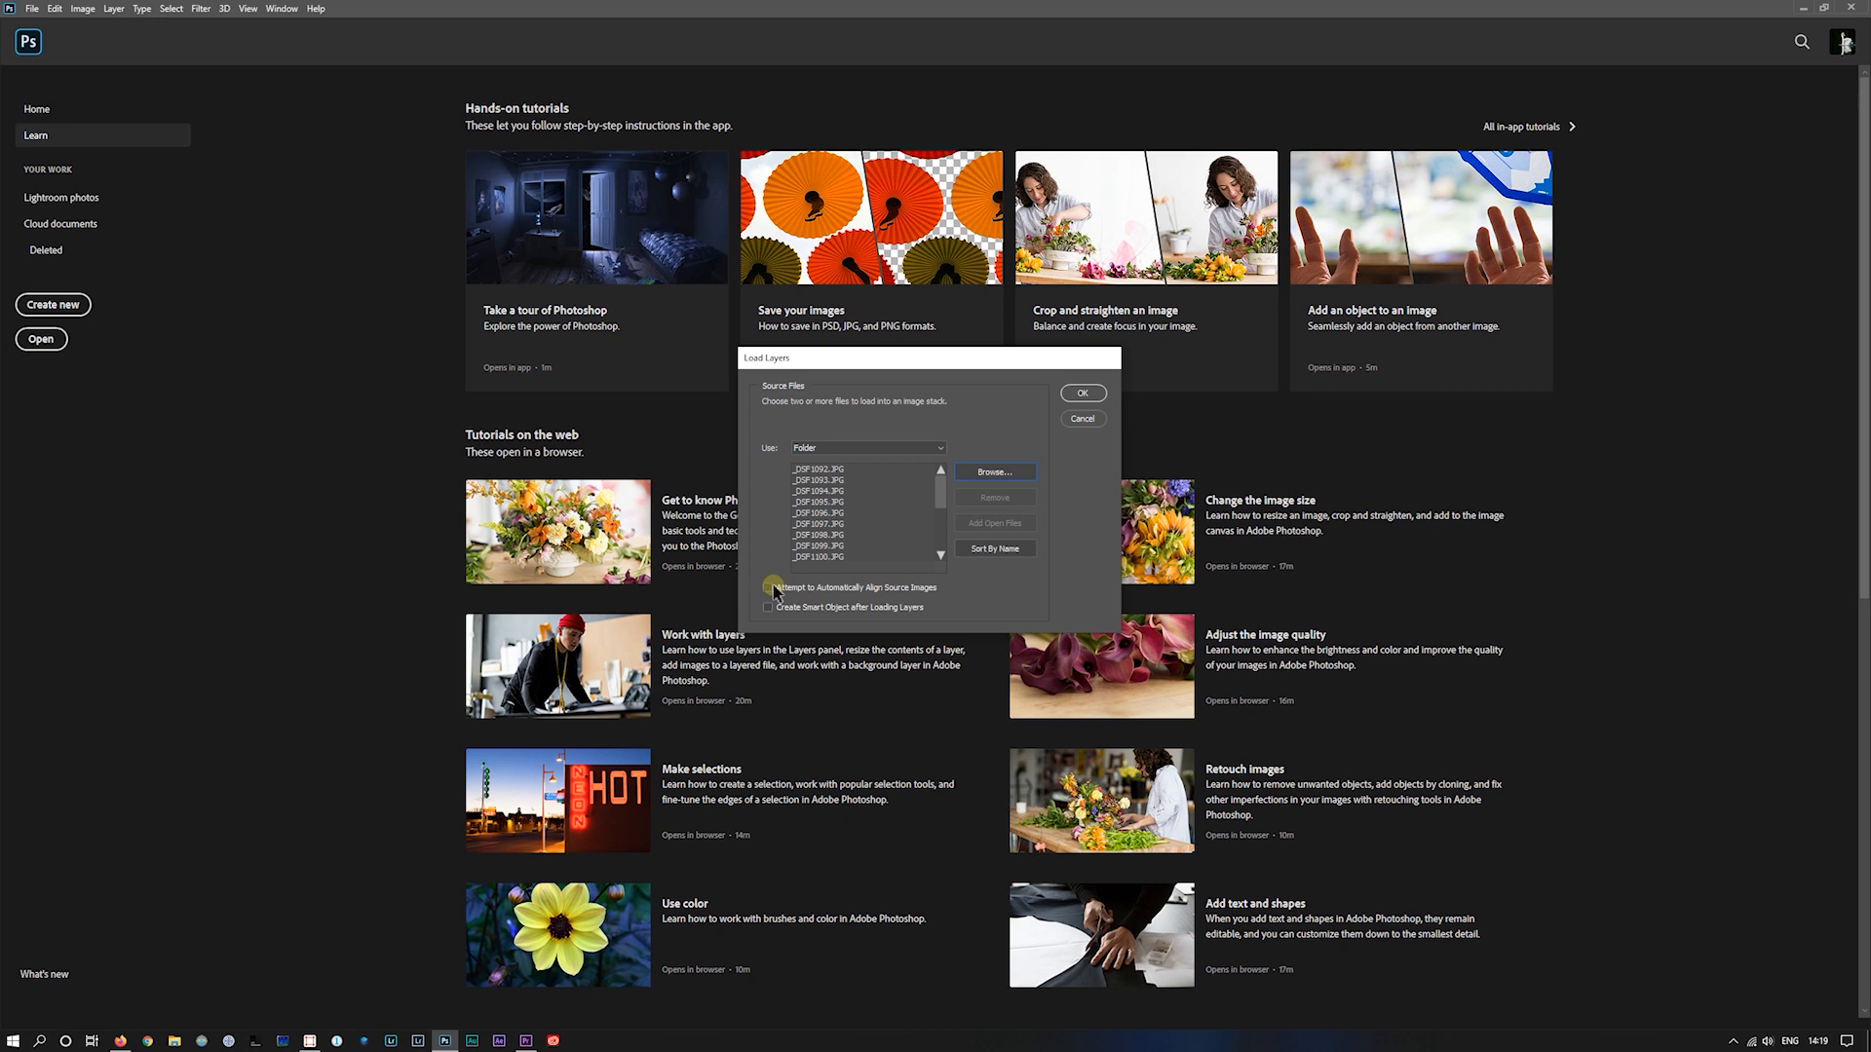
click(769, 587)
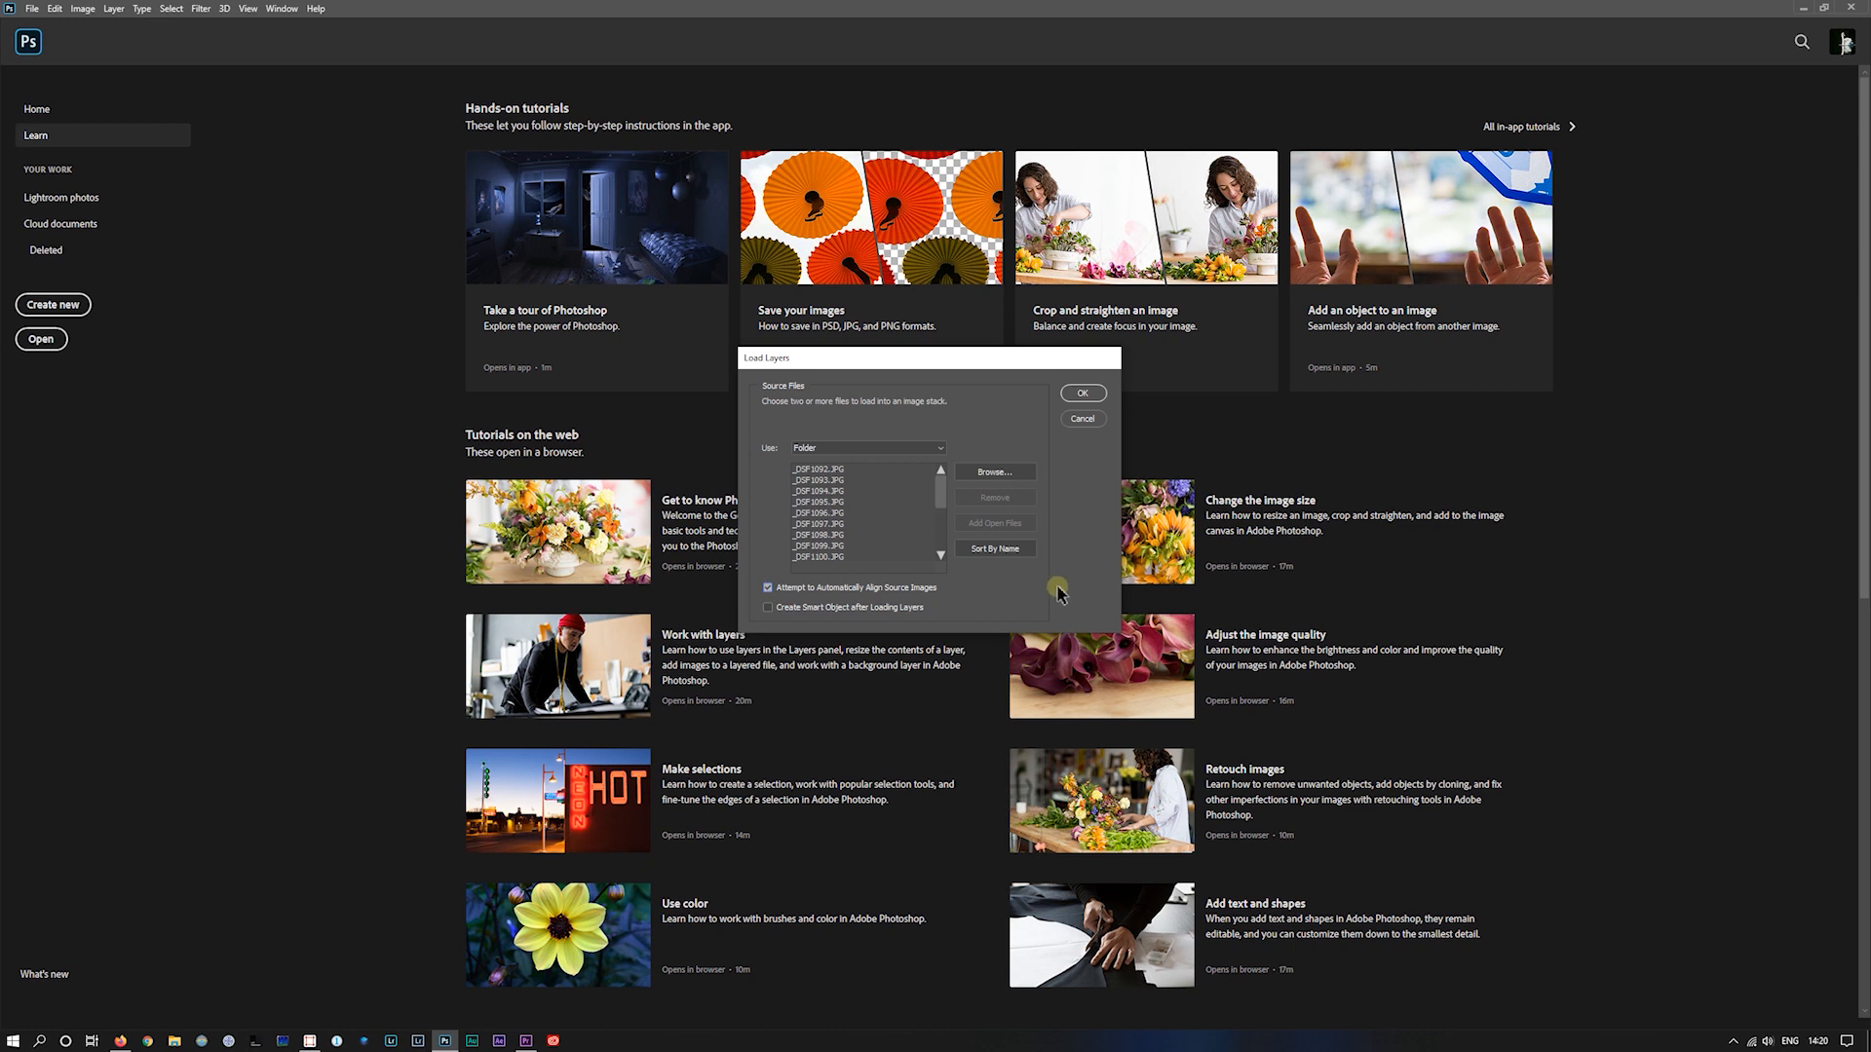
mouse_move(1079, 510)
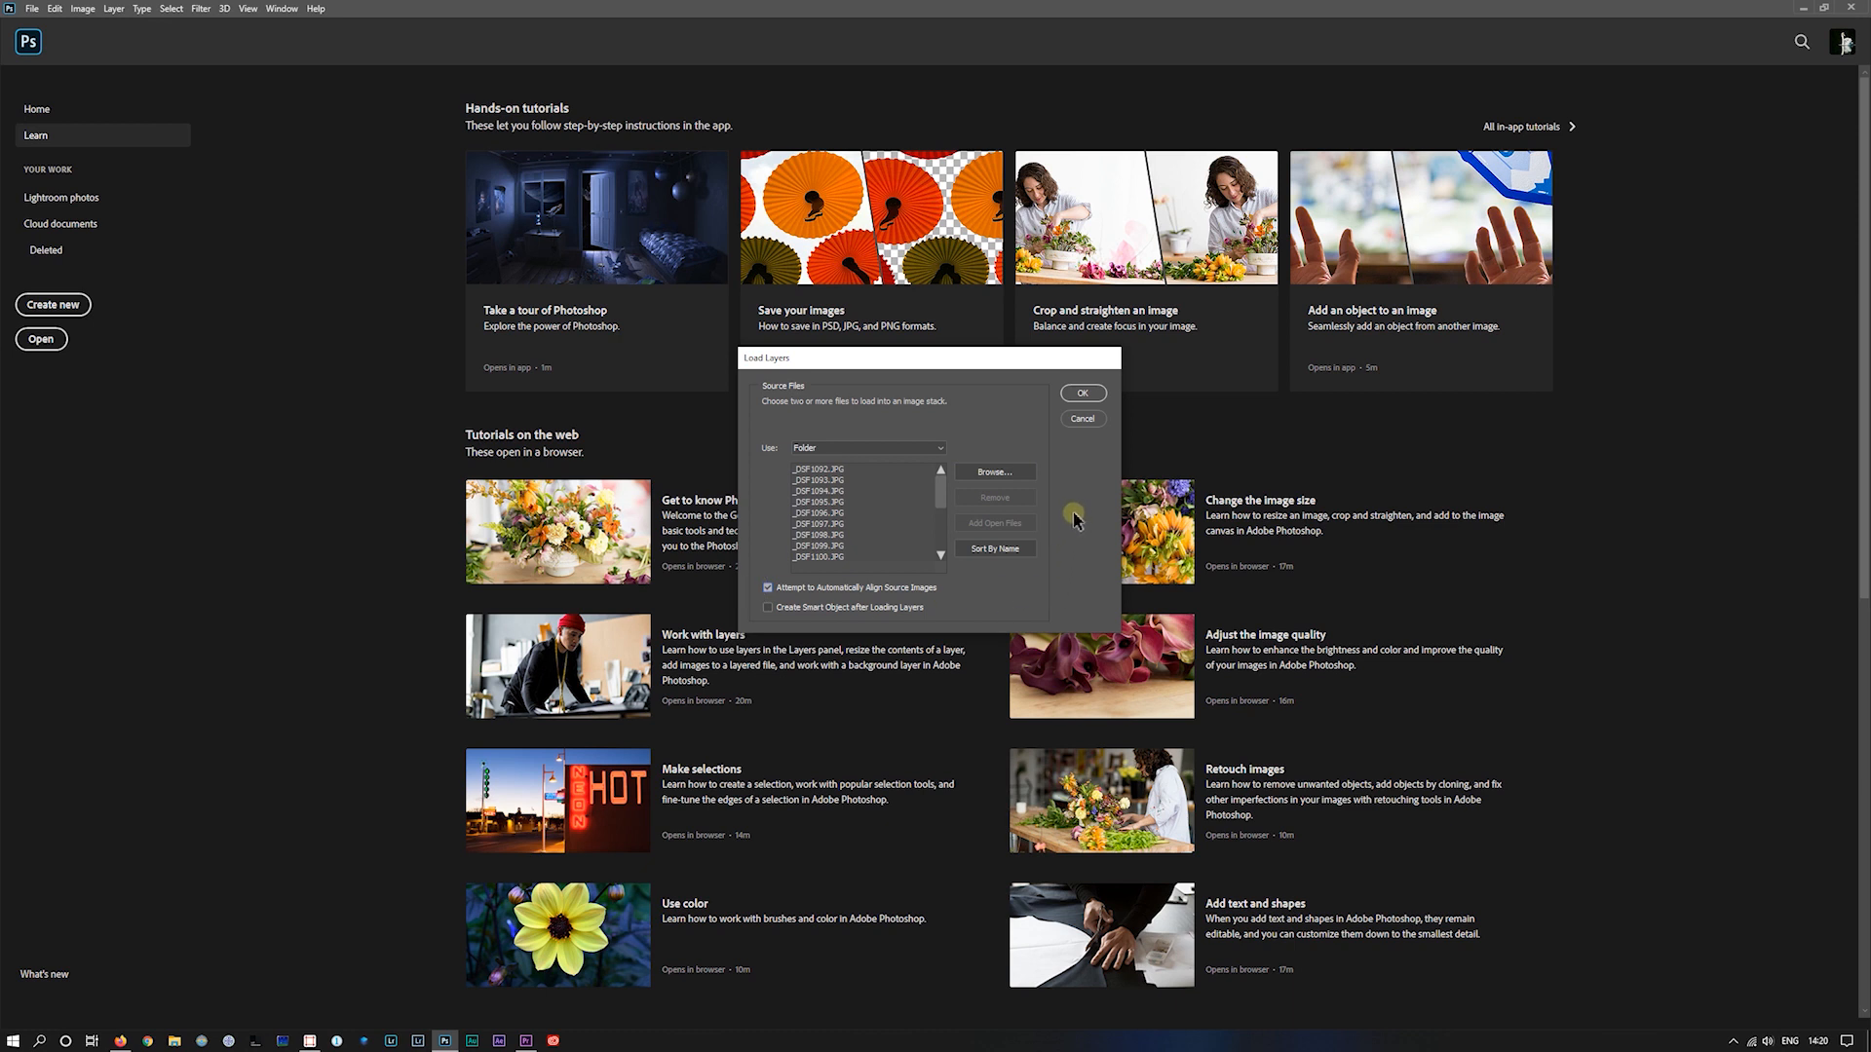
mouse_move(1075, 493)
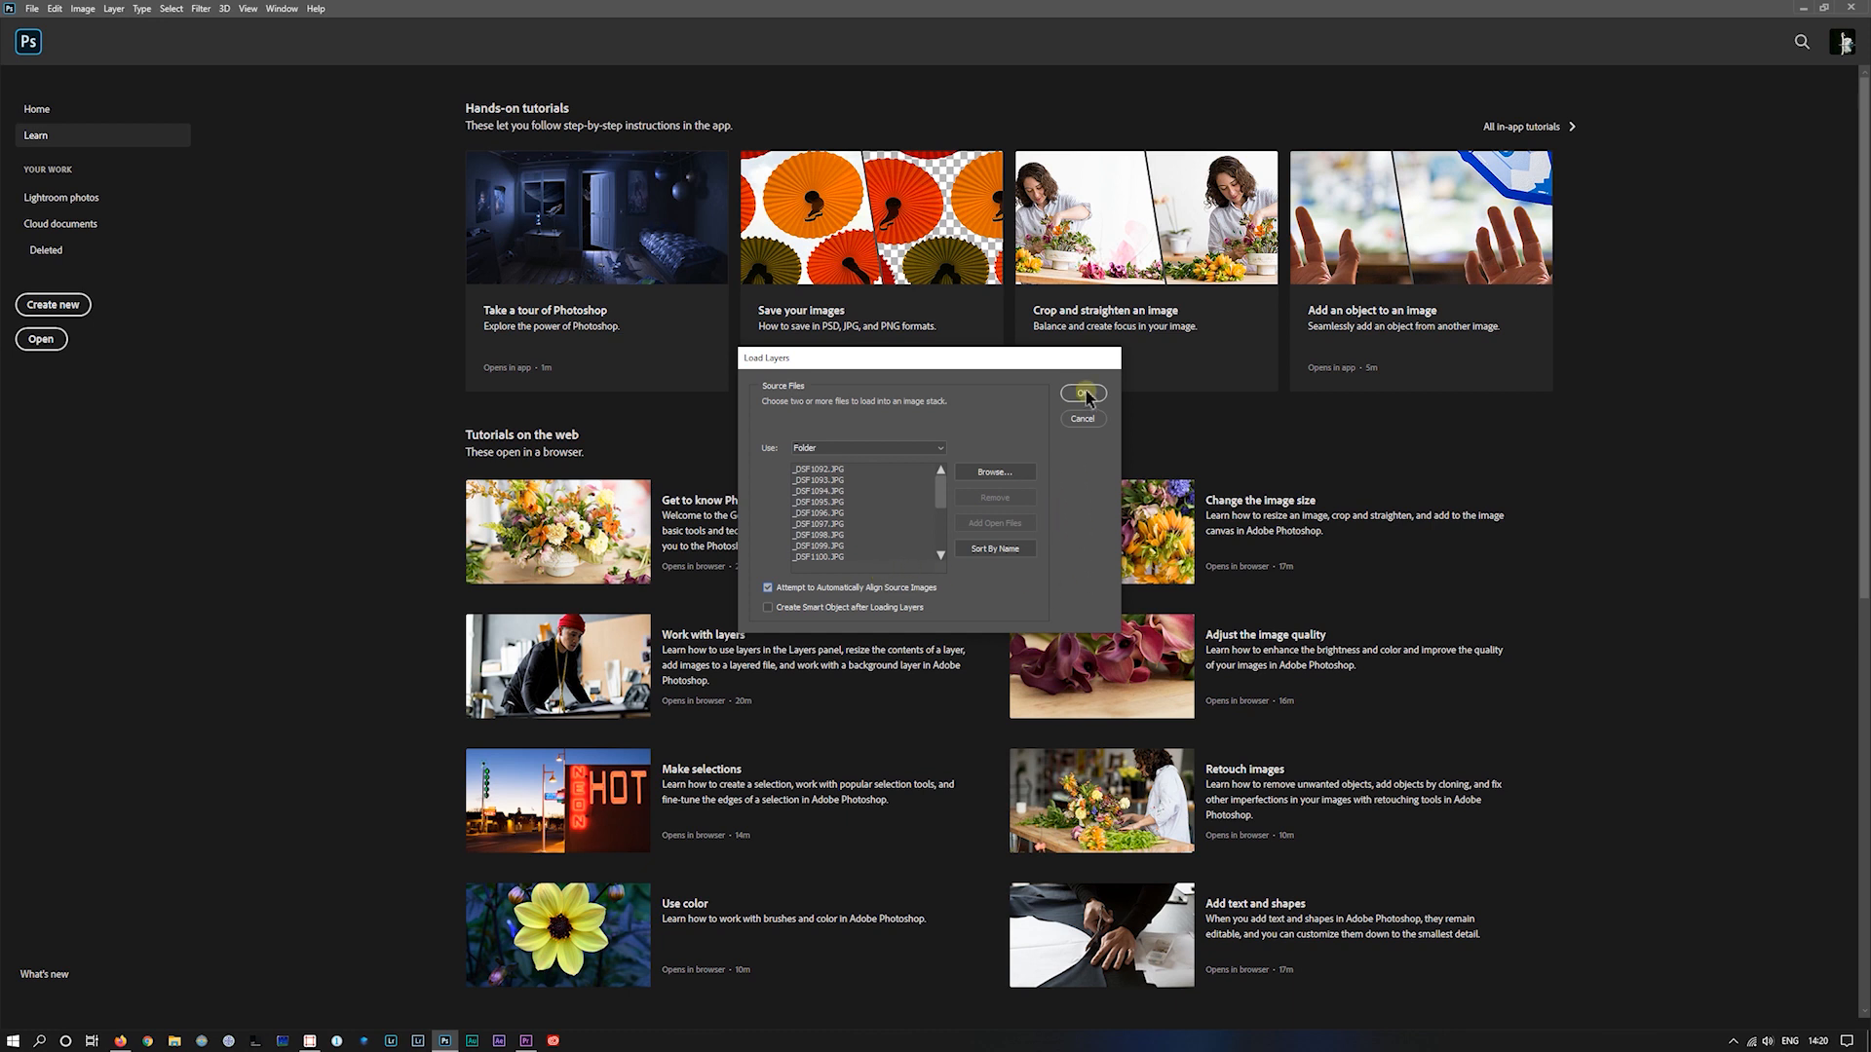
Step: Confirm Load Layers so the frames come in as aligned layers in a new document
click(1080, 395)
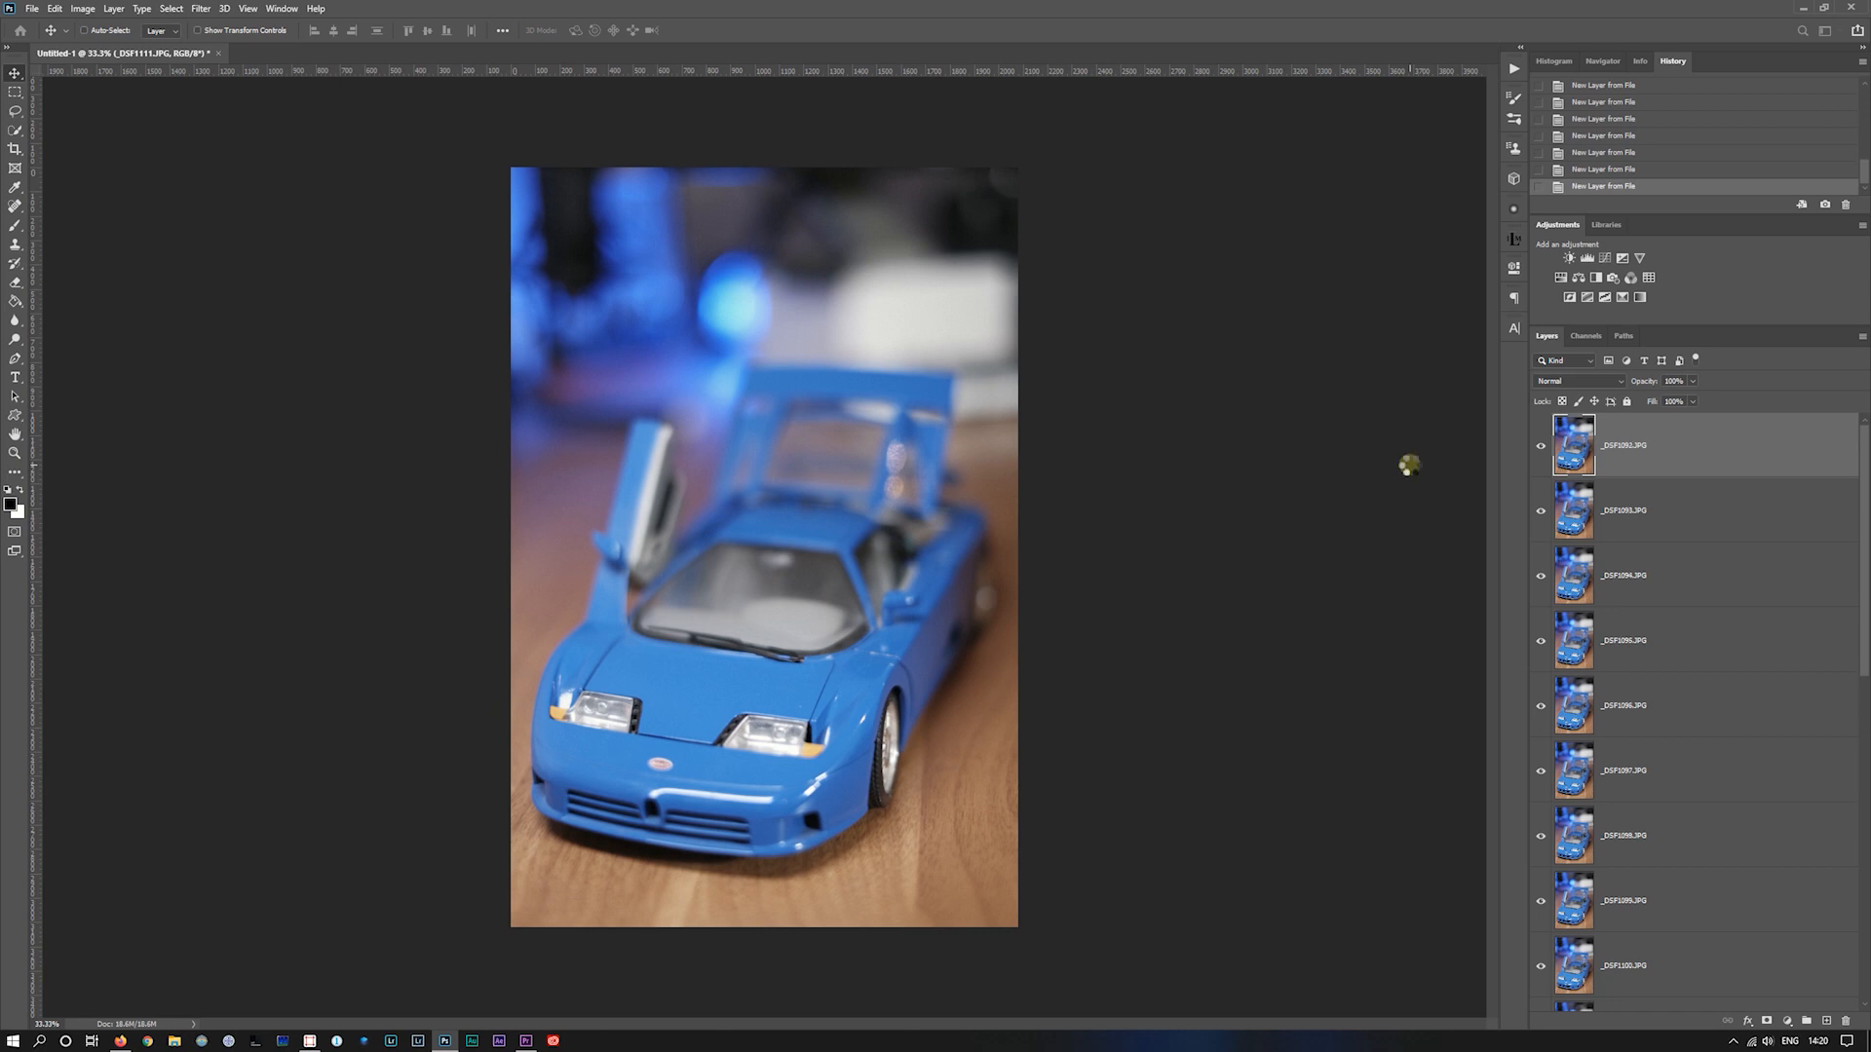
mouse_move(1409, 467)
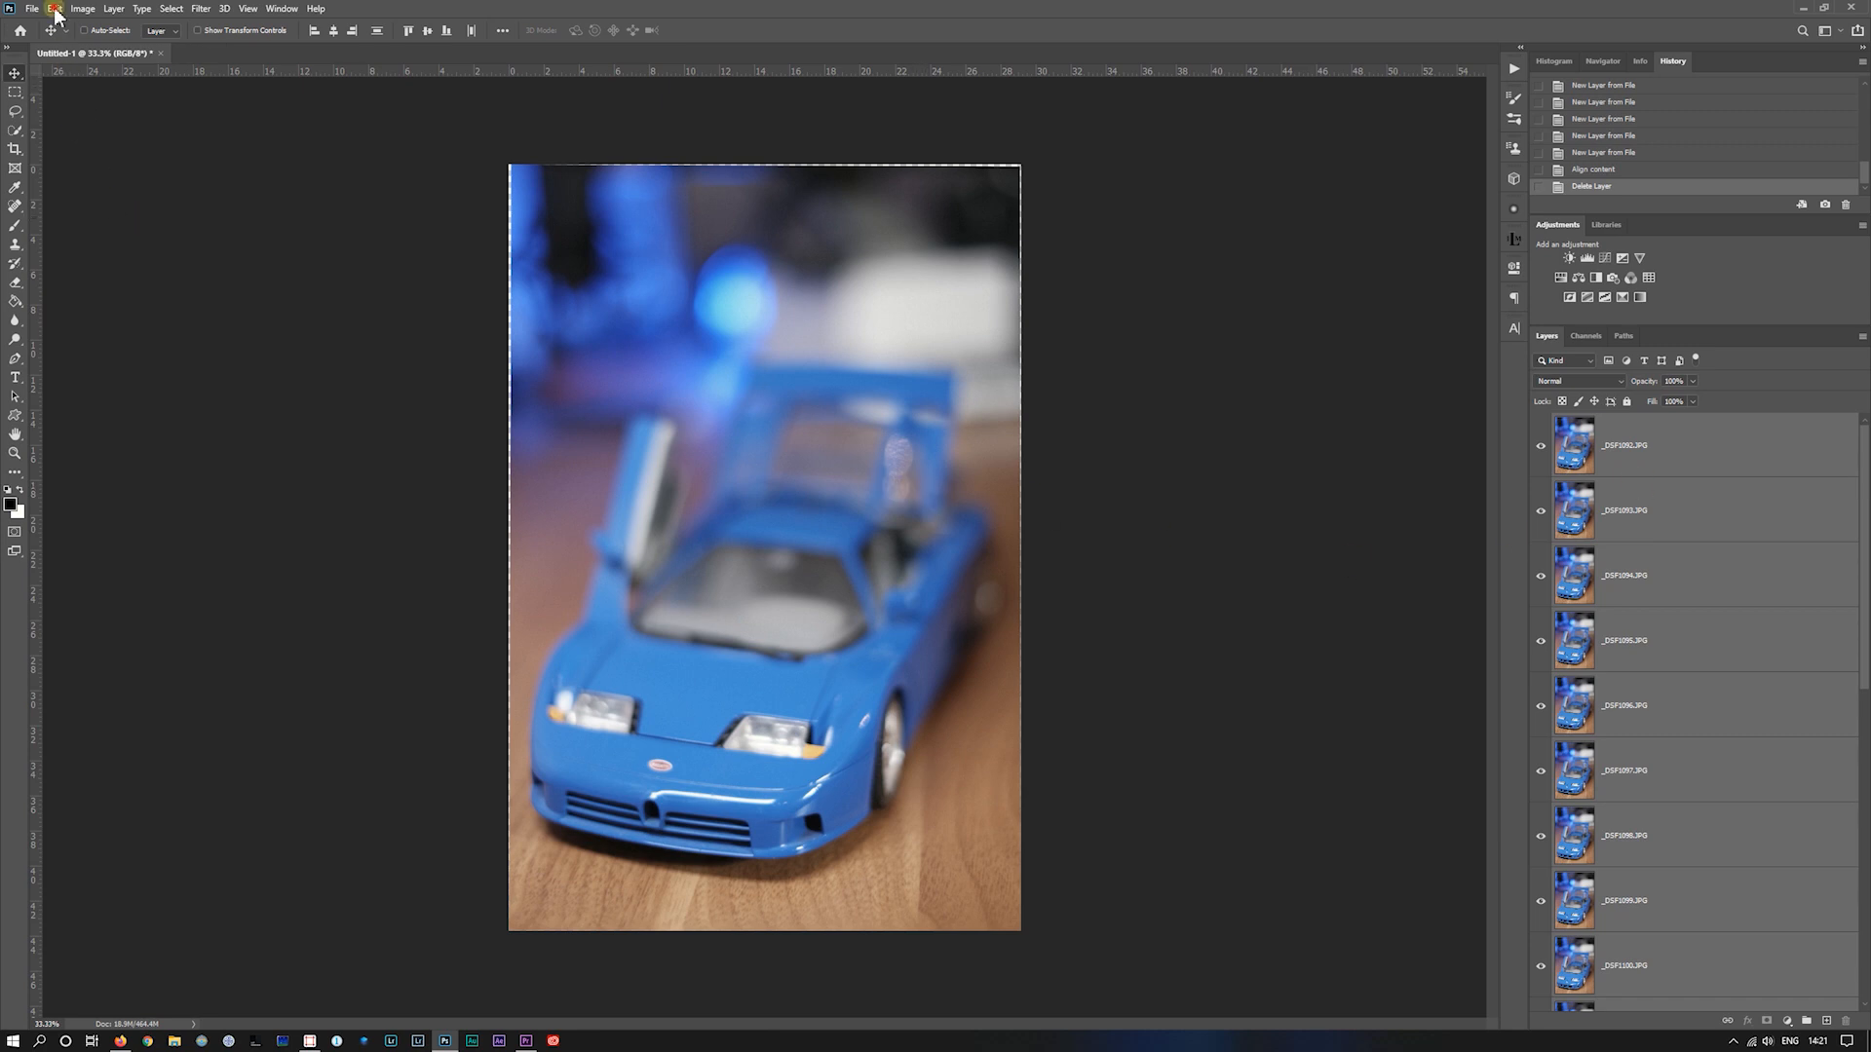
Step: Auto-Blend the layers with Stack Images, Seamless Tones and Content Aware Fill
click(54, 8)
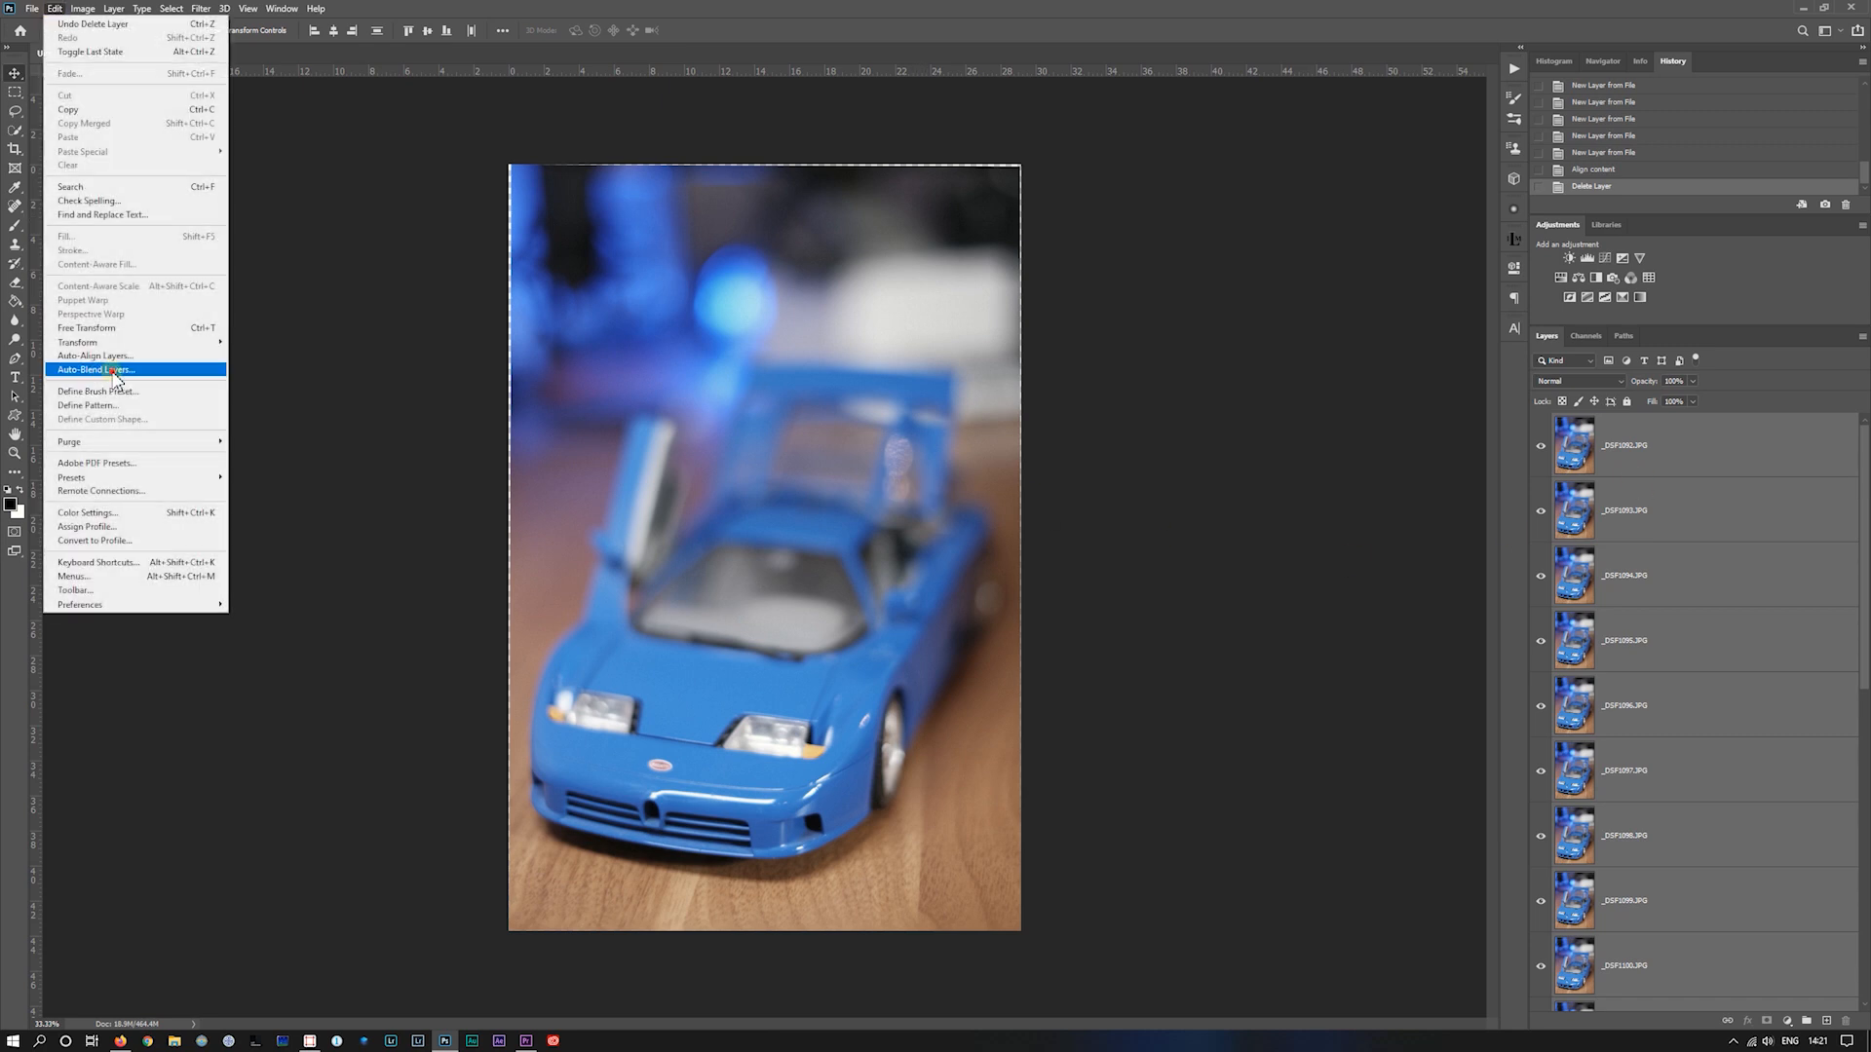
click(94, 368)
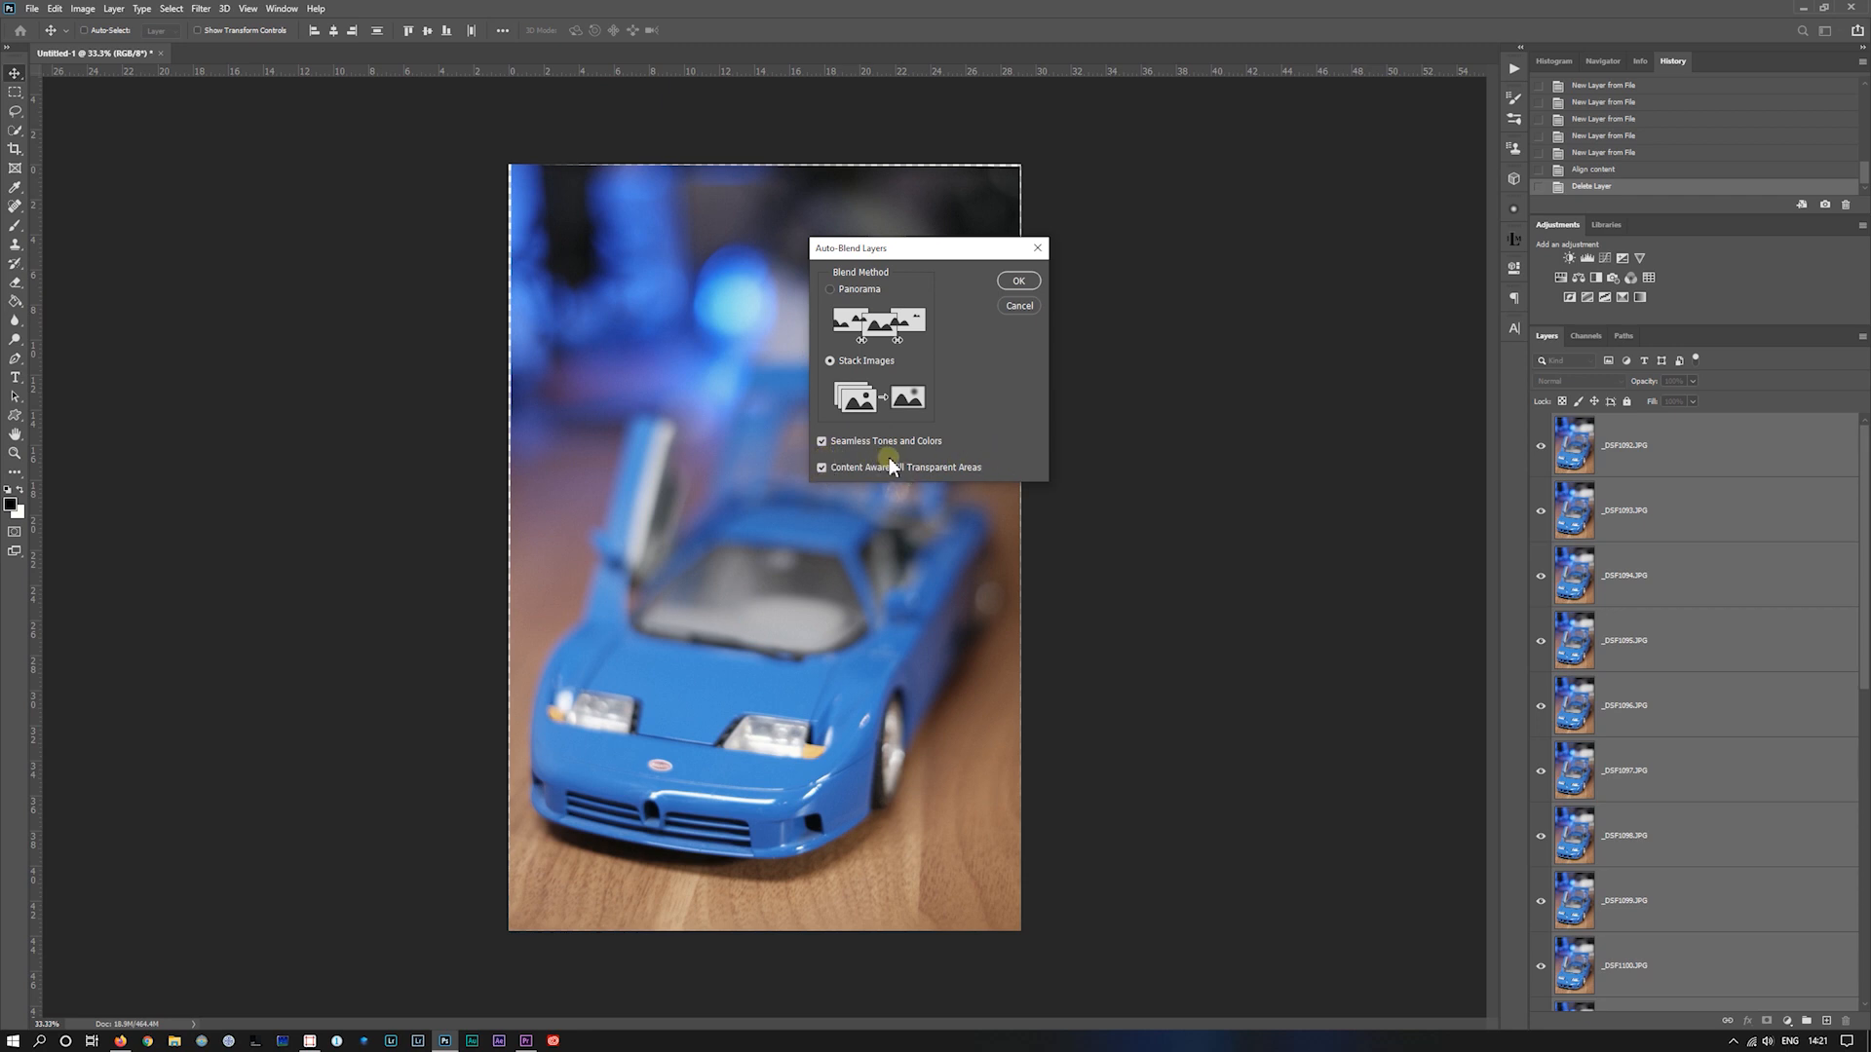
mouse_move(962, 426)
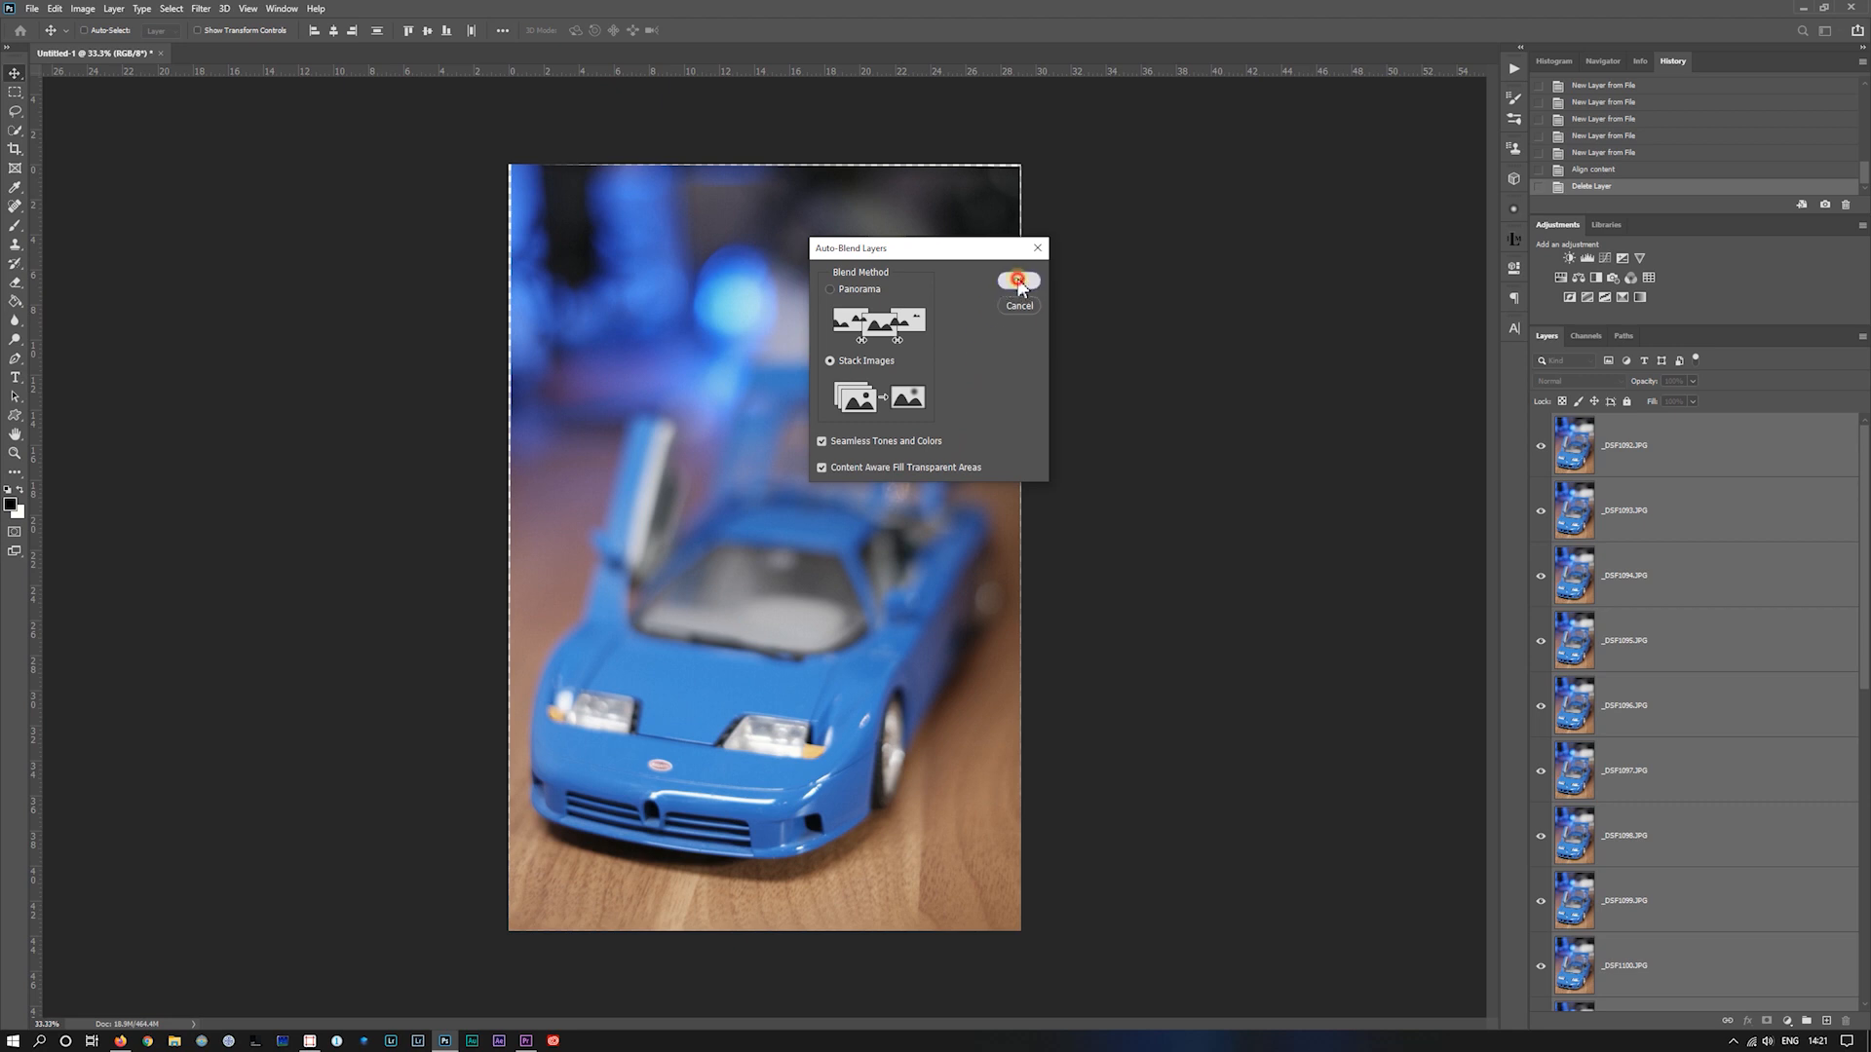
click(1017, 279)
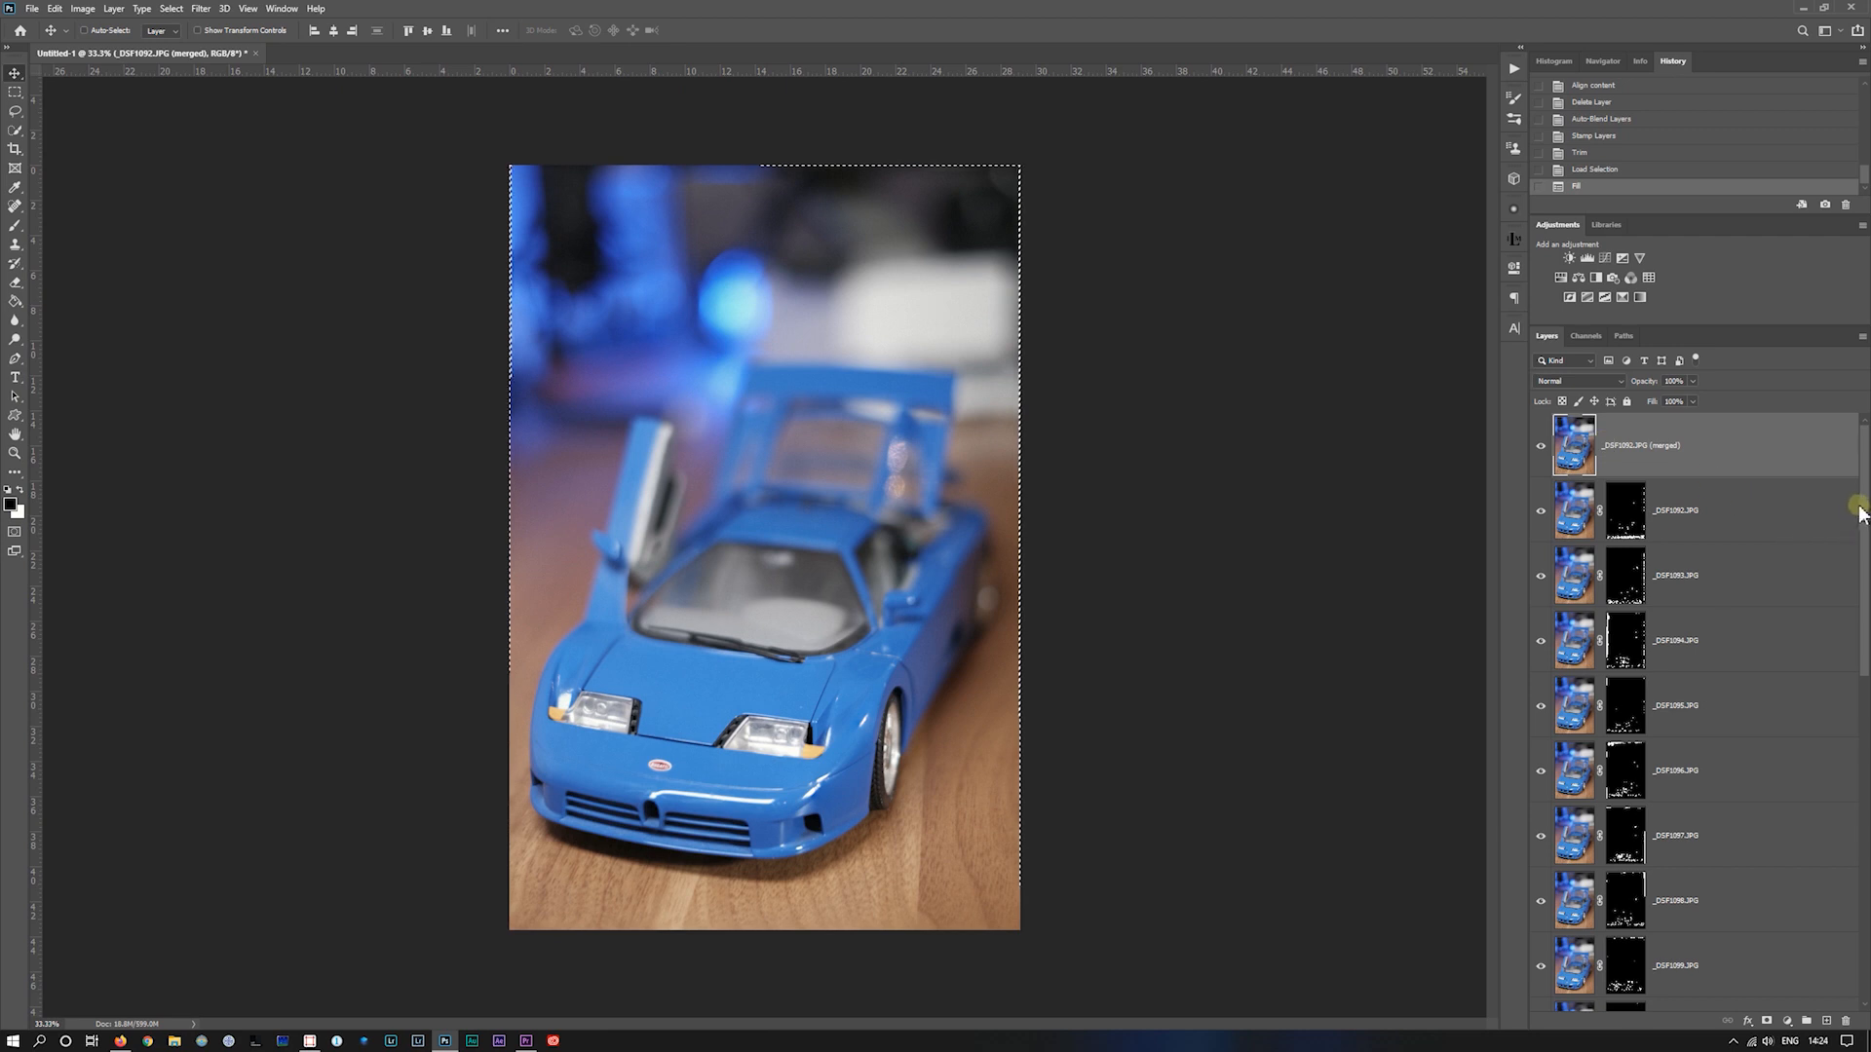
Step: Scroll down to review the merged focus-stacked result
scroll(down, 3)
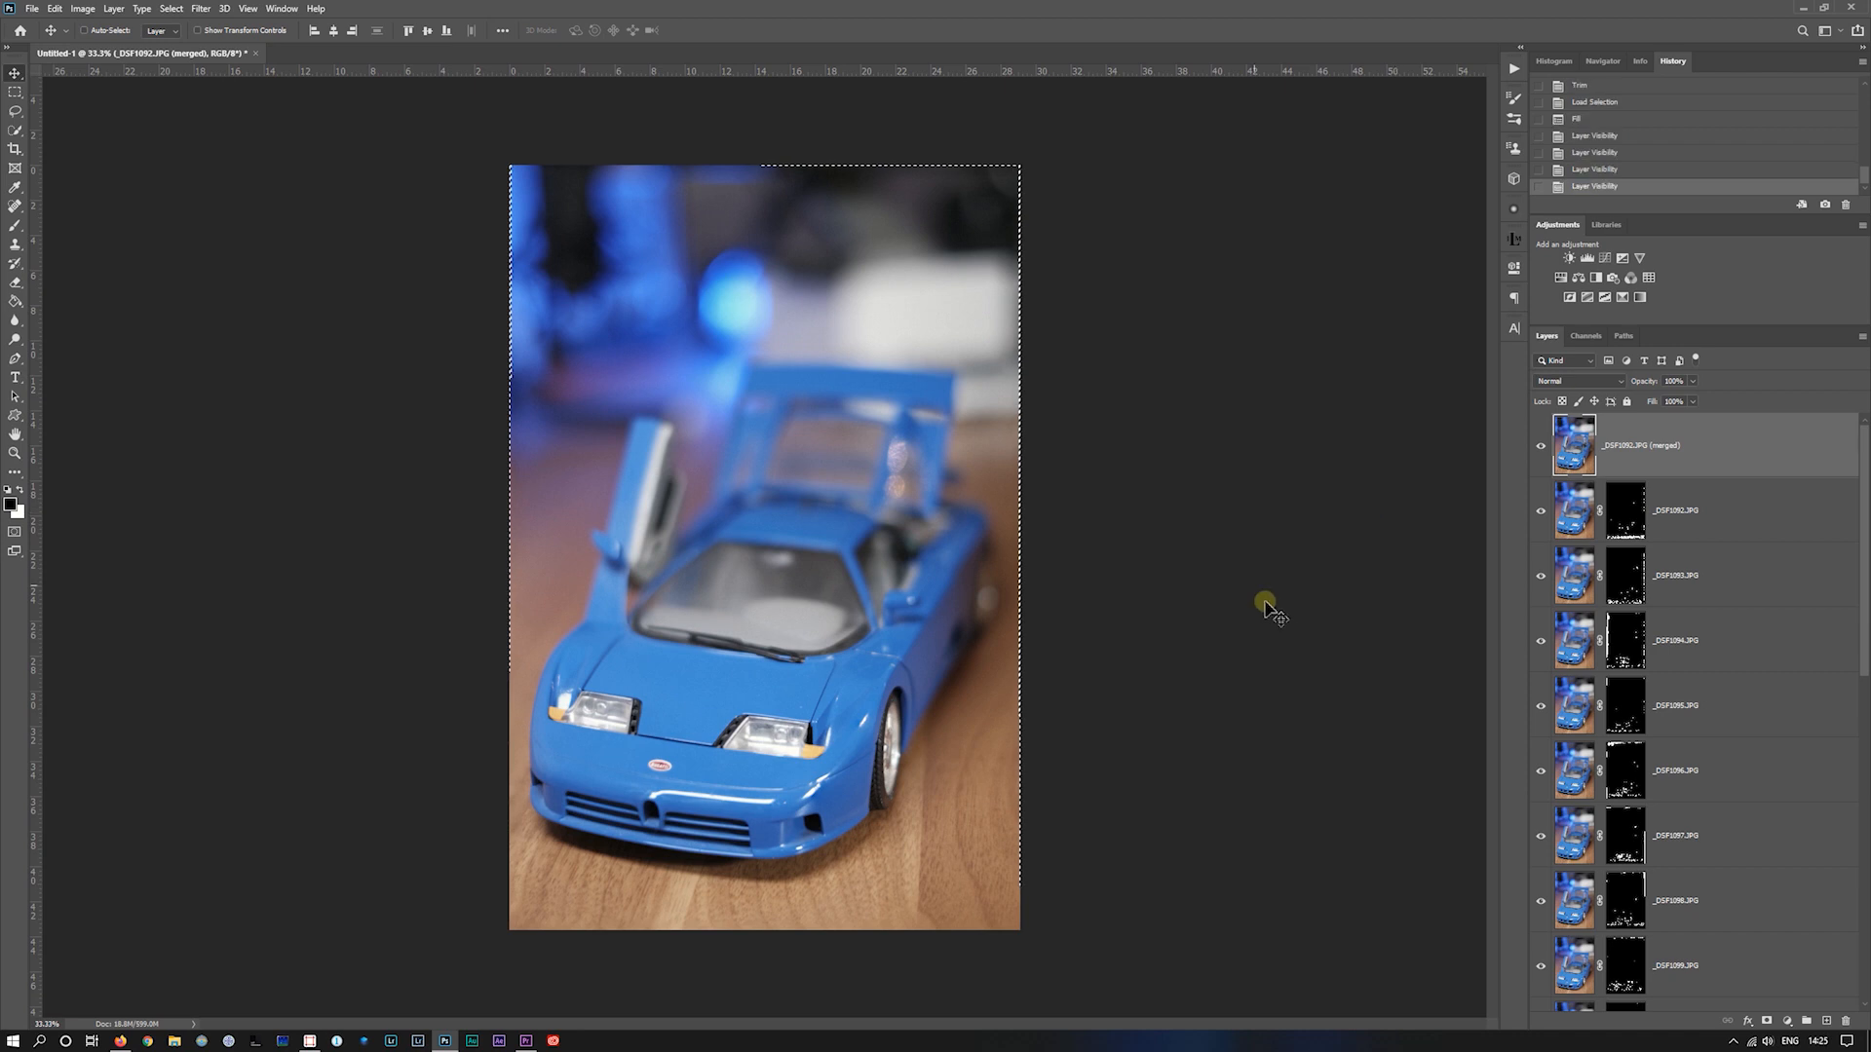
mouse_move(1095, 772)
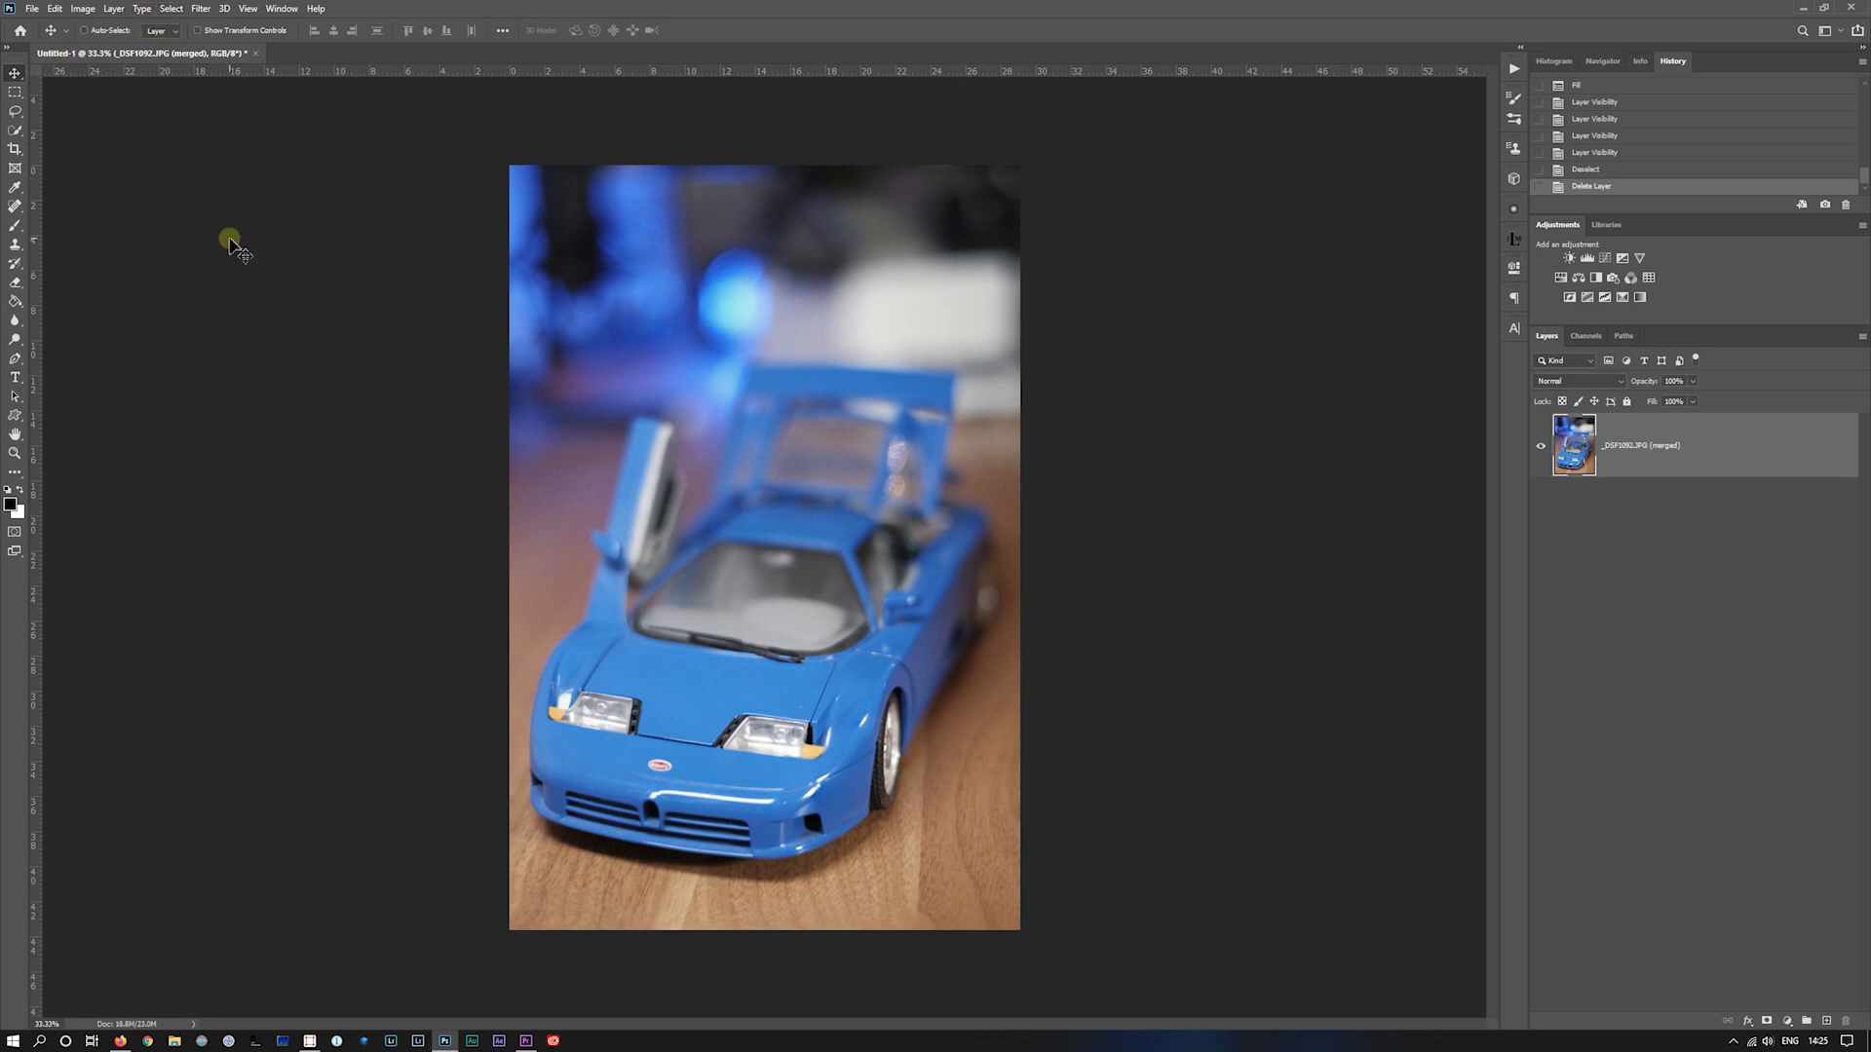
Step: Stack the 10_step_20Fr folder's photos into a new document with automatic alignment
click(32, 9)
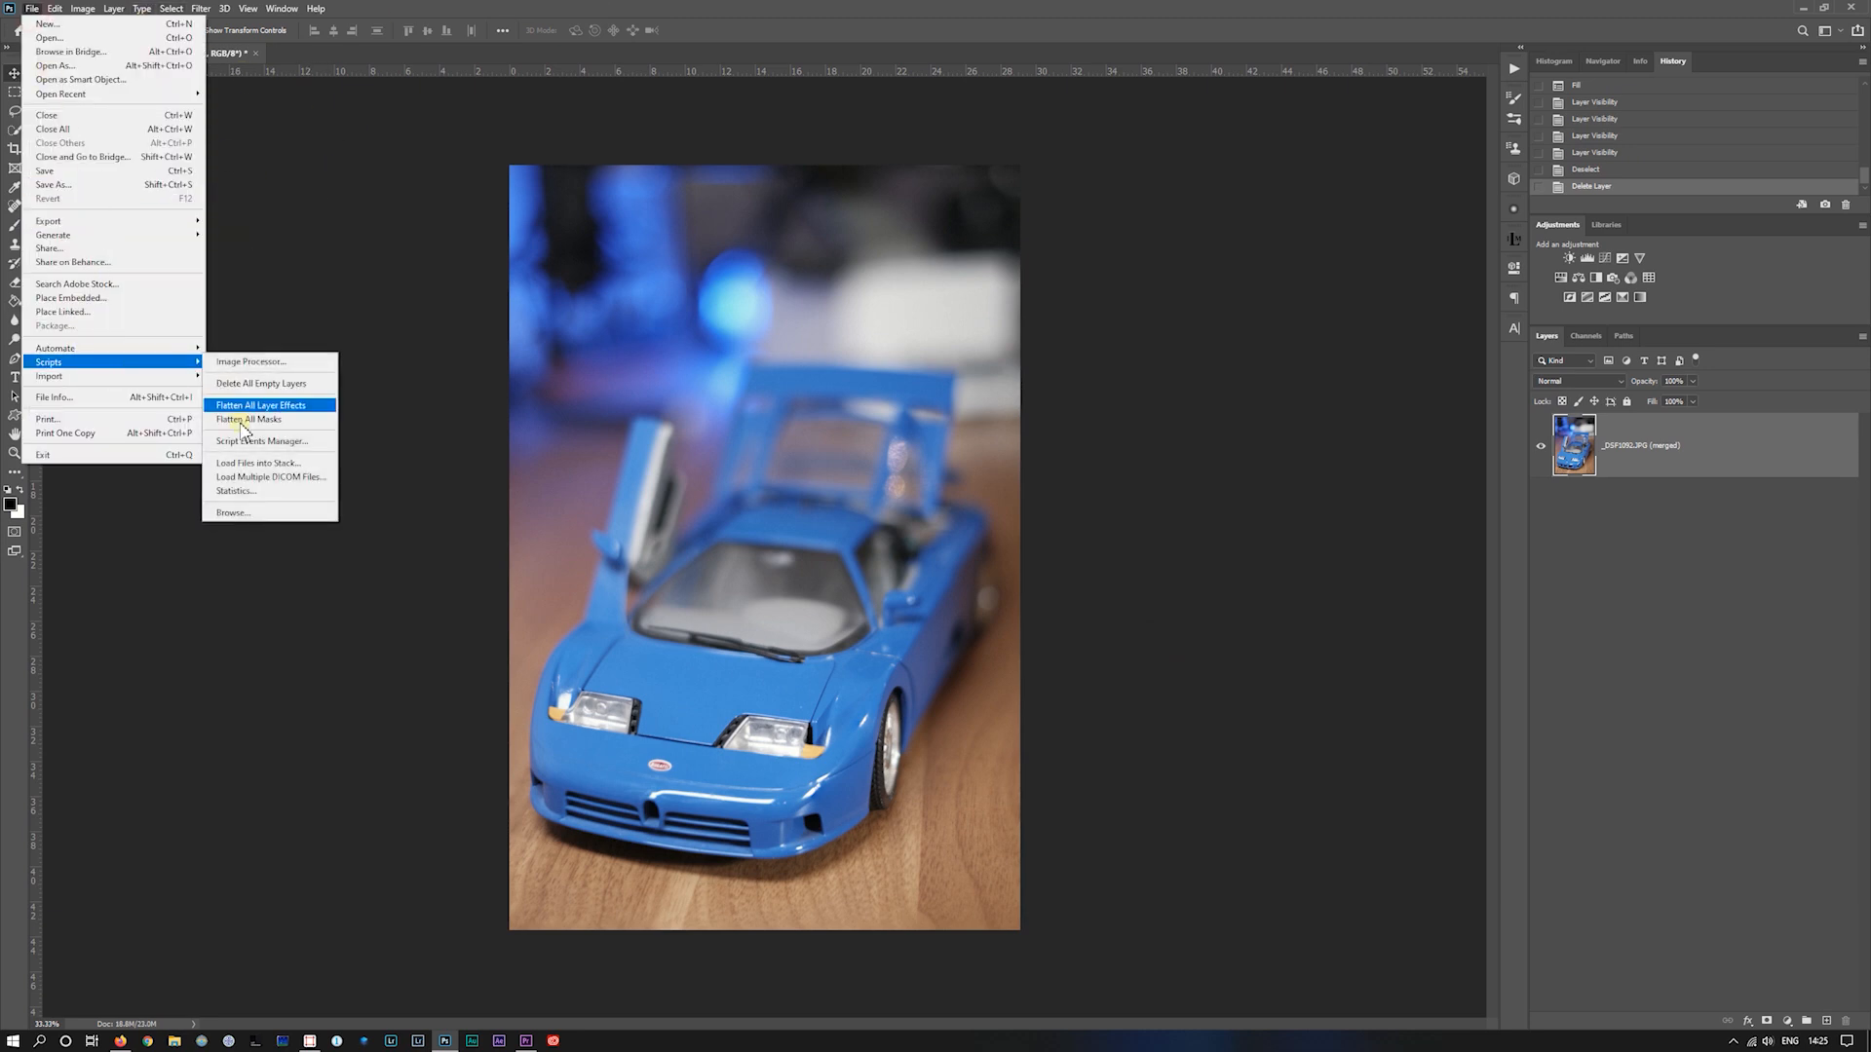
click(259, 463)
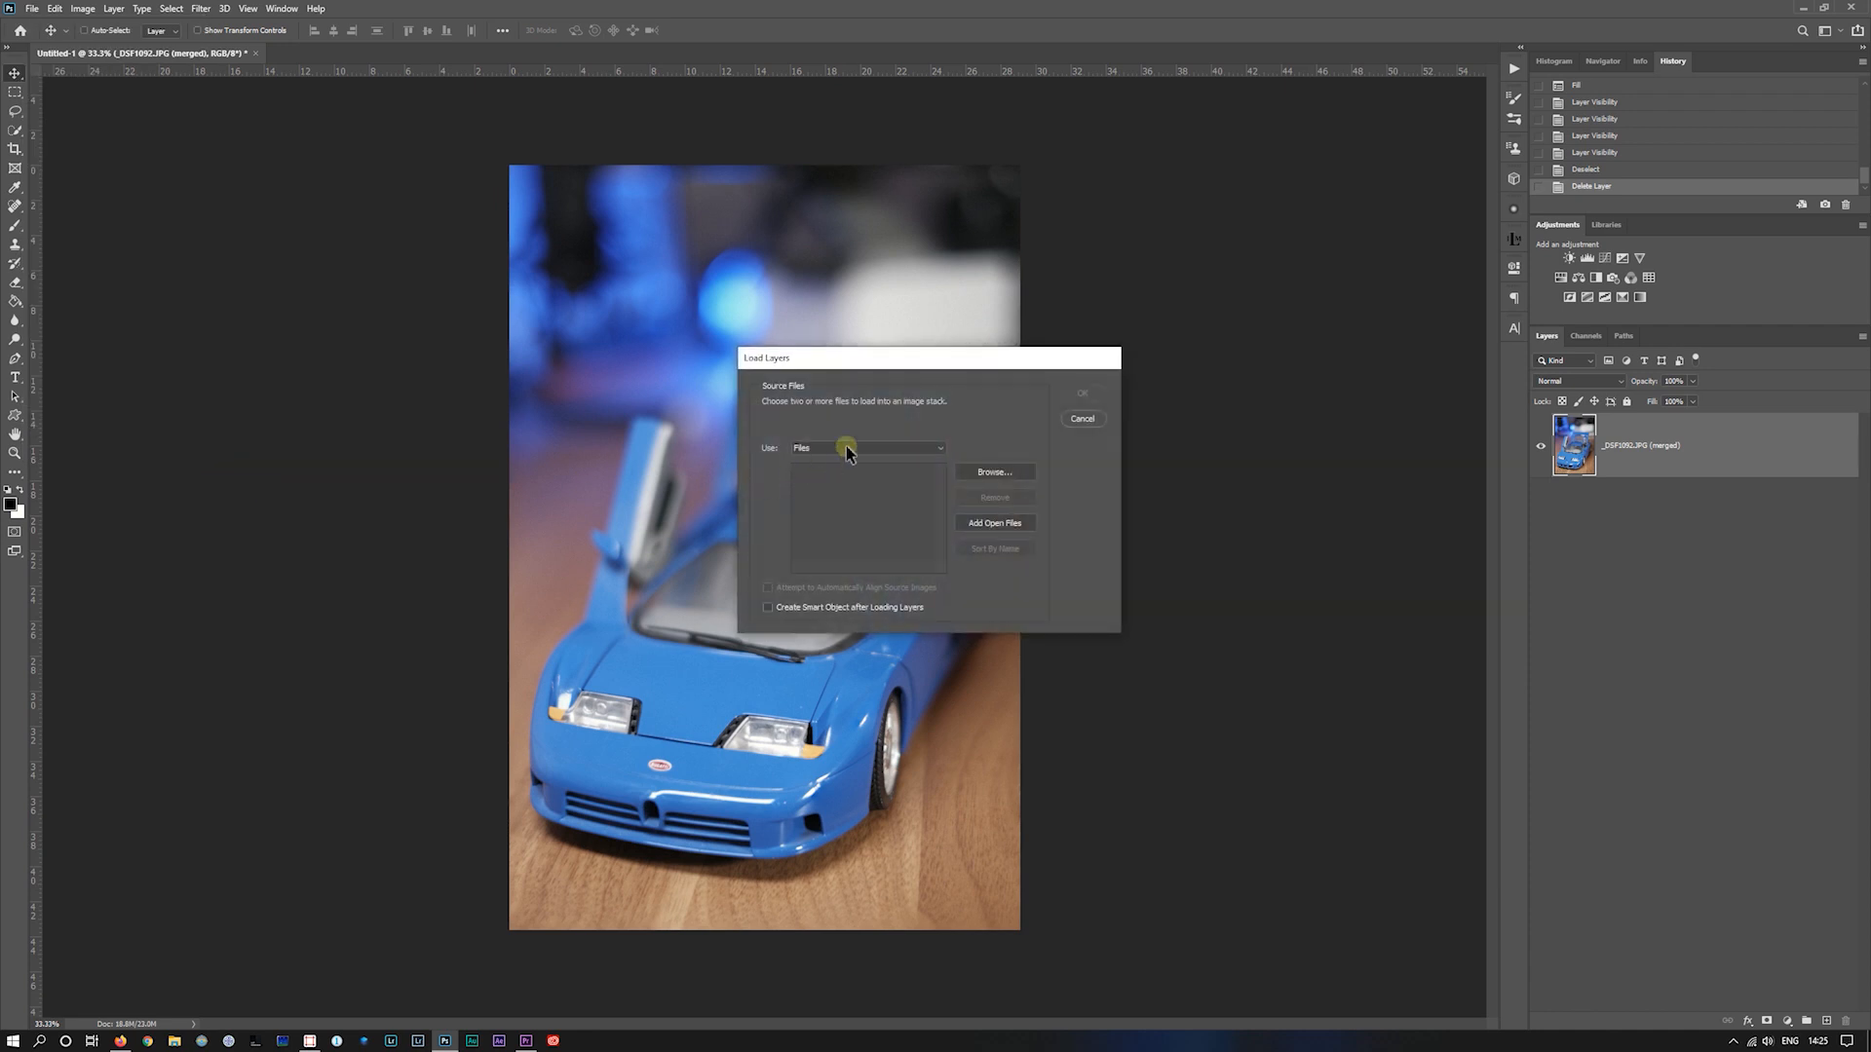
click(994, 471)
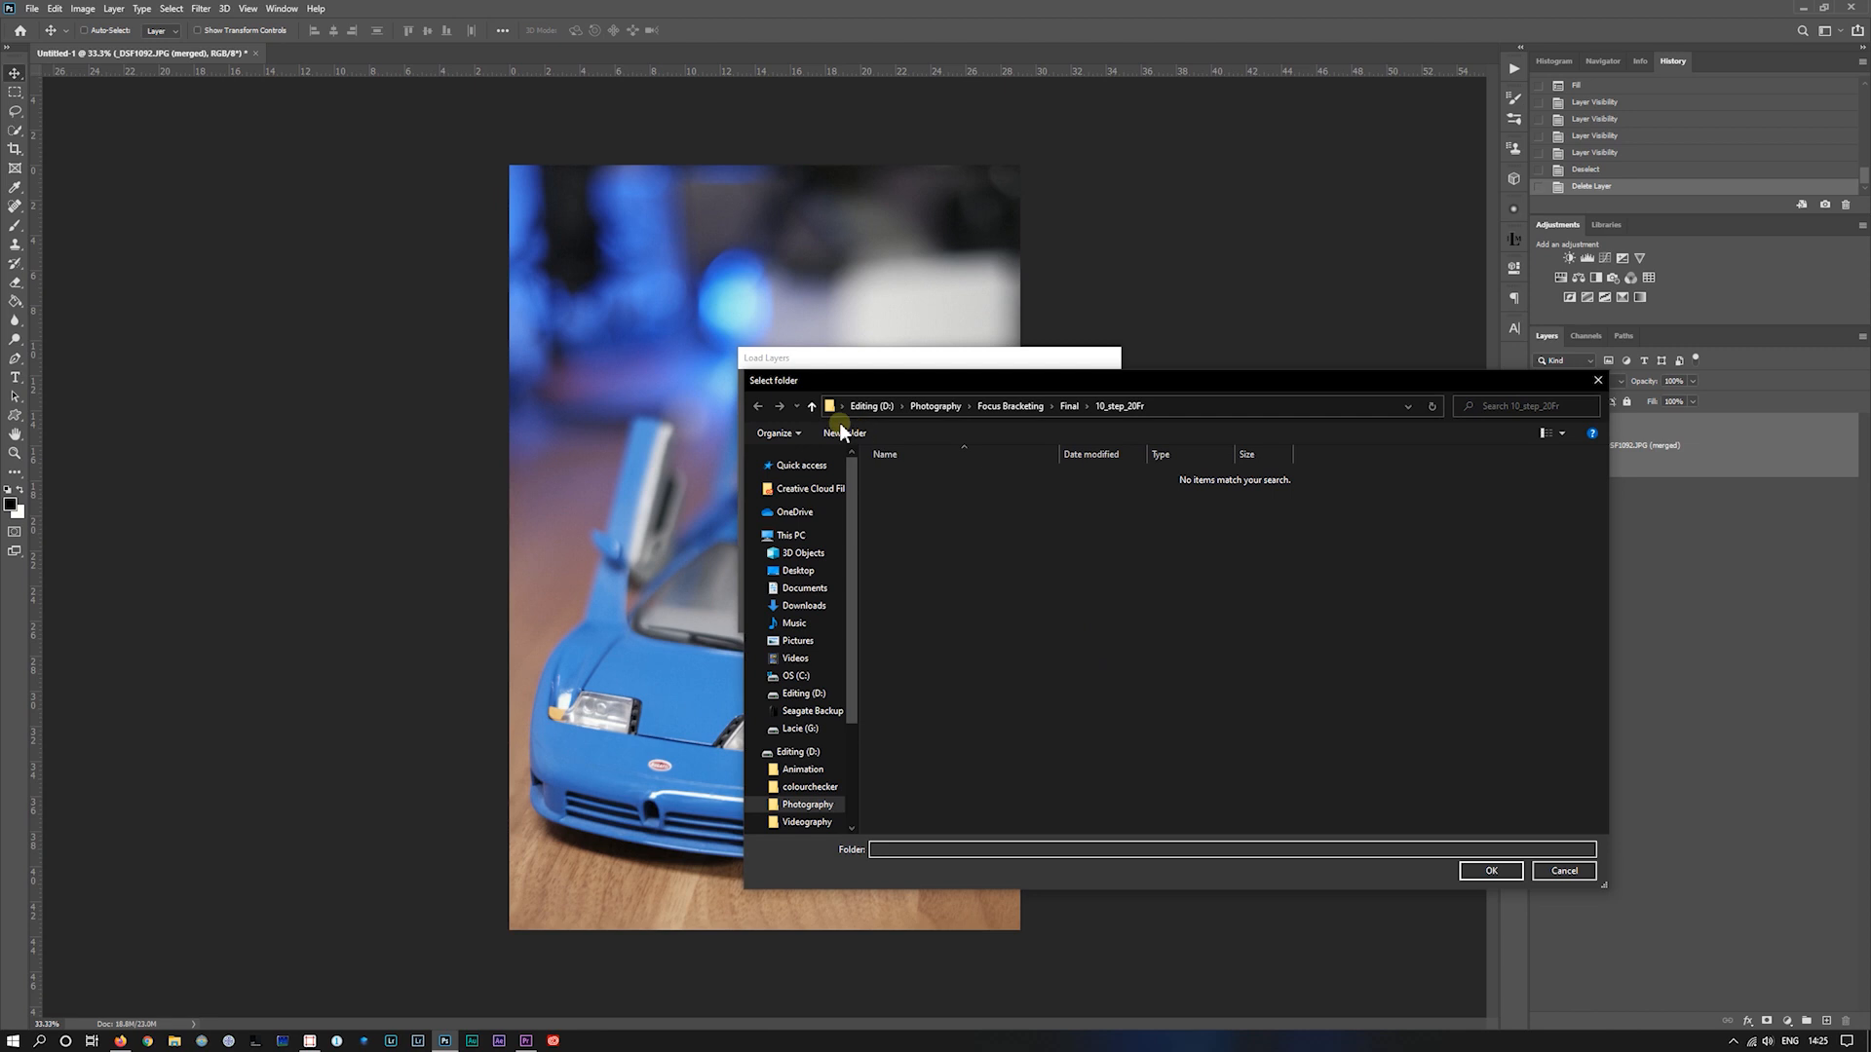
click(811, 405)
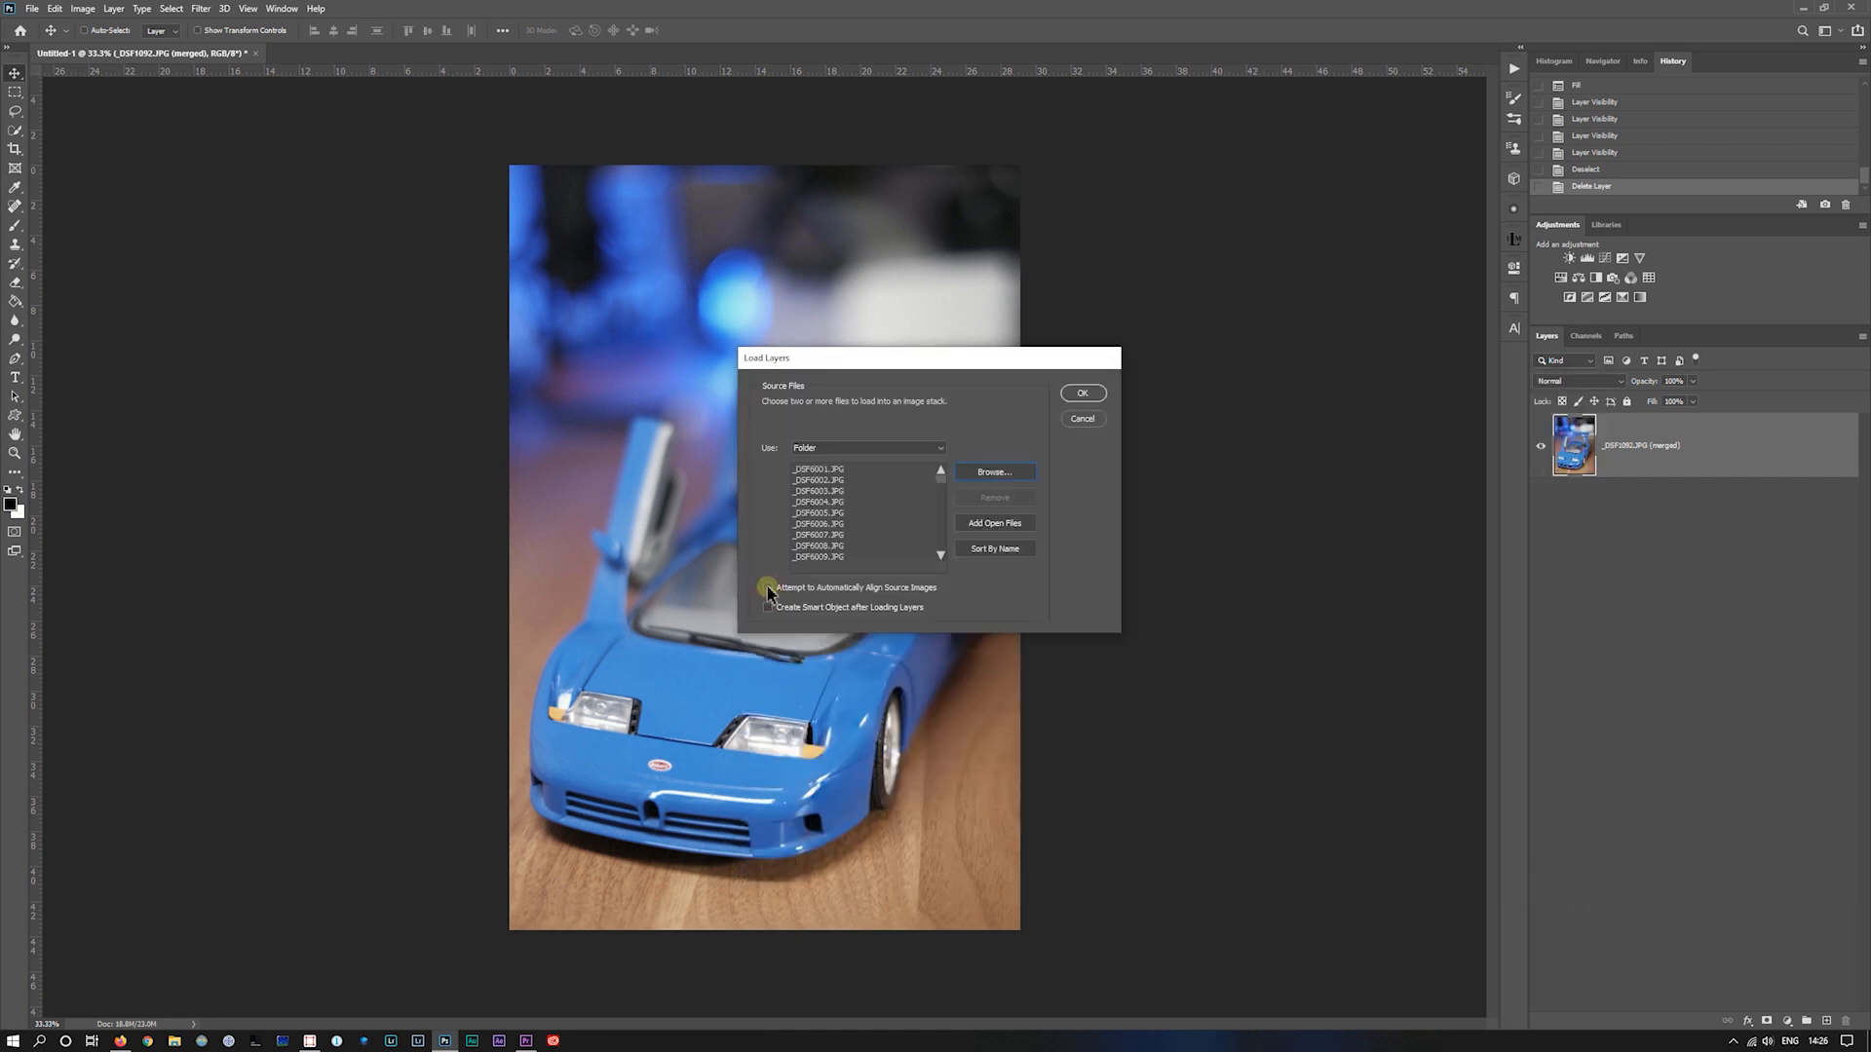
click(1080, 392)
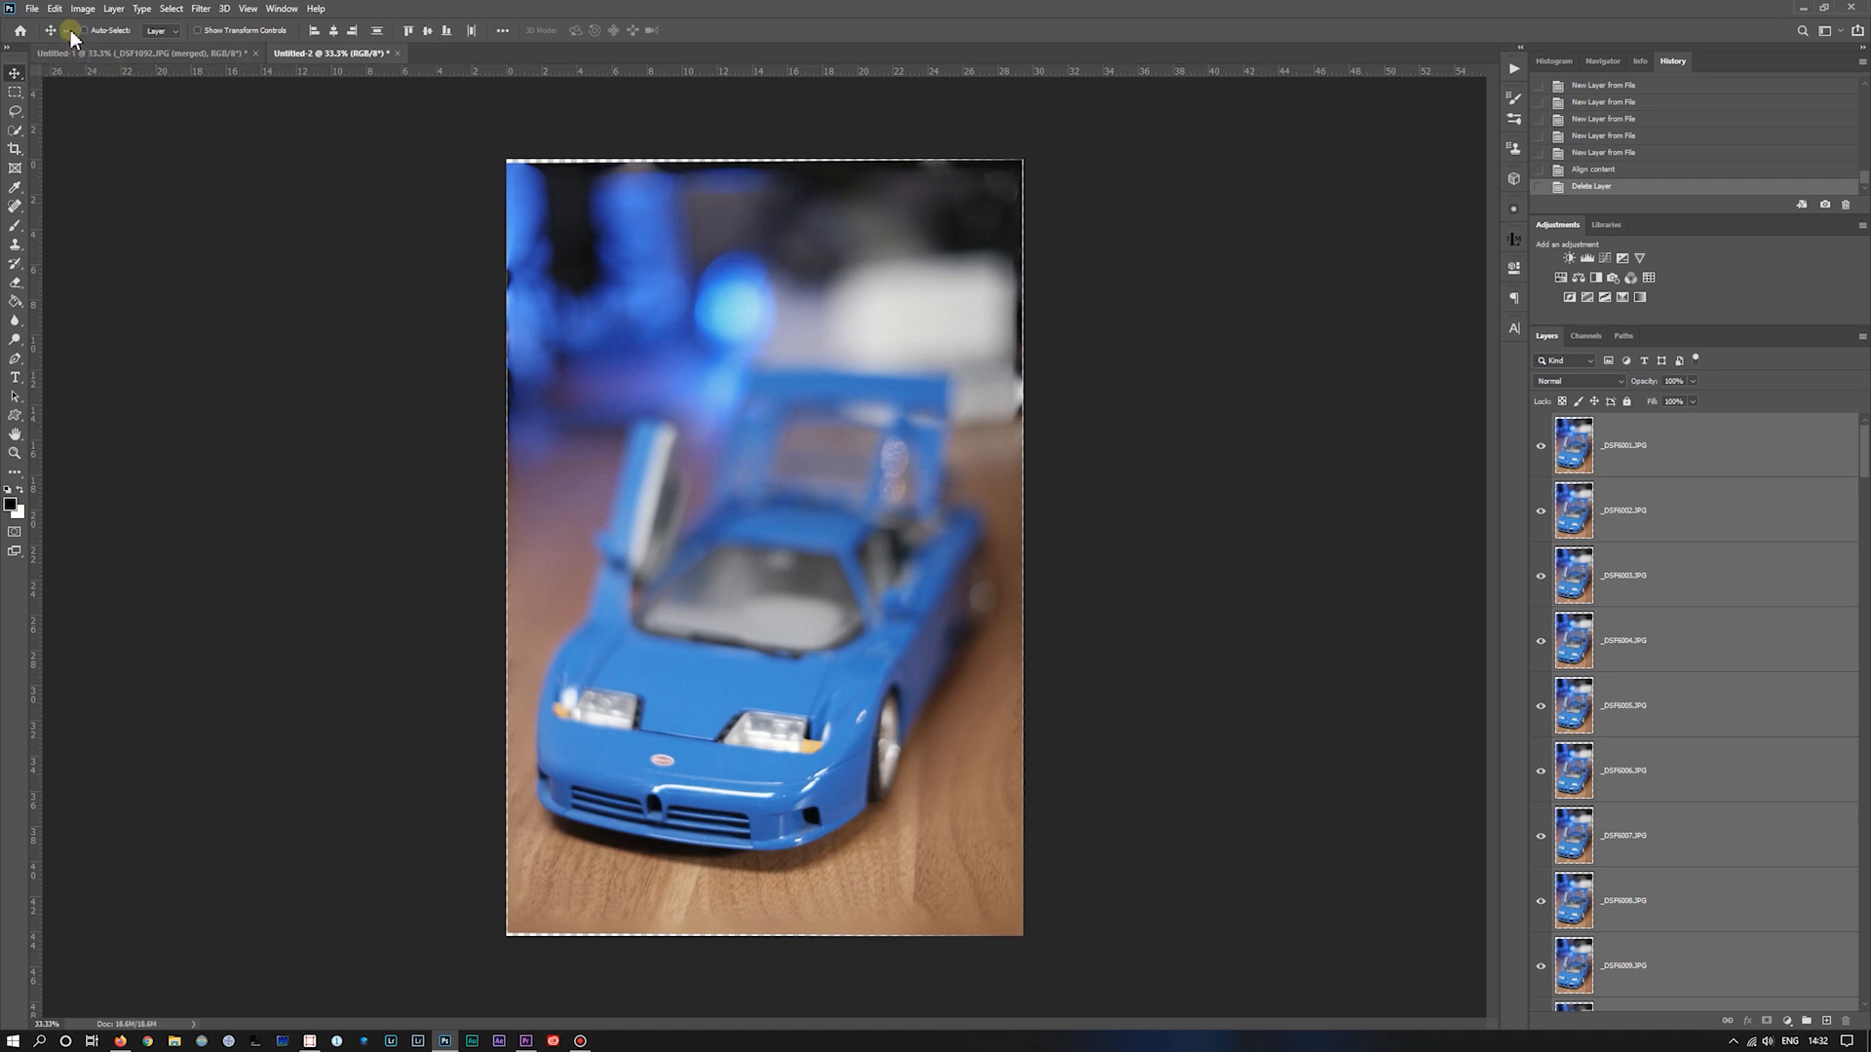
click(54, 8)
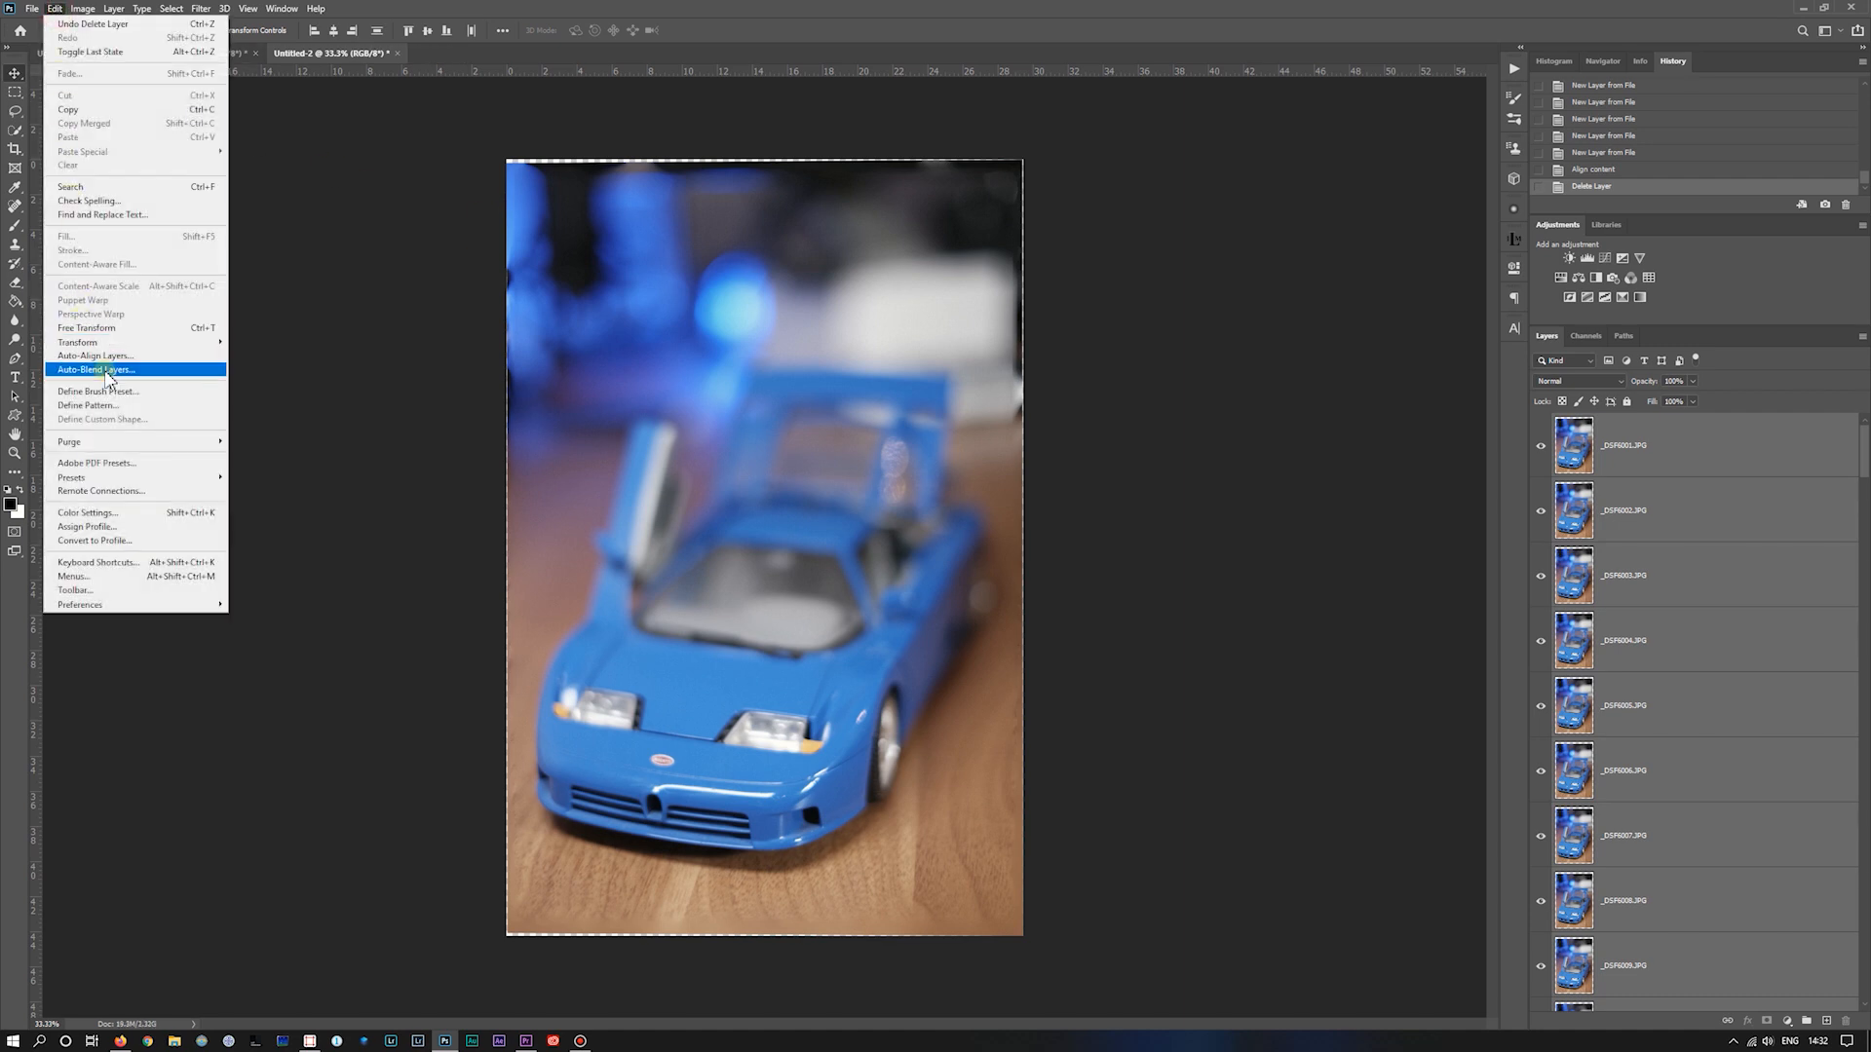
Step: Auto-Blend the aligned layers using Stack Images with Seamless Tones and Colors
click(96, 369)
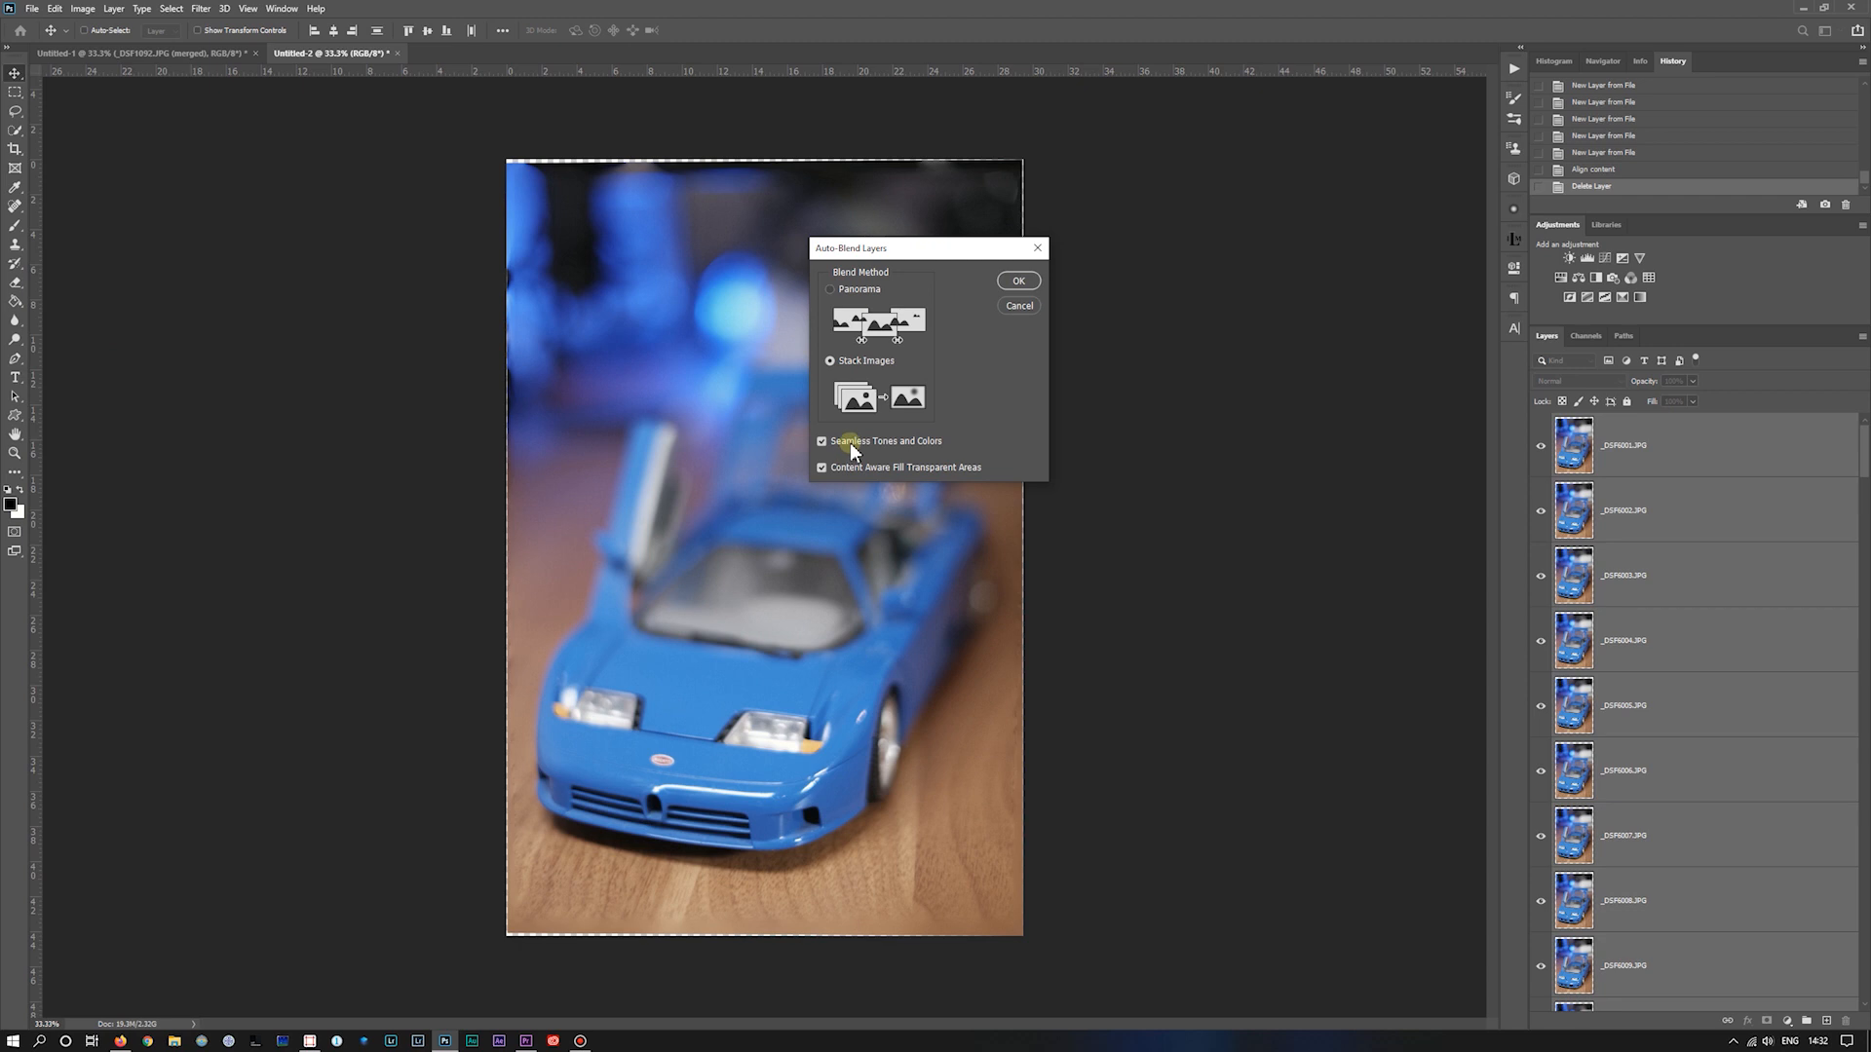
click(820, 440)
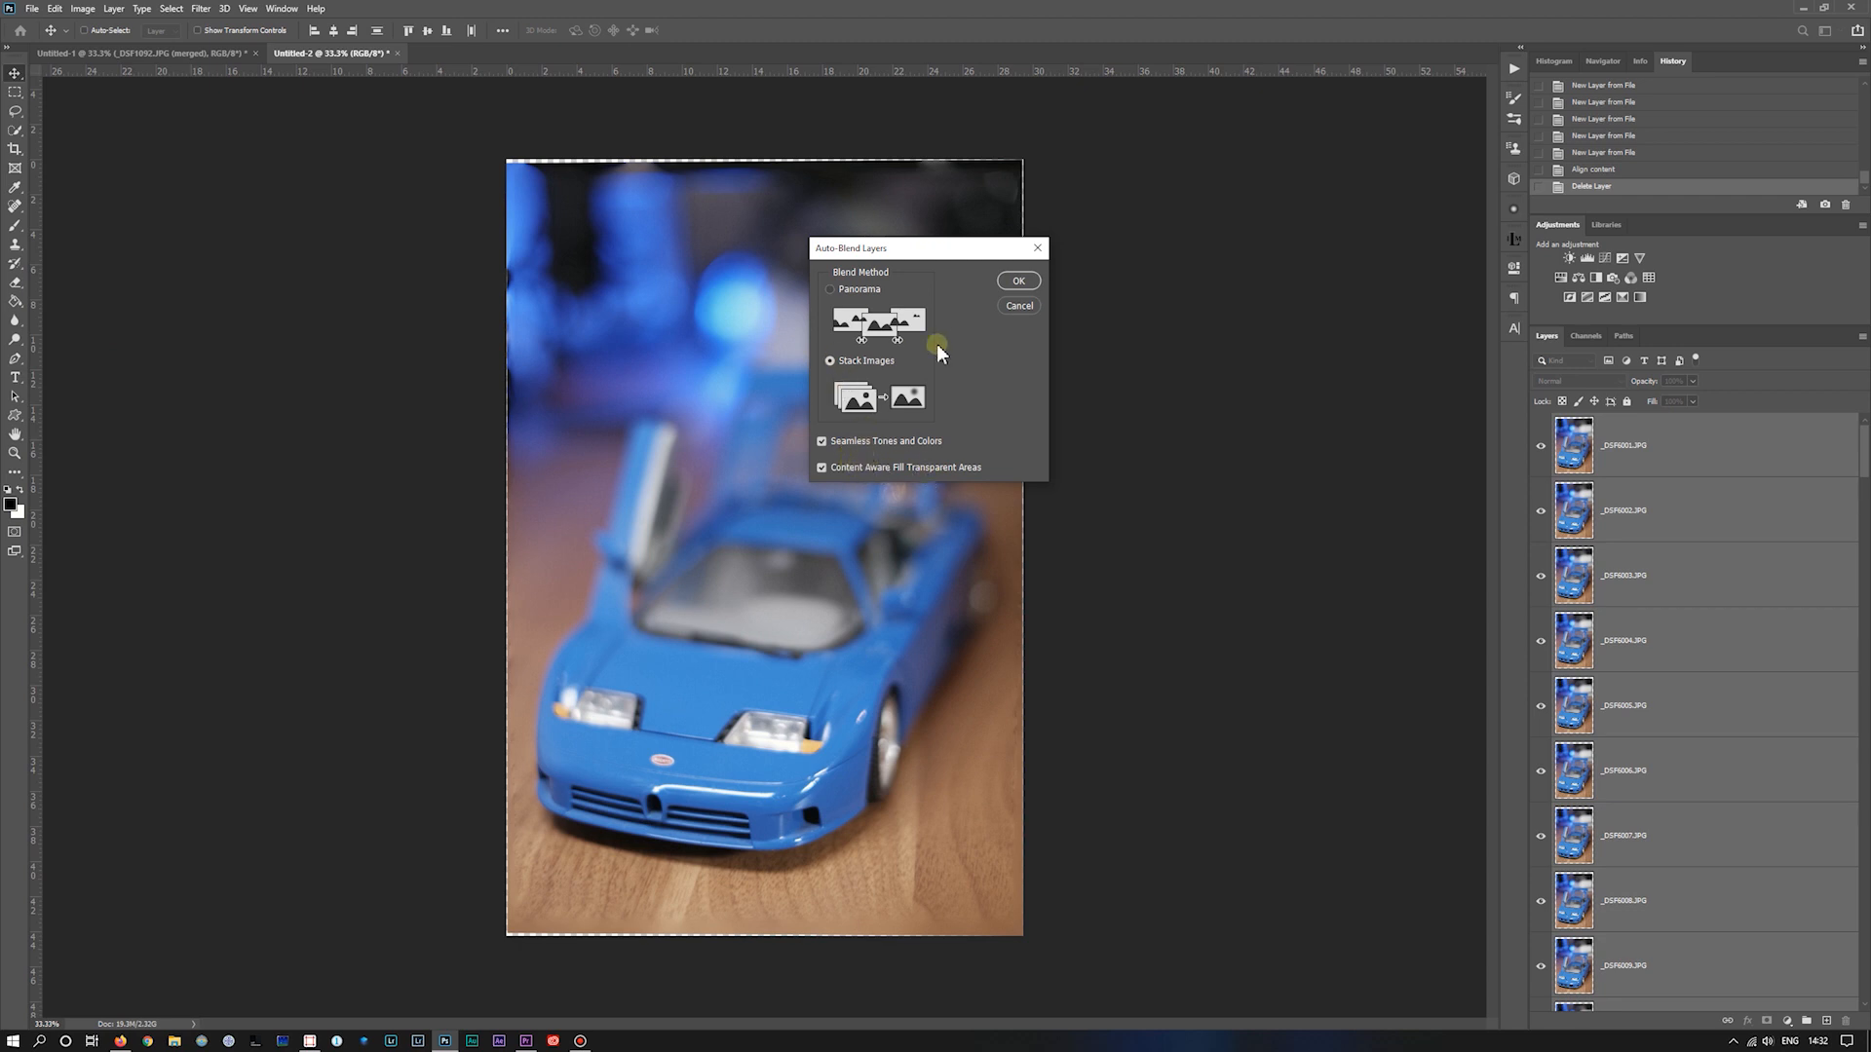
click(1017, 280)
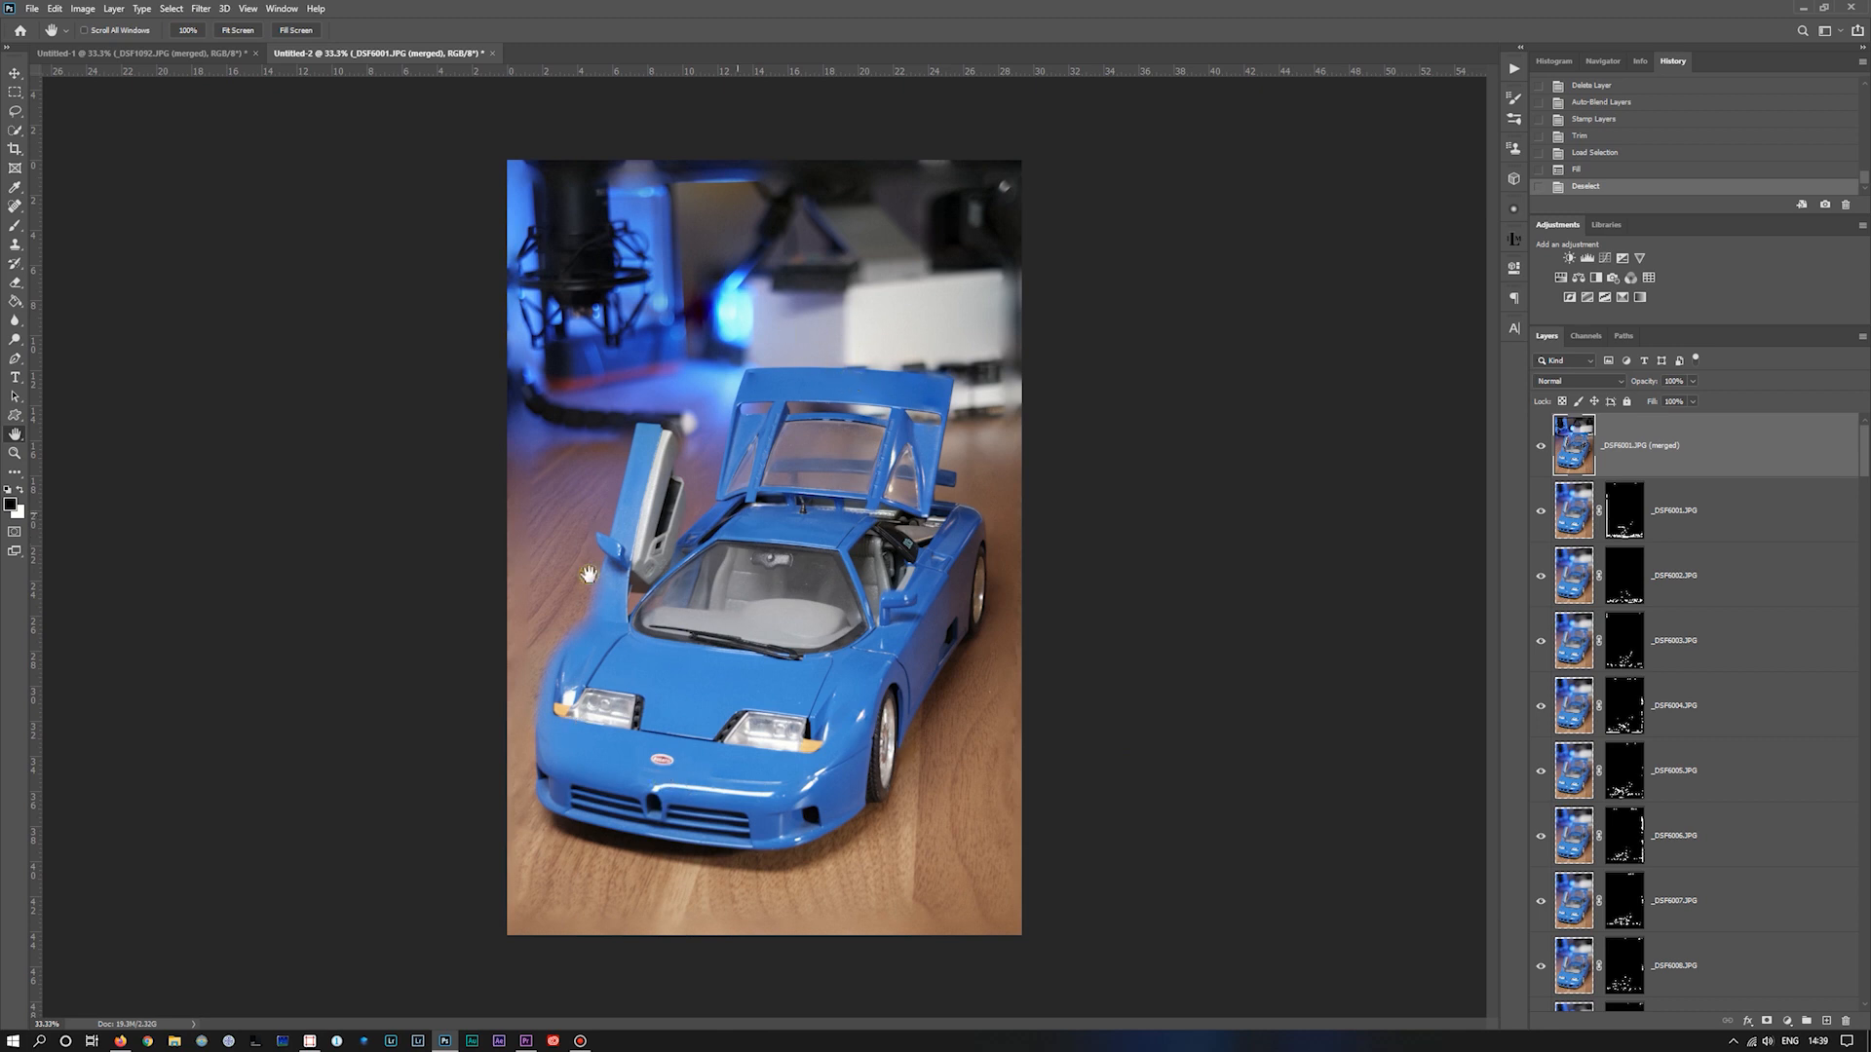
mouse_move(565, 628)
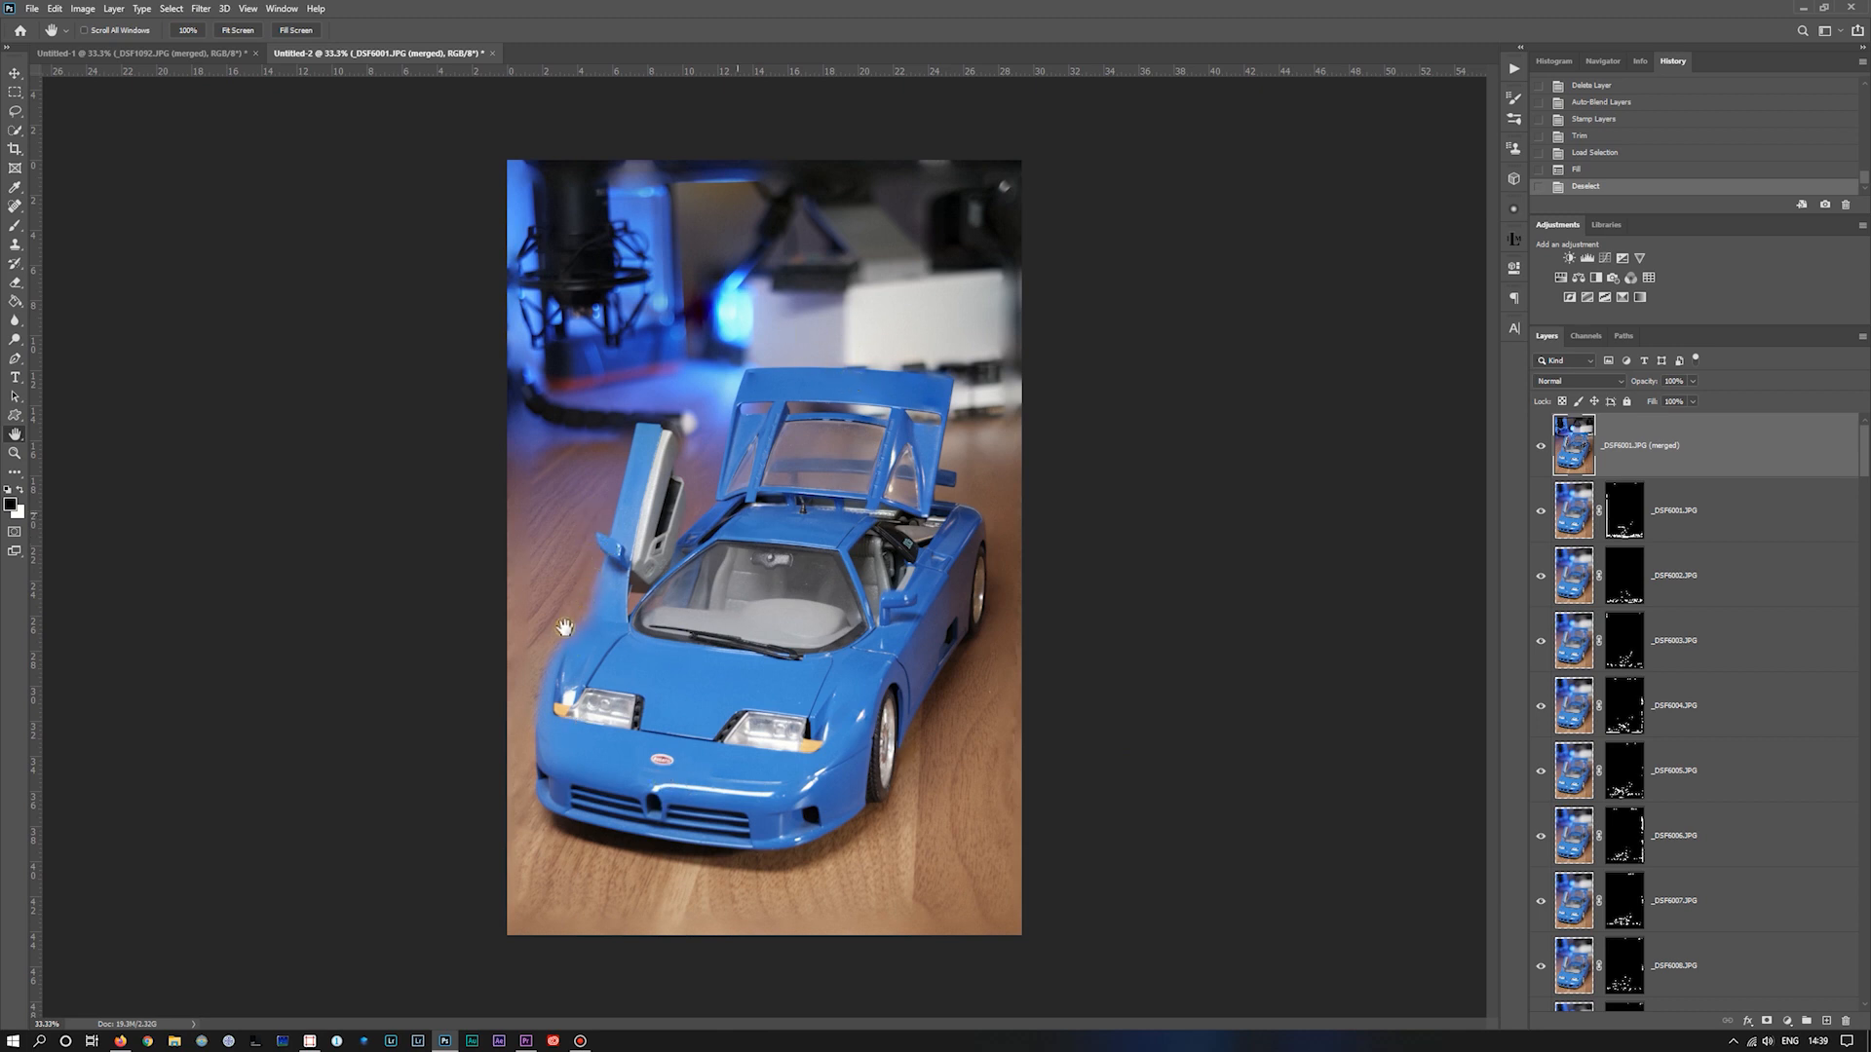
mouse_move(605, 574)
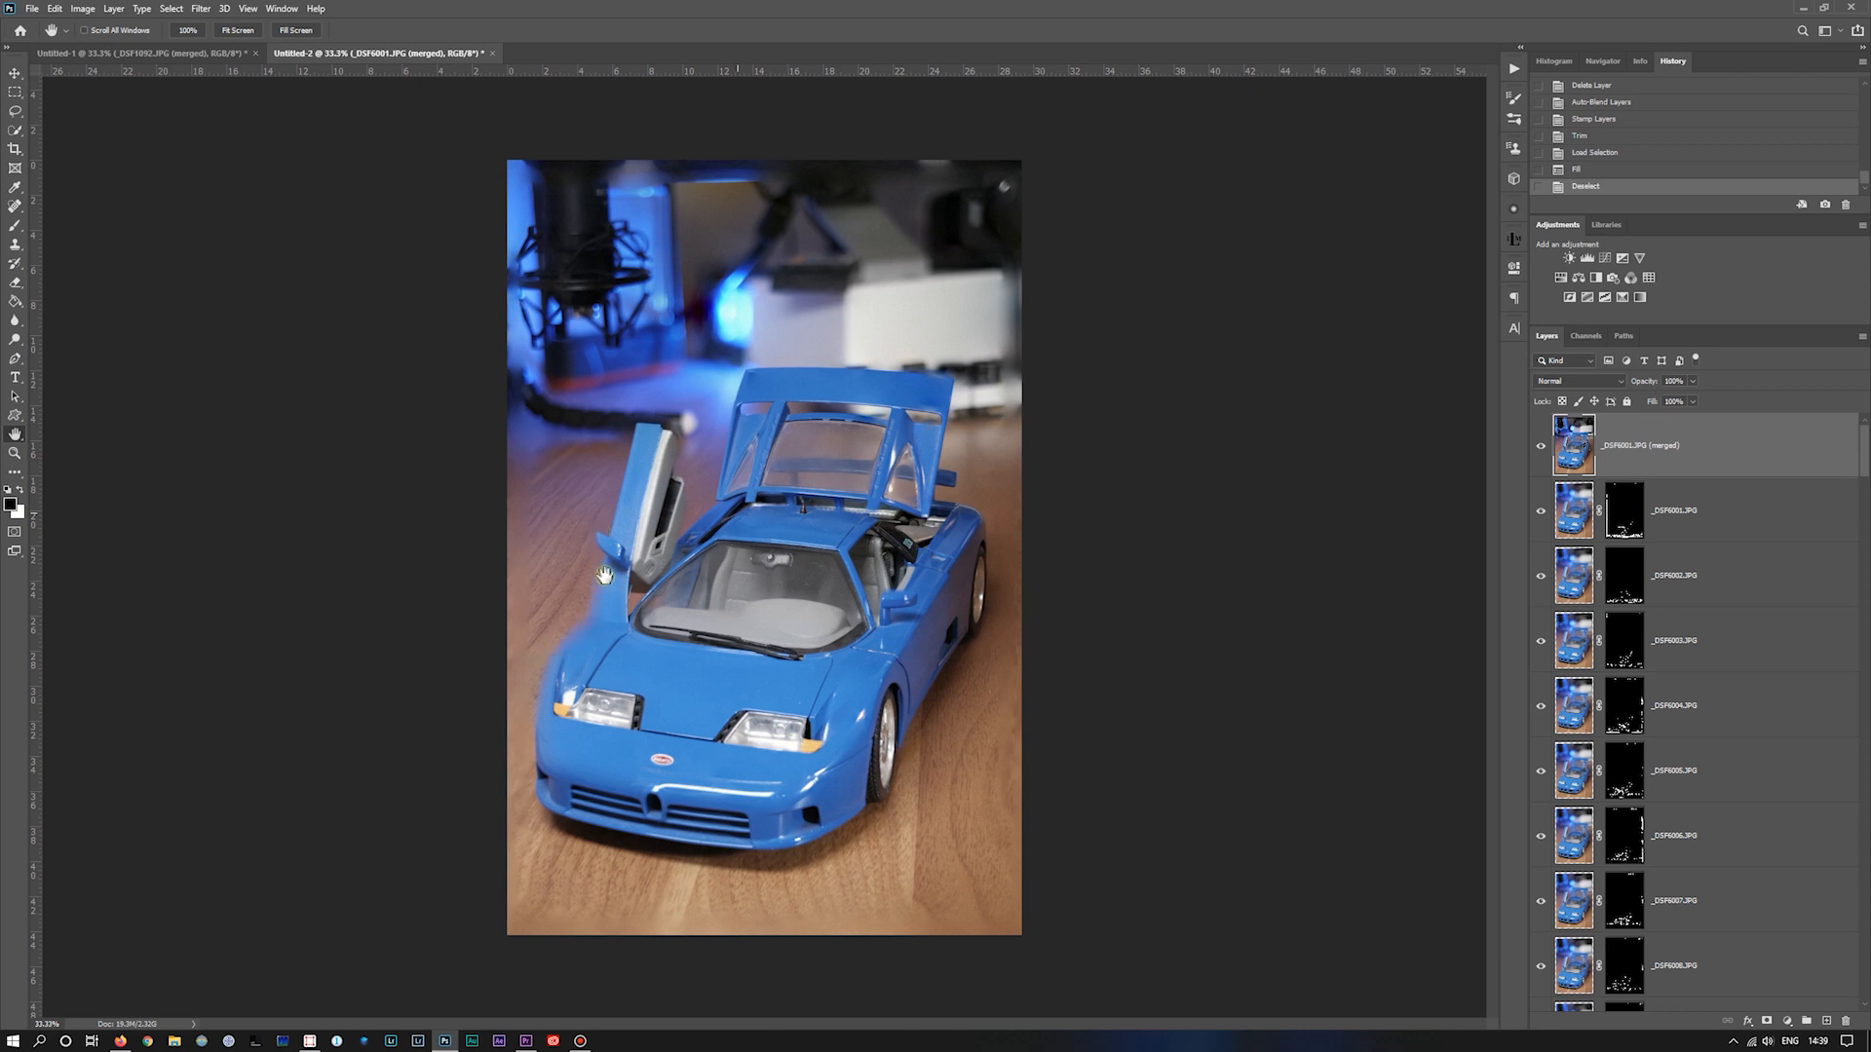
mouse_move(597, 552)
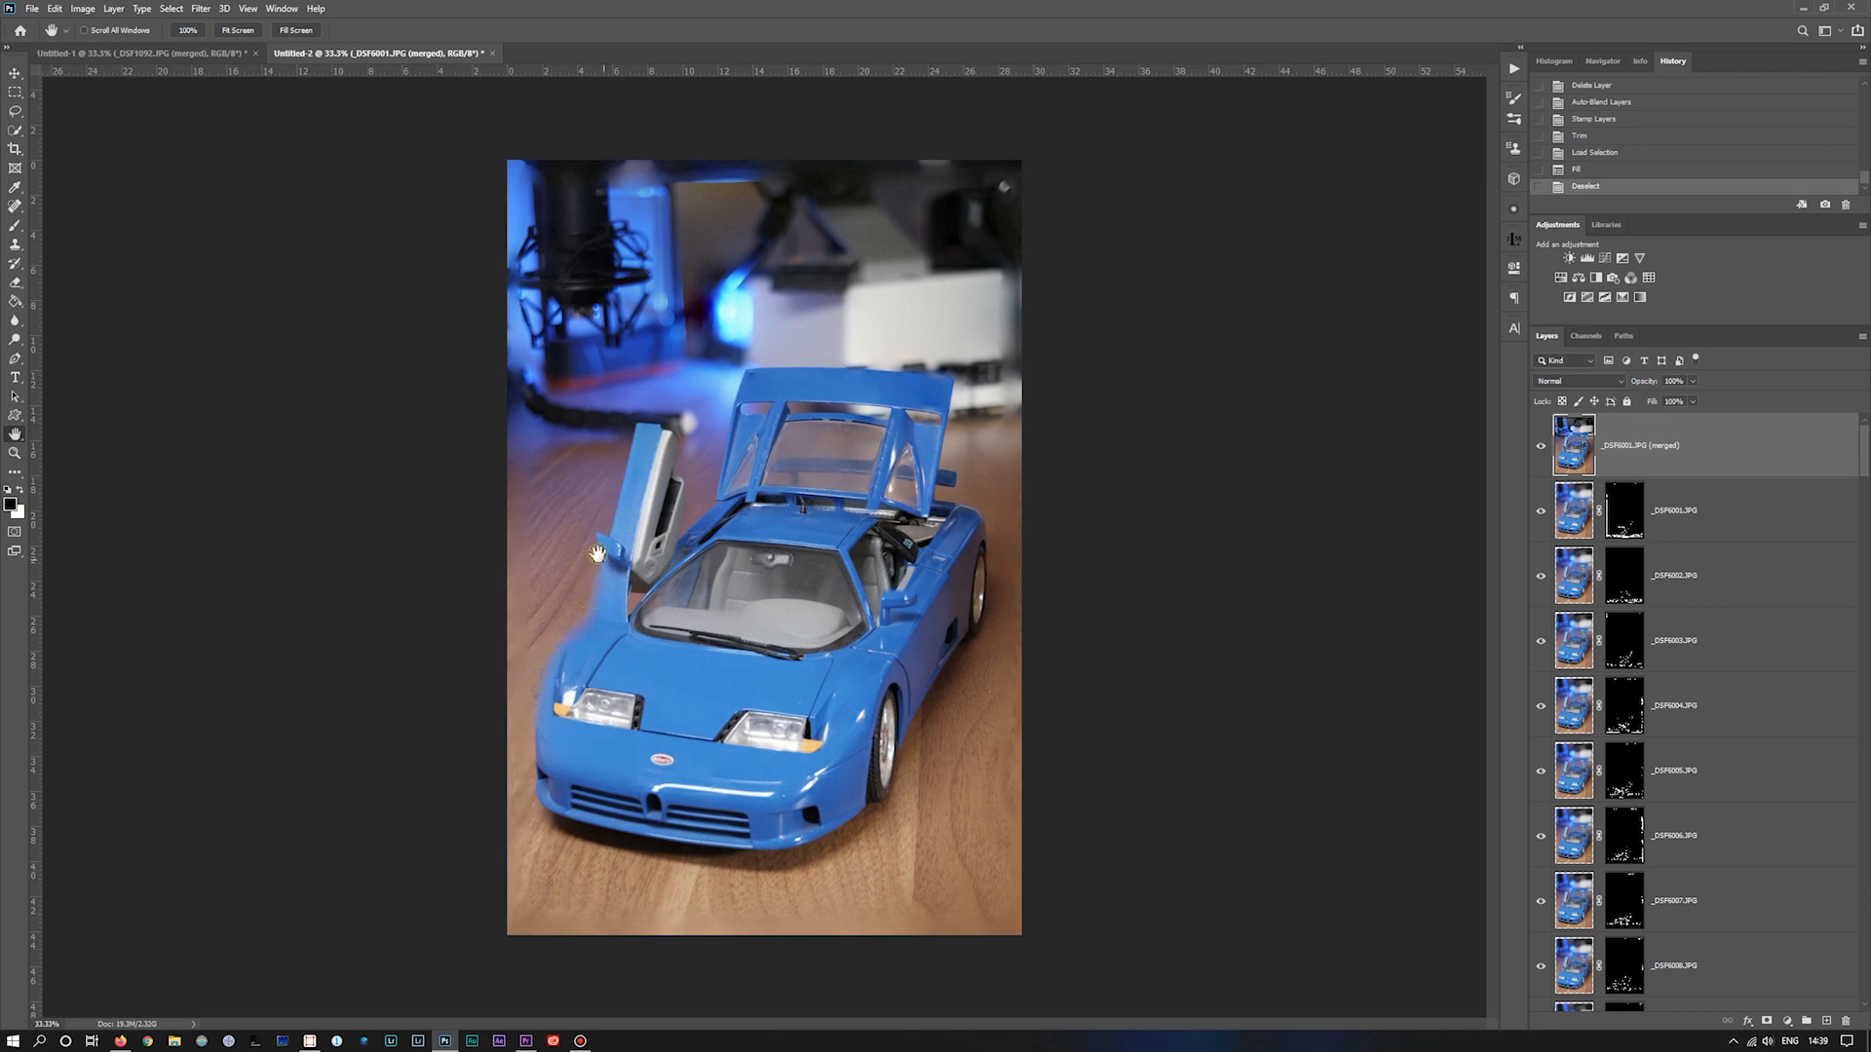
mouse_move(46, 291)
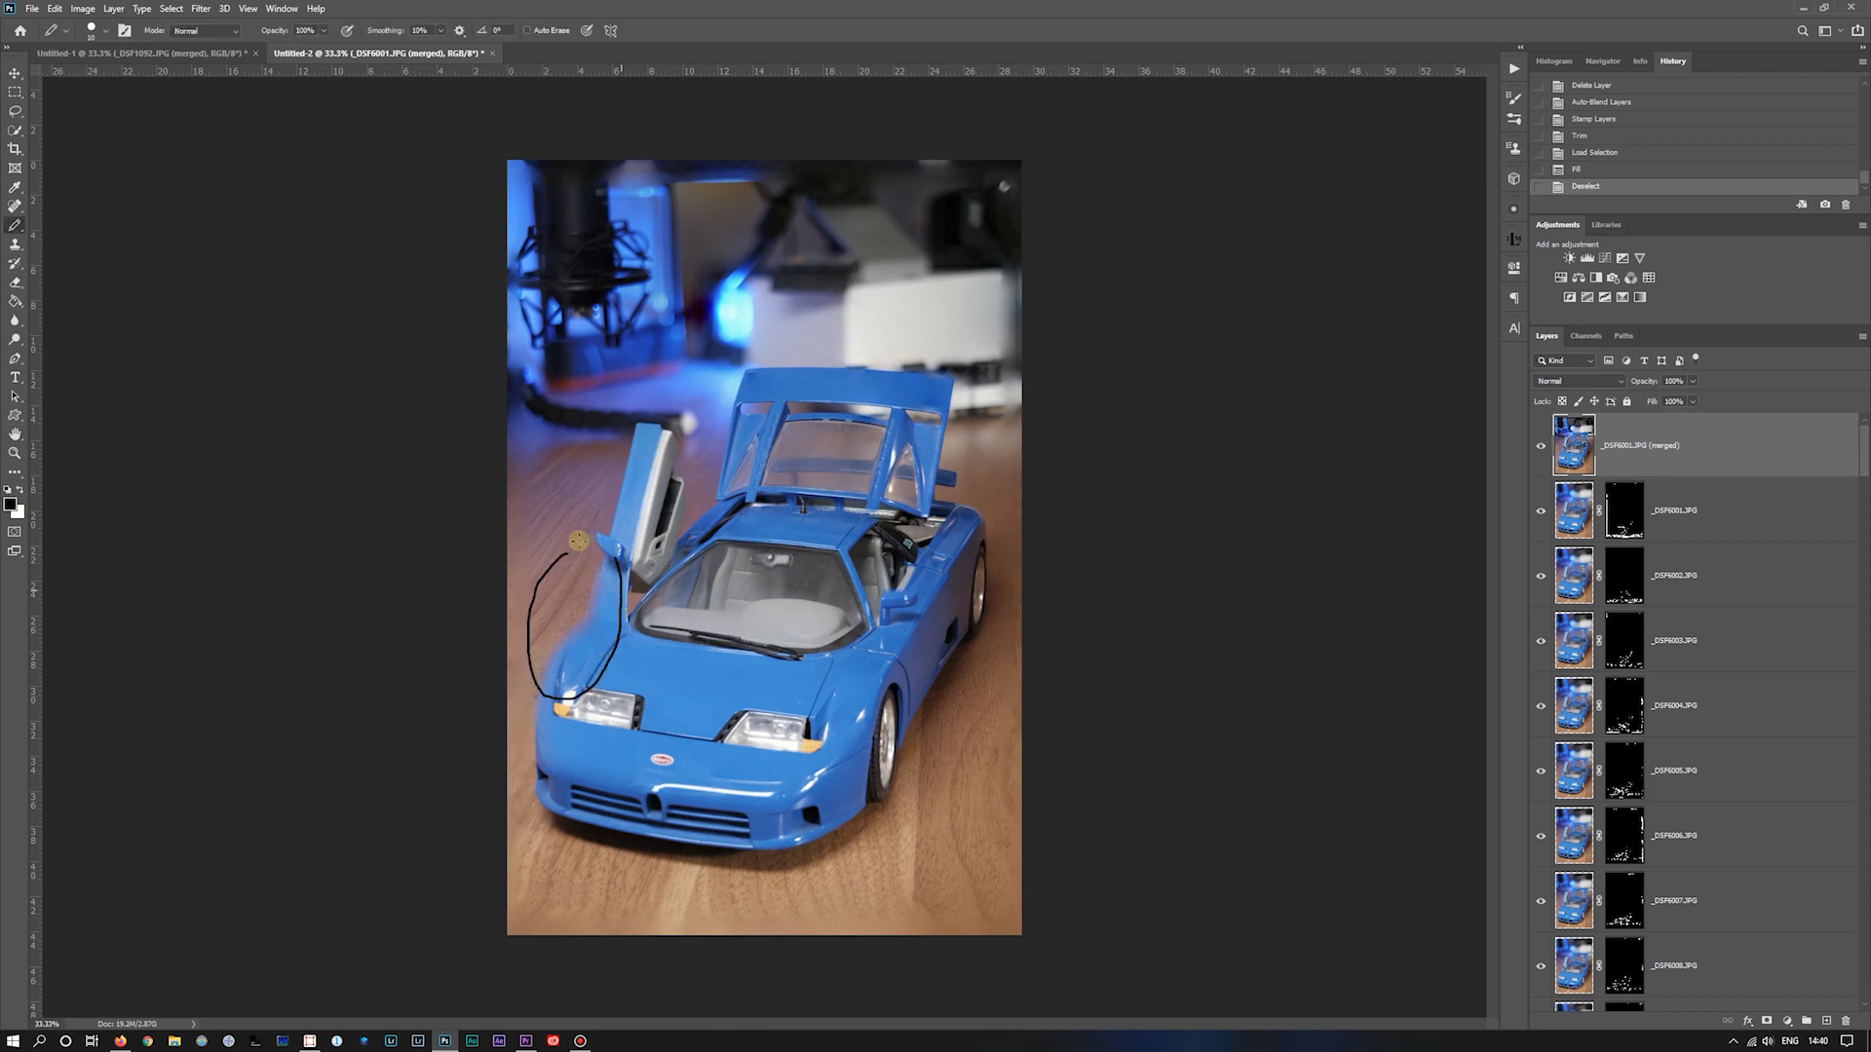
Step: Circle the blurry front left fender area with a pencil loop and scroll to inspect it
drag(578, 541, 611, 648)
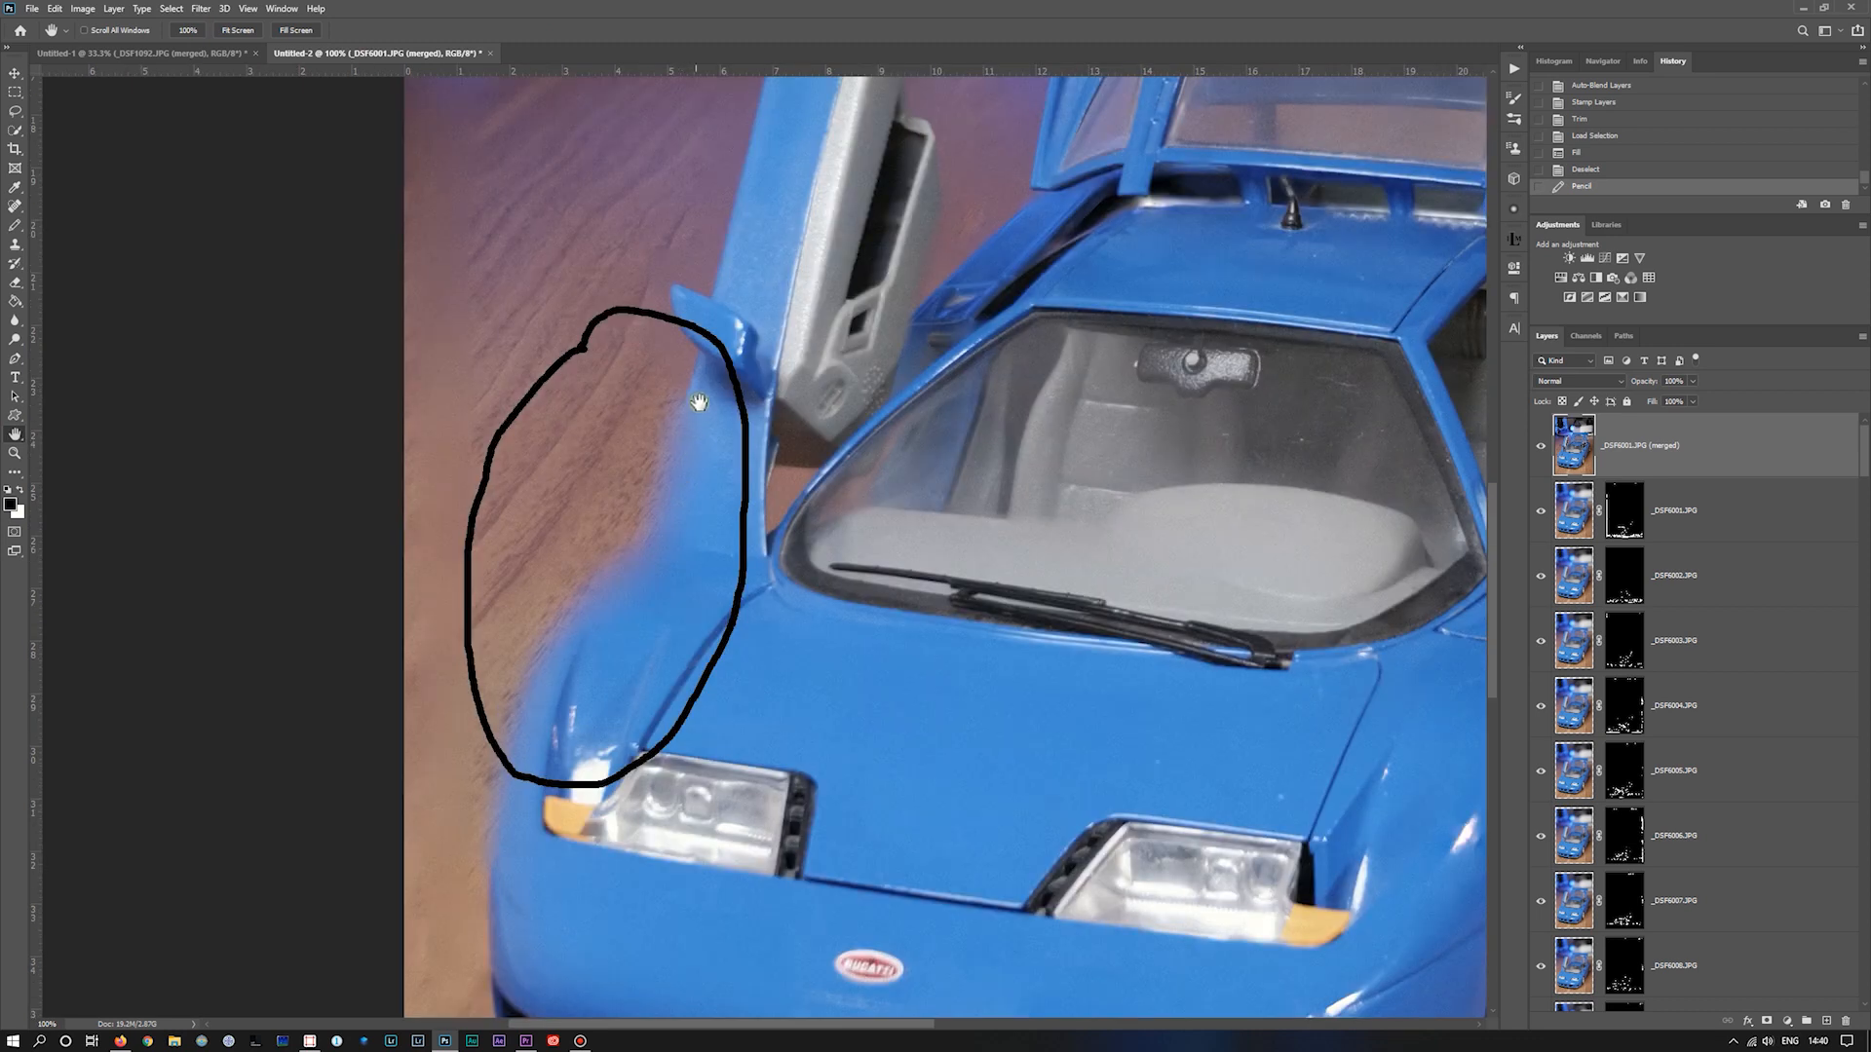
mouse_move(591, 633)
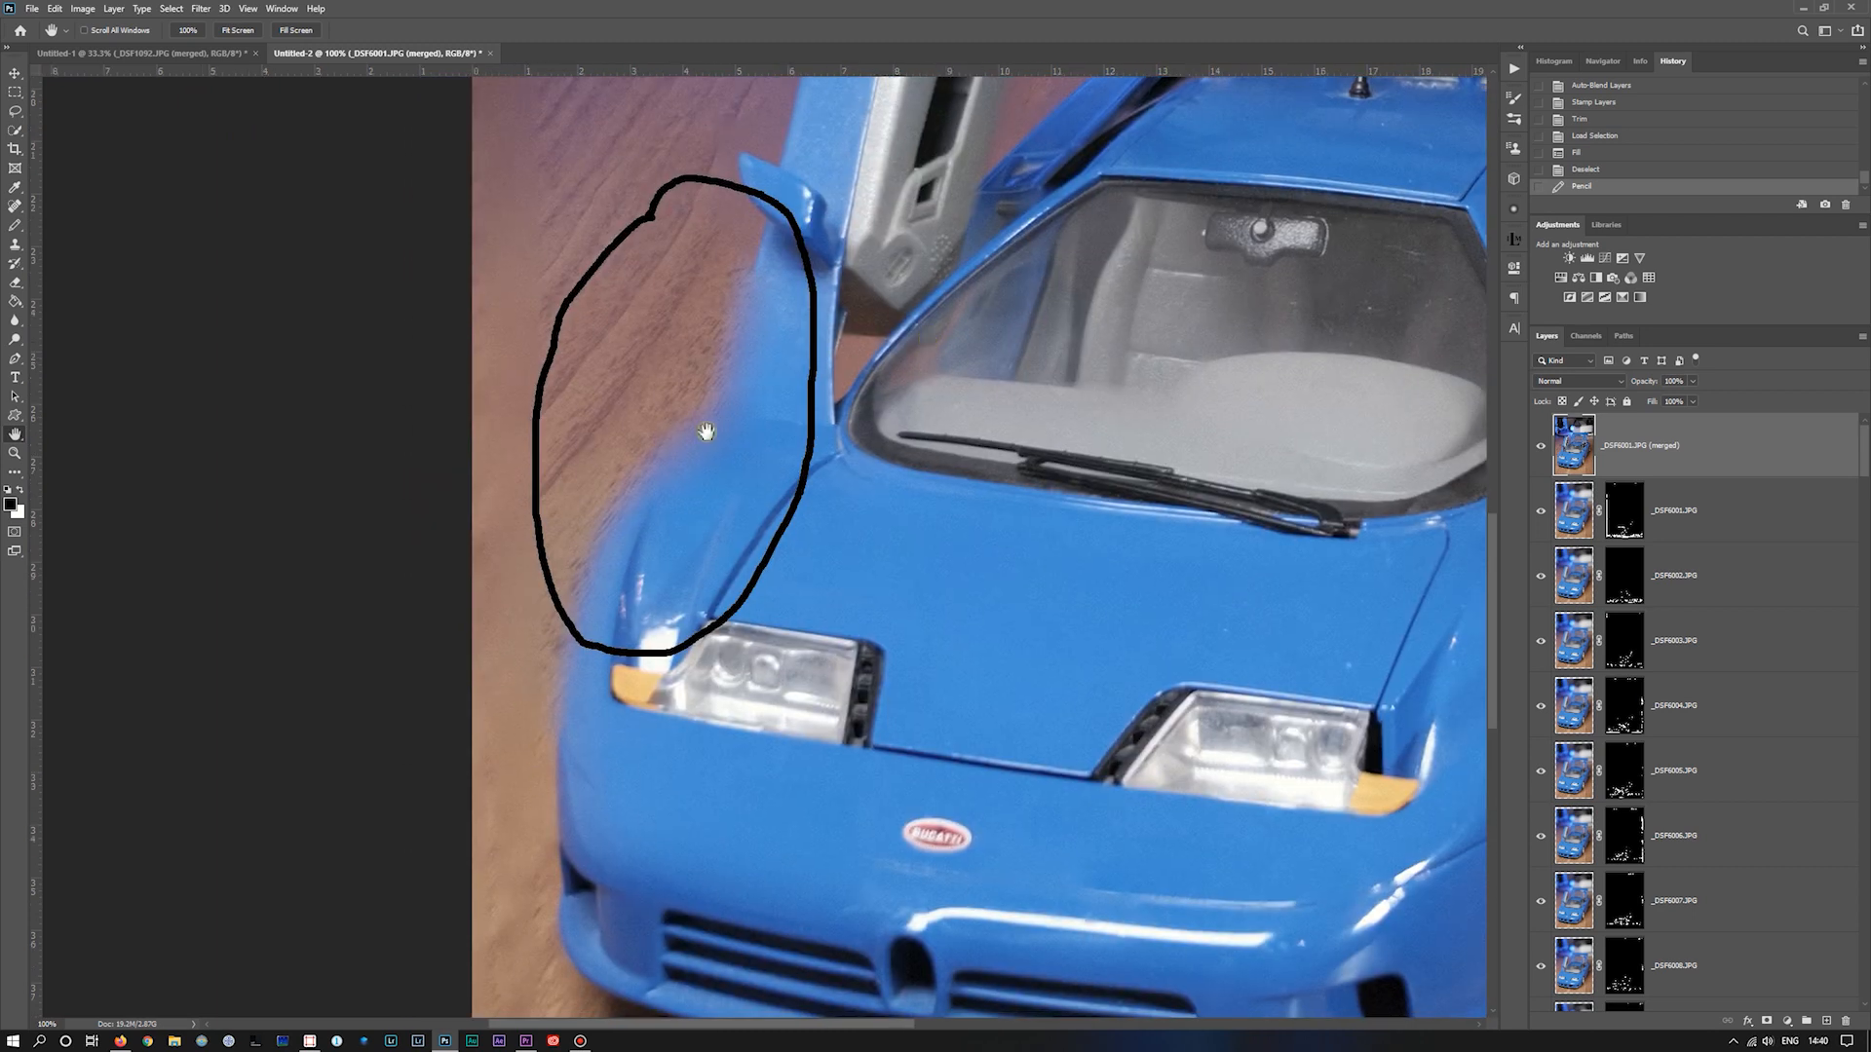
mouse_move(738, 280)
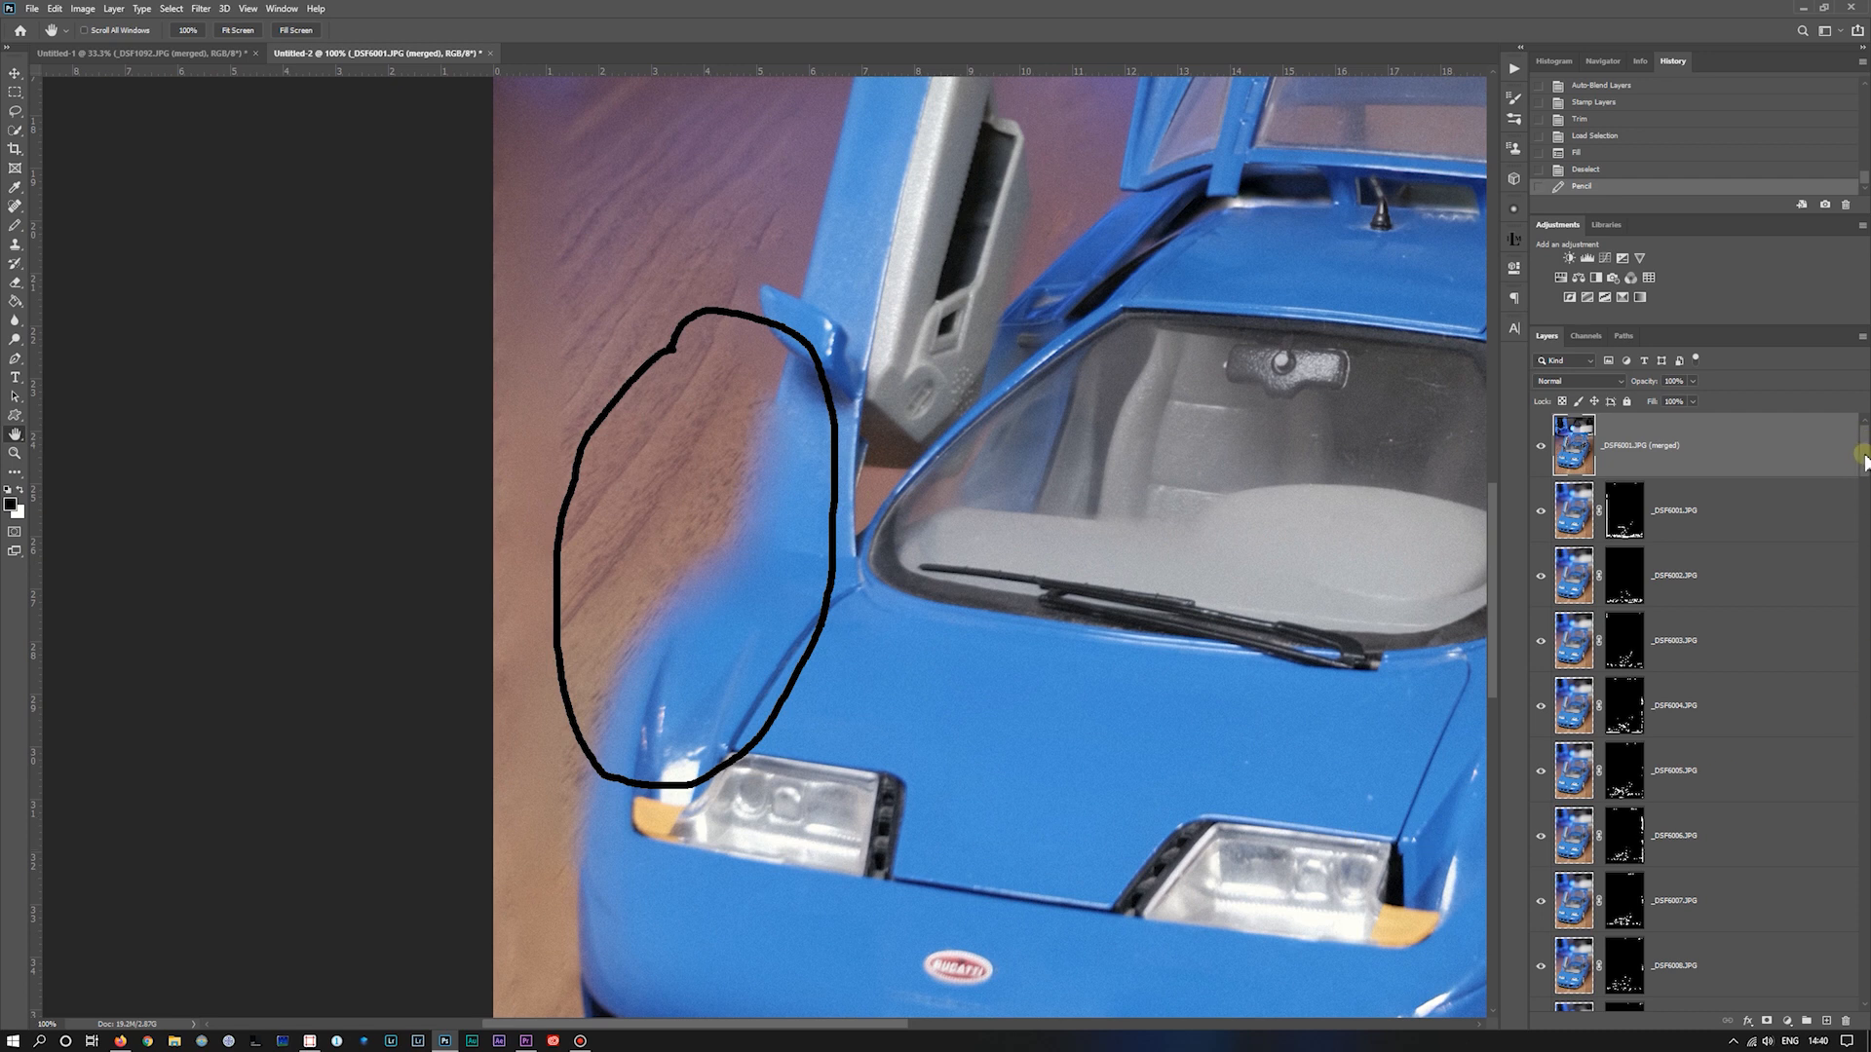
scroll(down, 3)
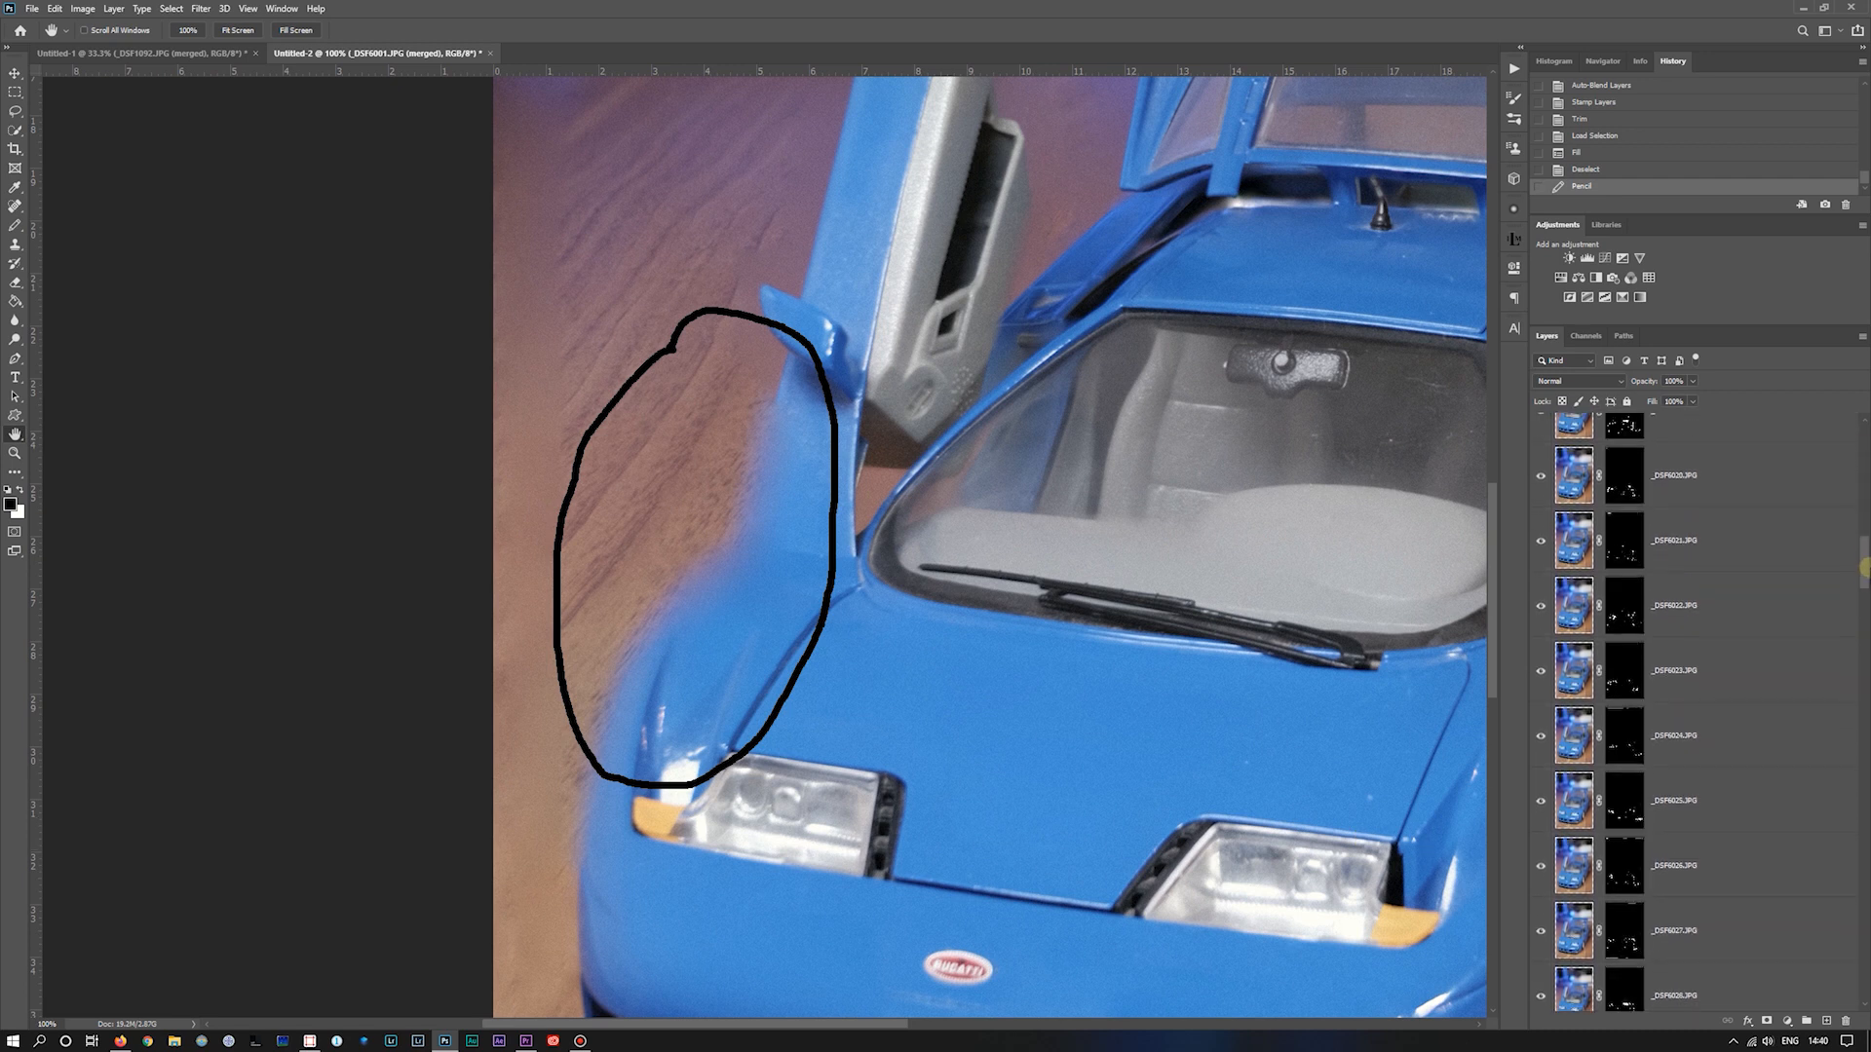
Step: Revert in History to the state before the marking loop
click(1540, 904)
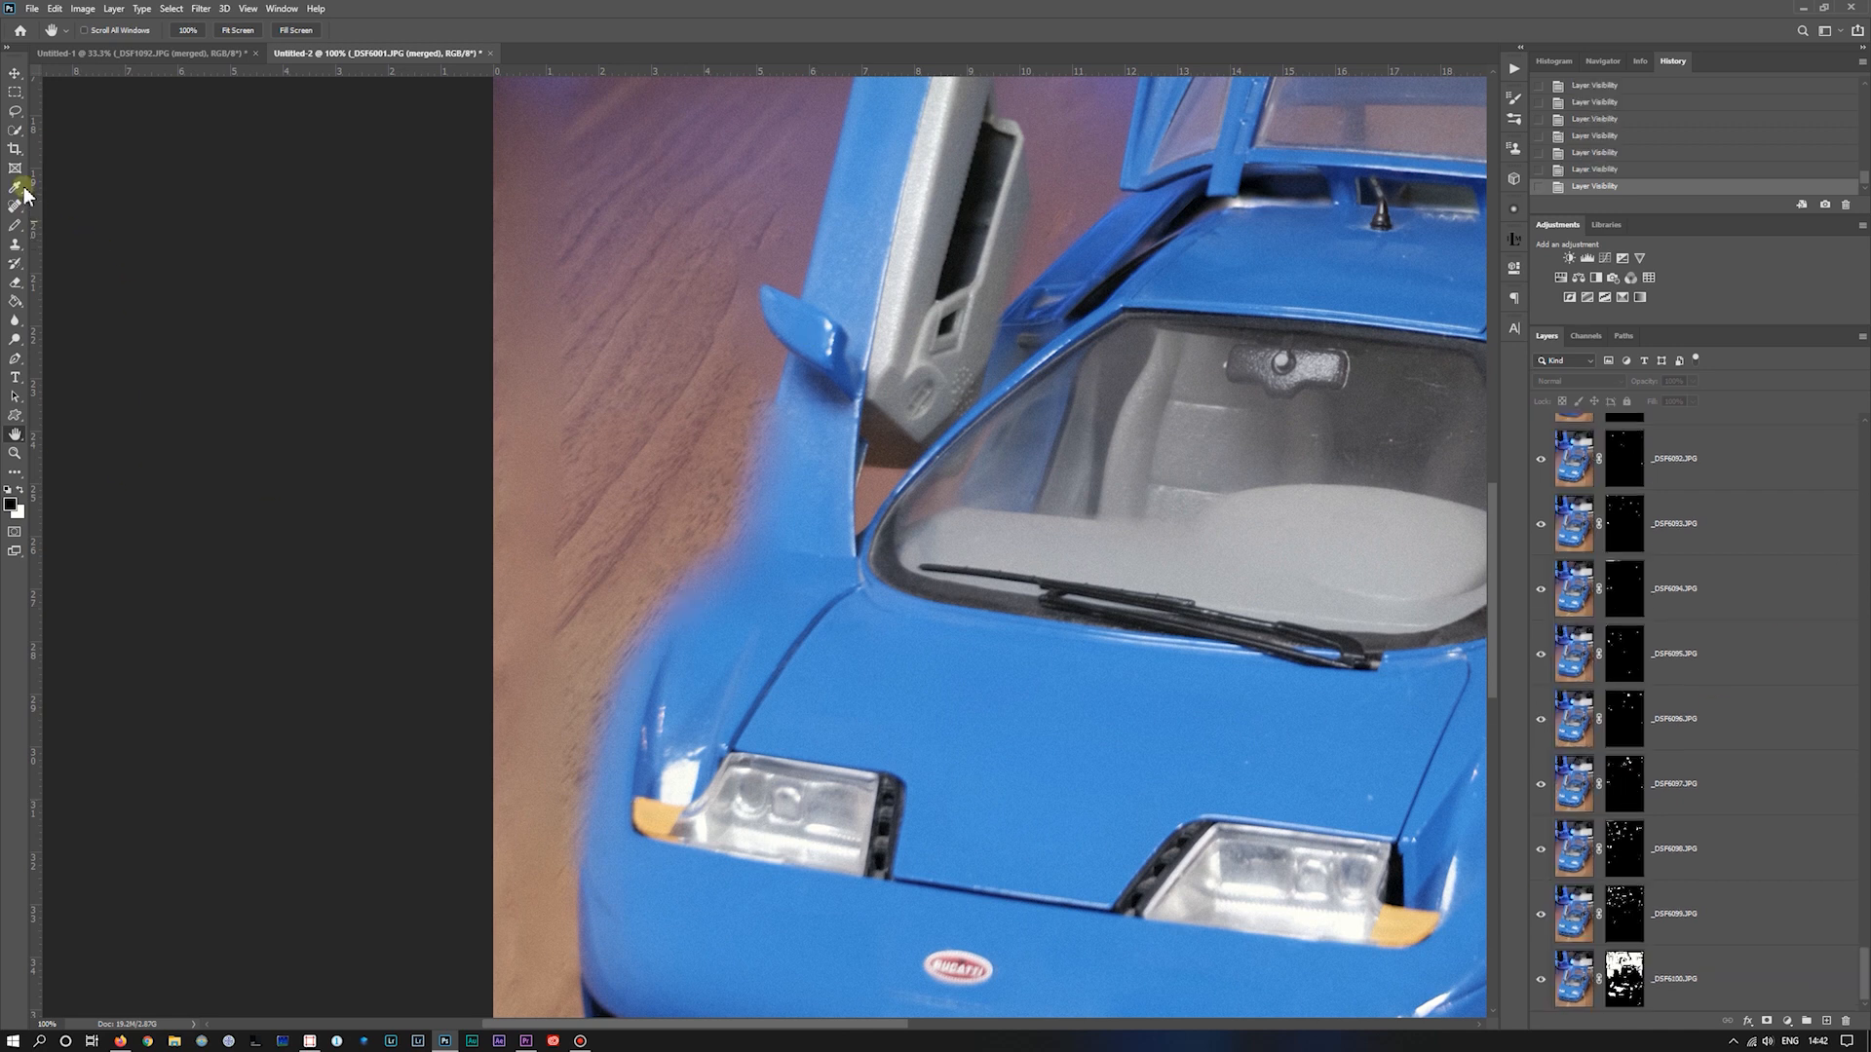
click(16, 195)
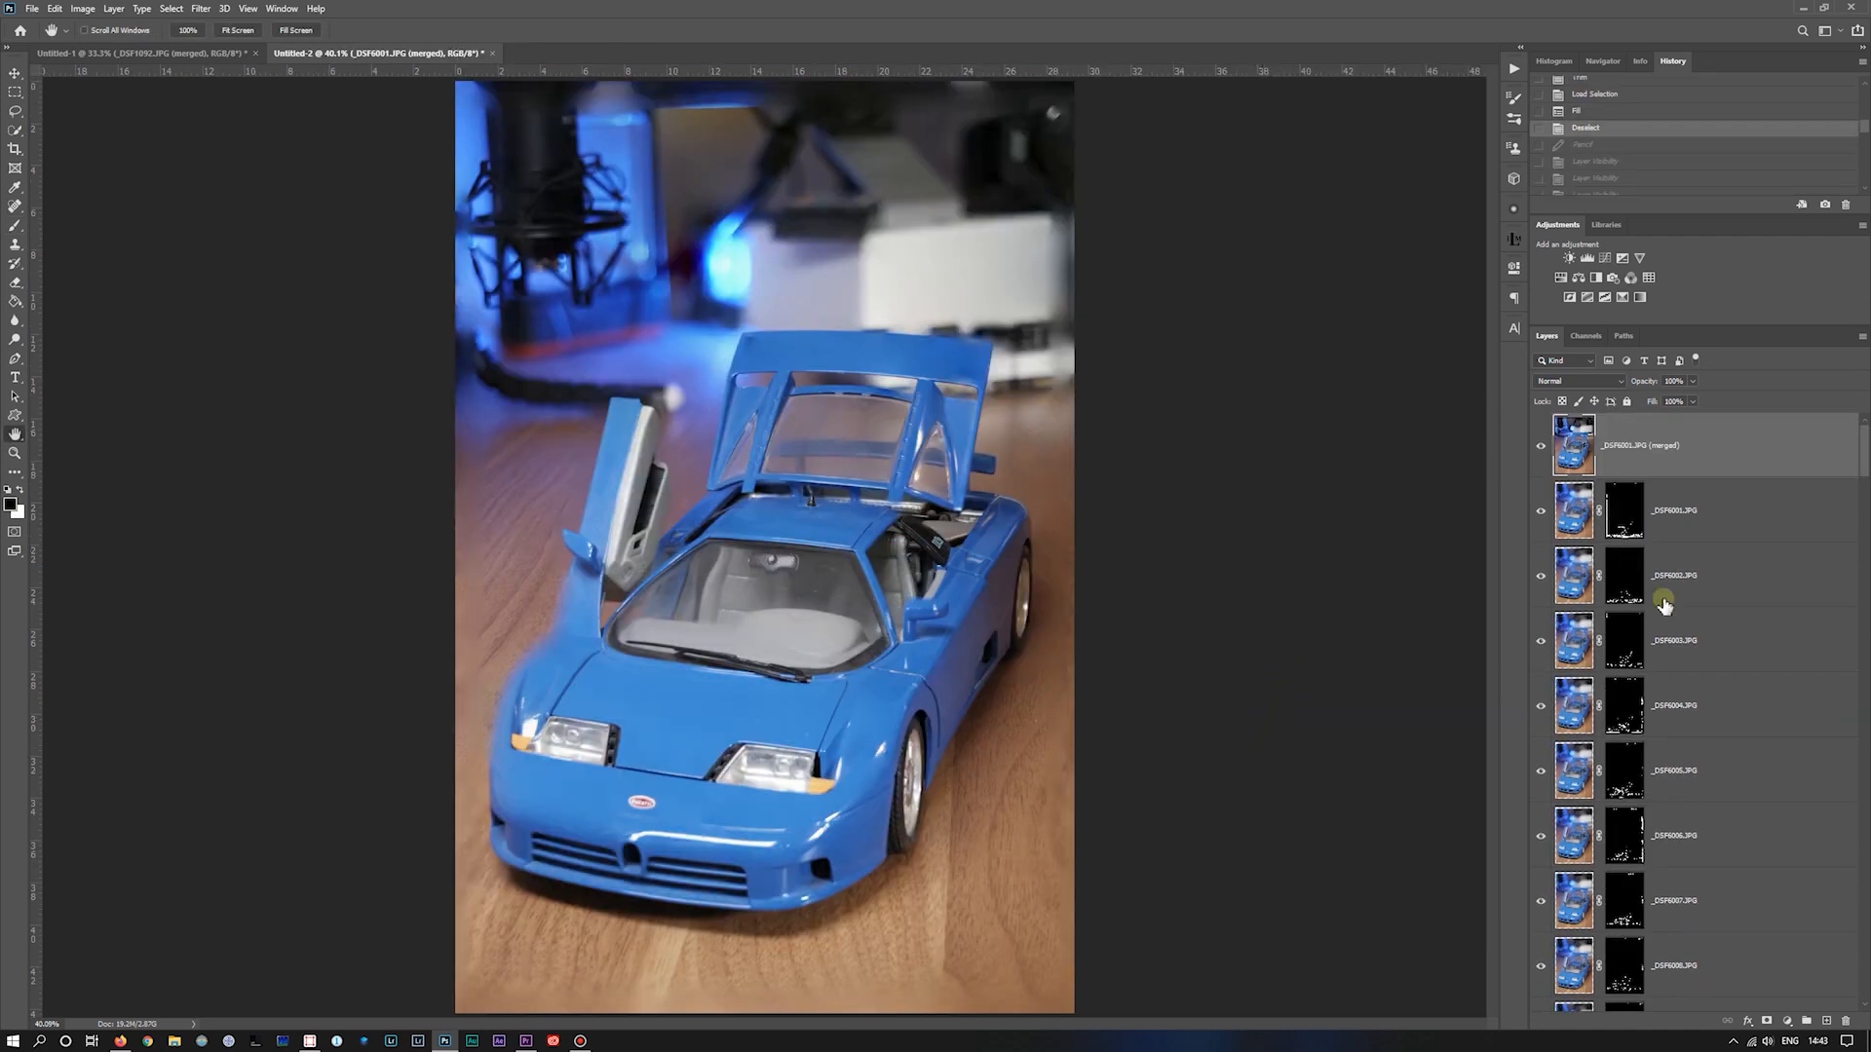
Step: Choose another step-size folder under Final and load its photos as aligned layers
scroll(down, 3)
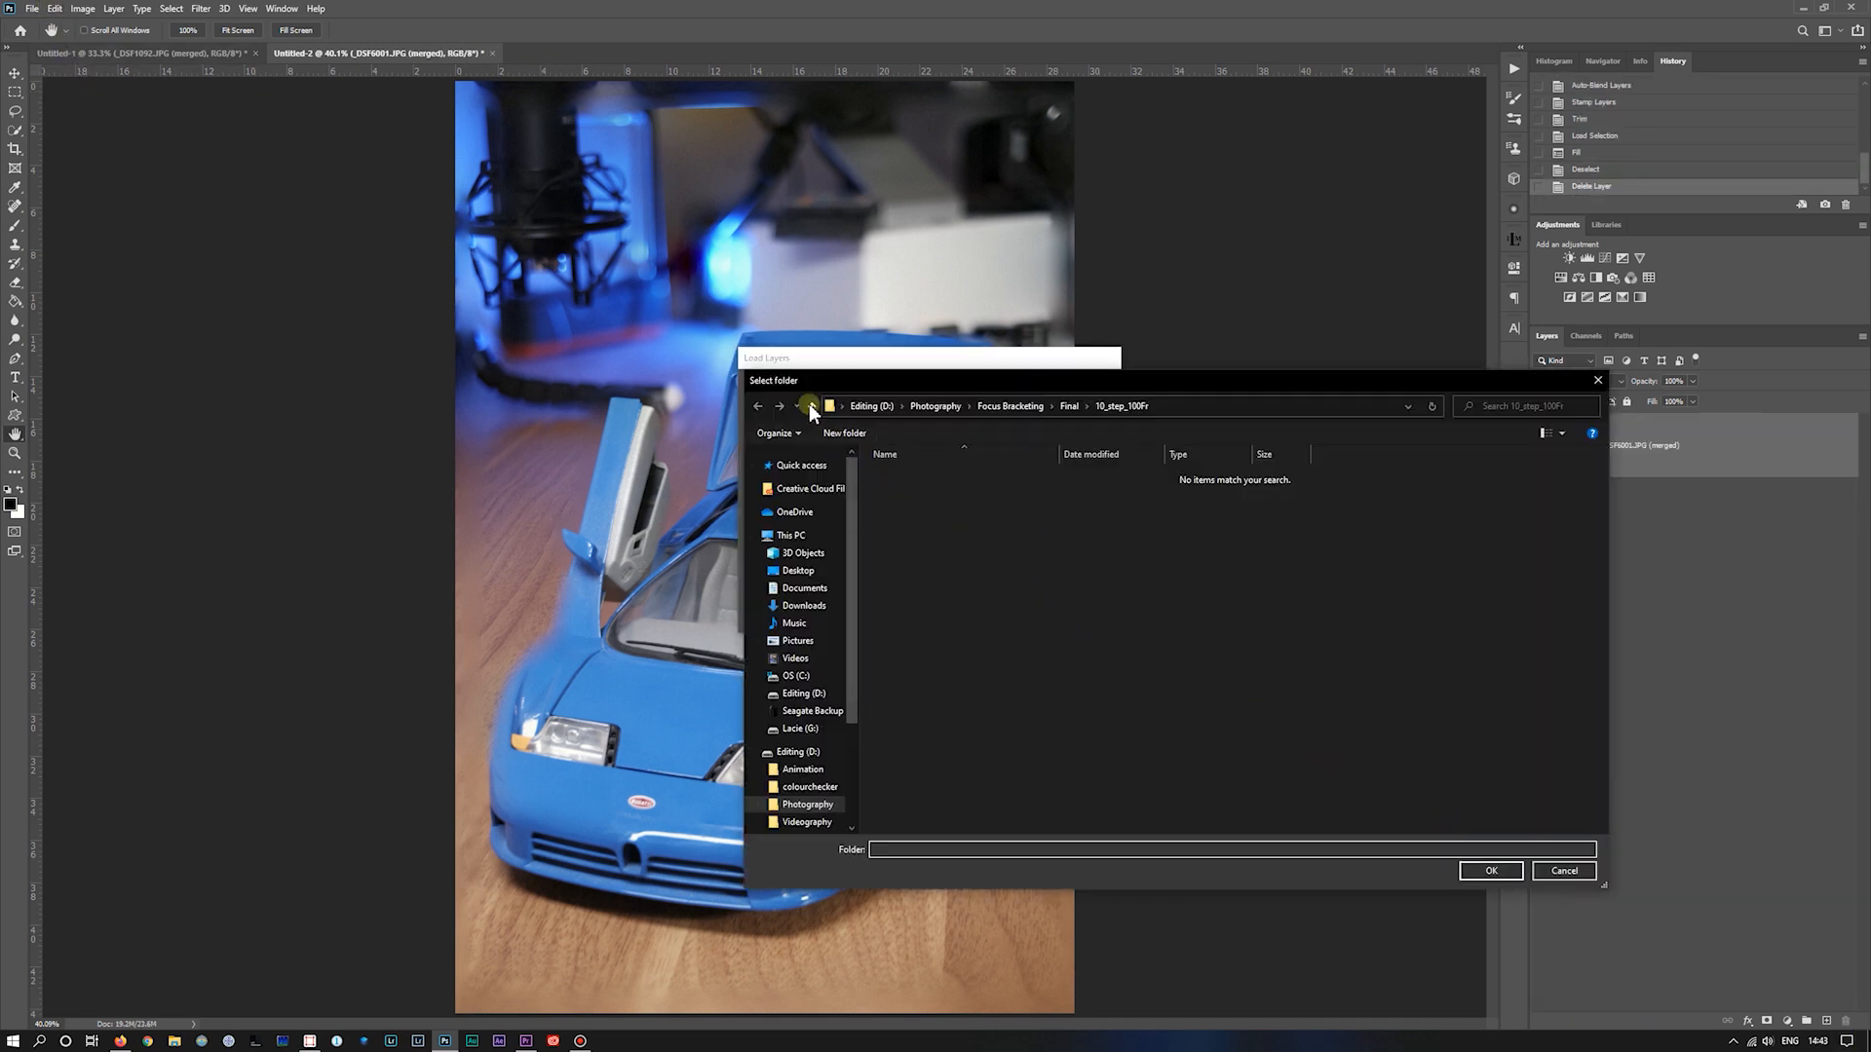
click(812, 406)
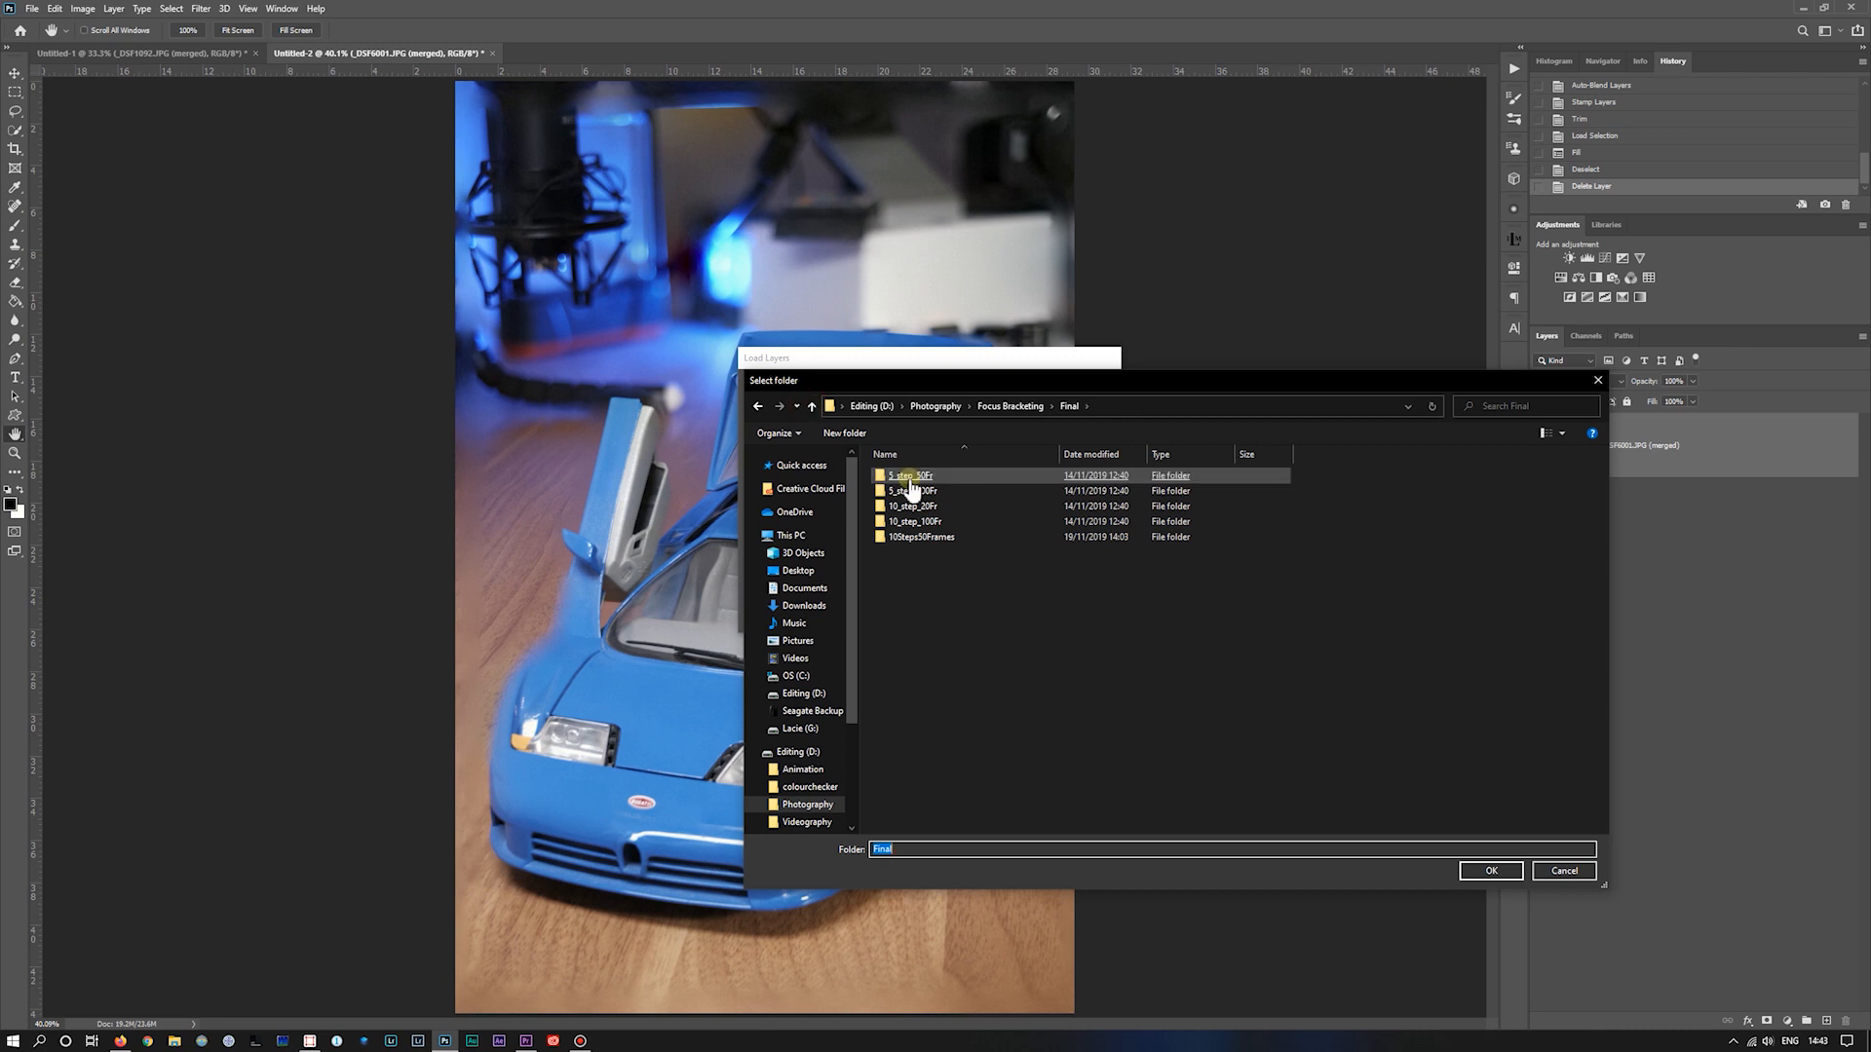
mouse_move(909, 490)
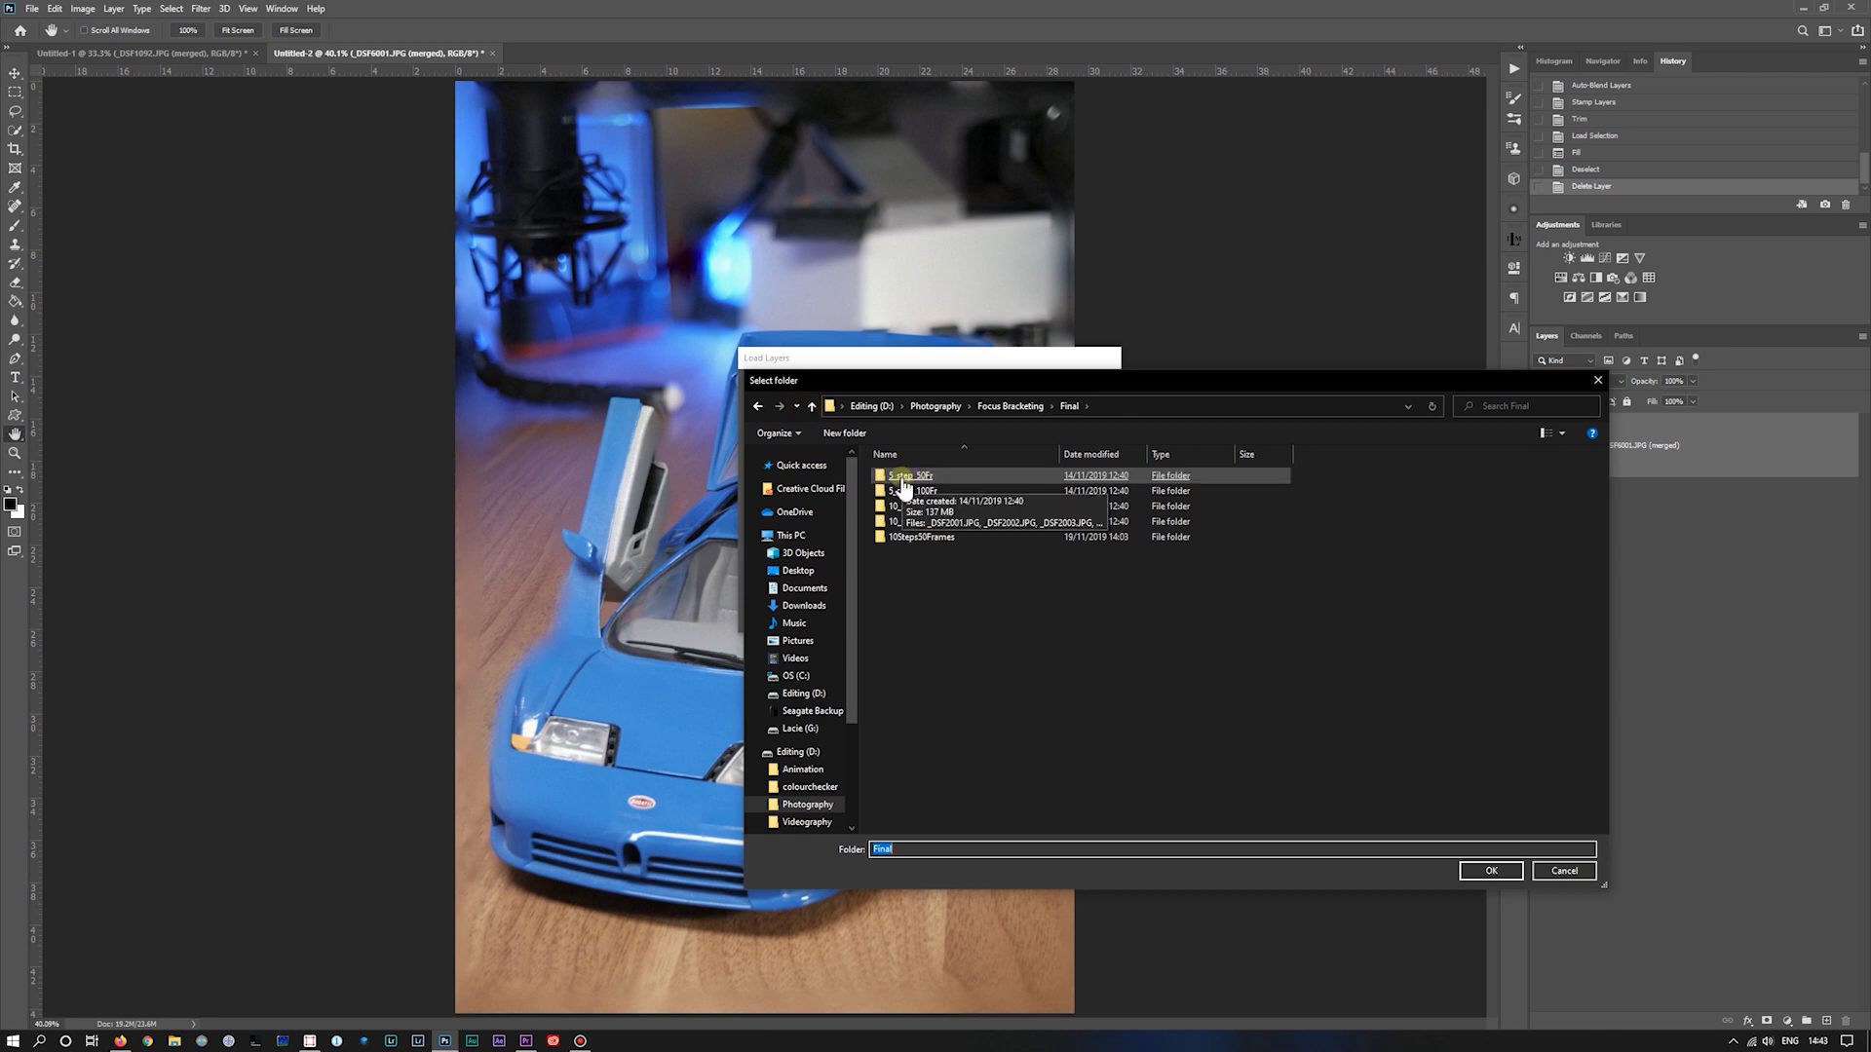
click(1490, 871)
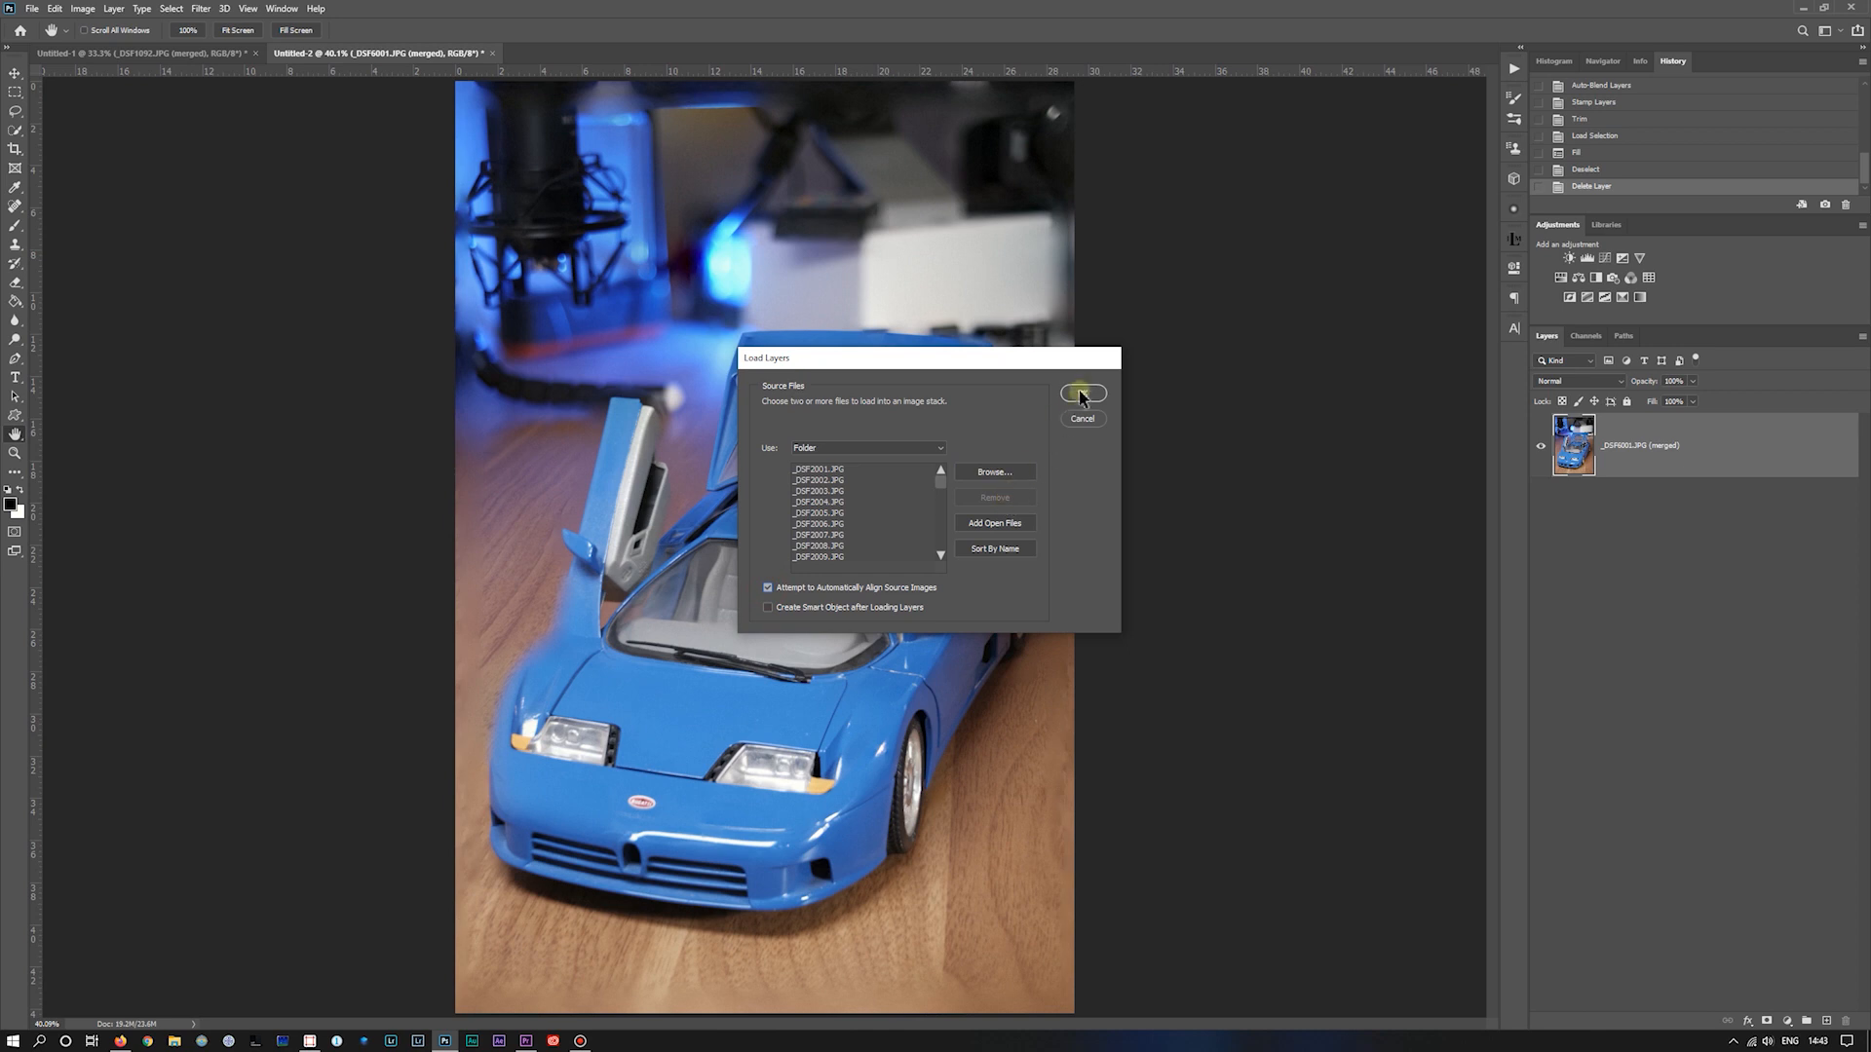
click(1081, 394)
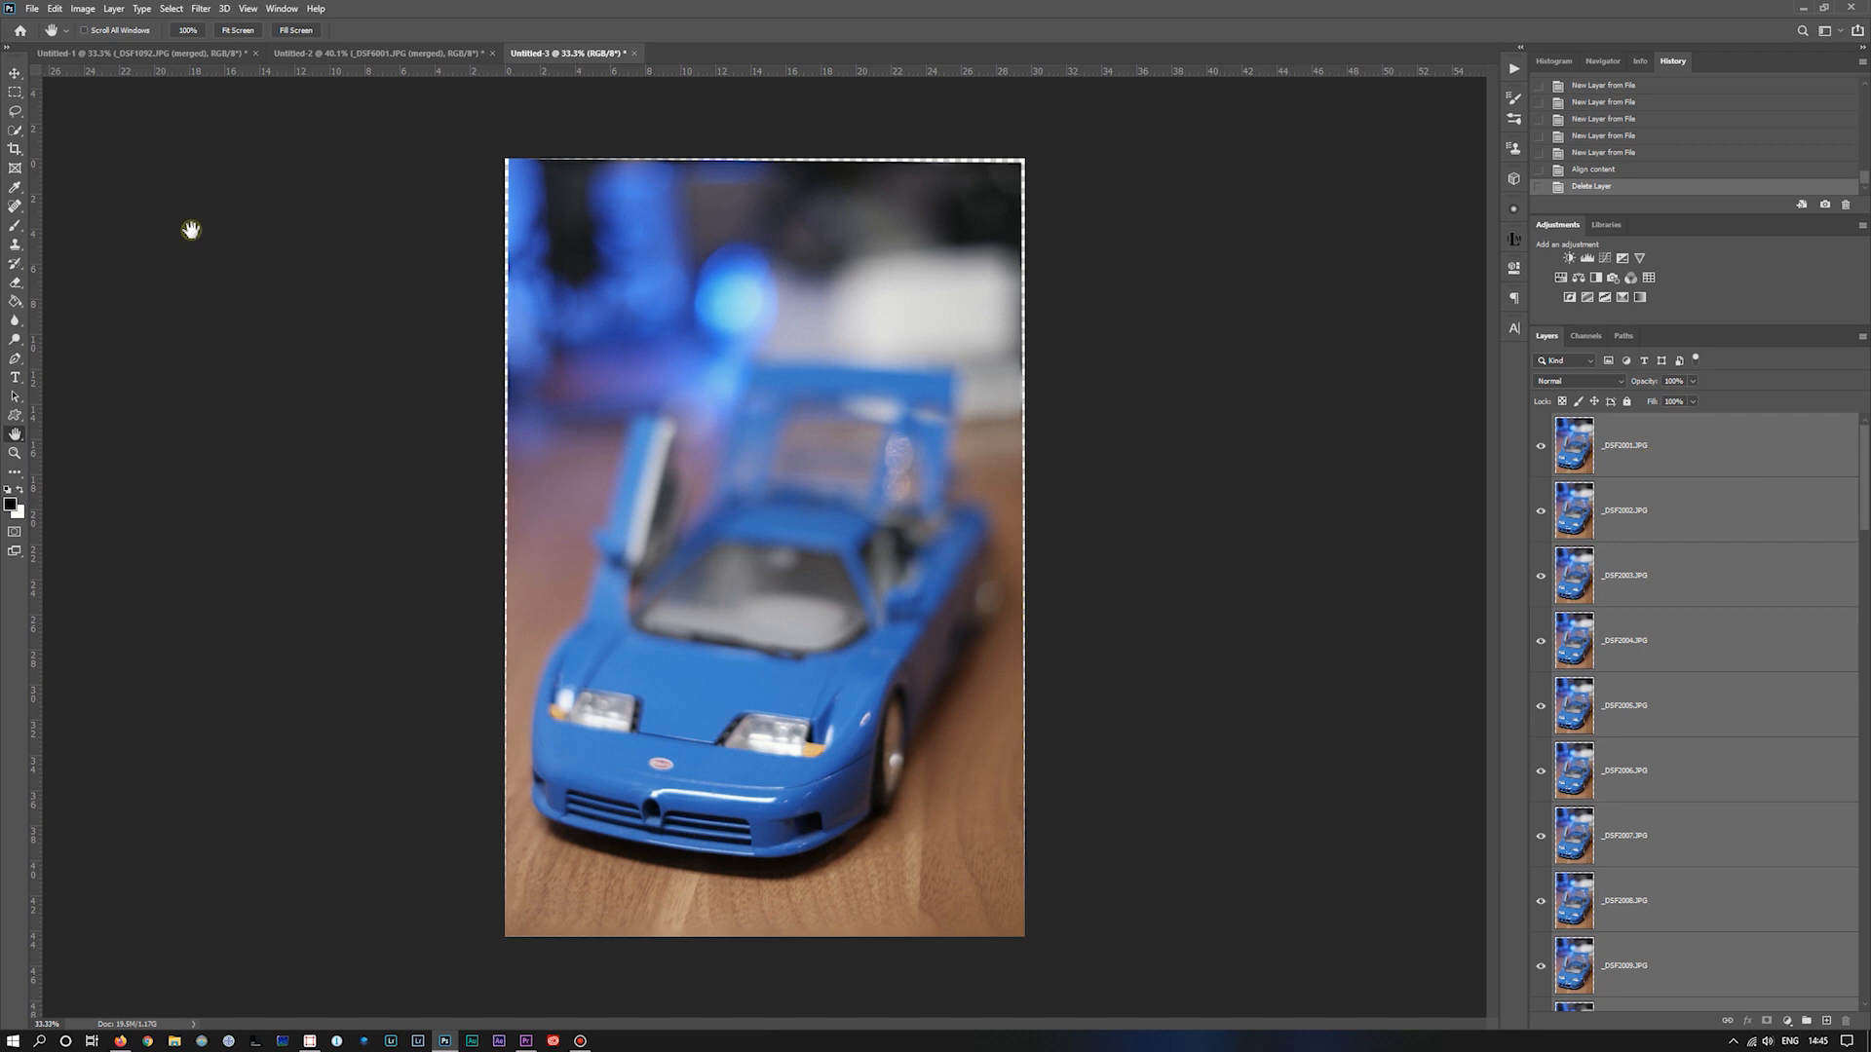
Step: Auto-Blend the third document's layers as Stack Images into one sharp result
click(55, 9)
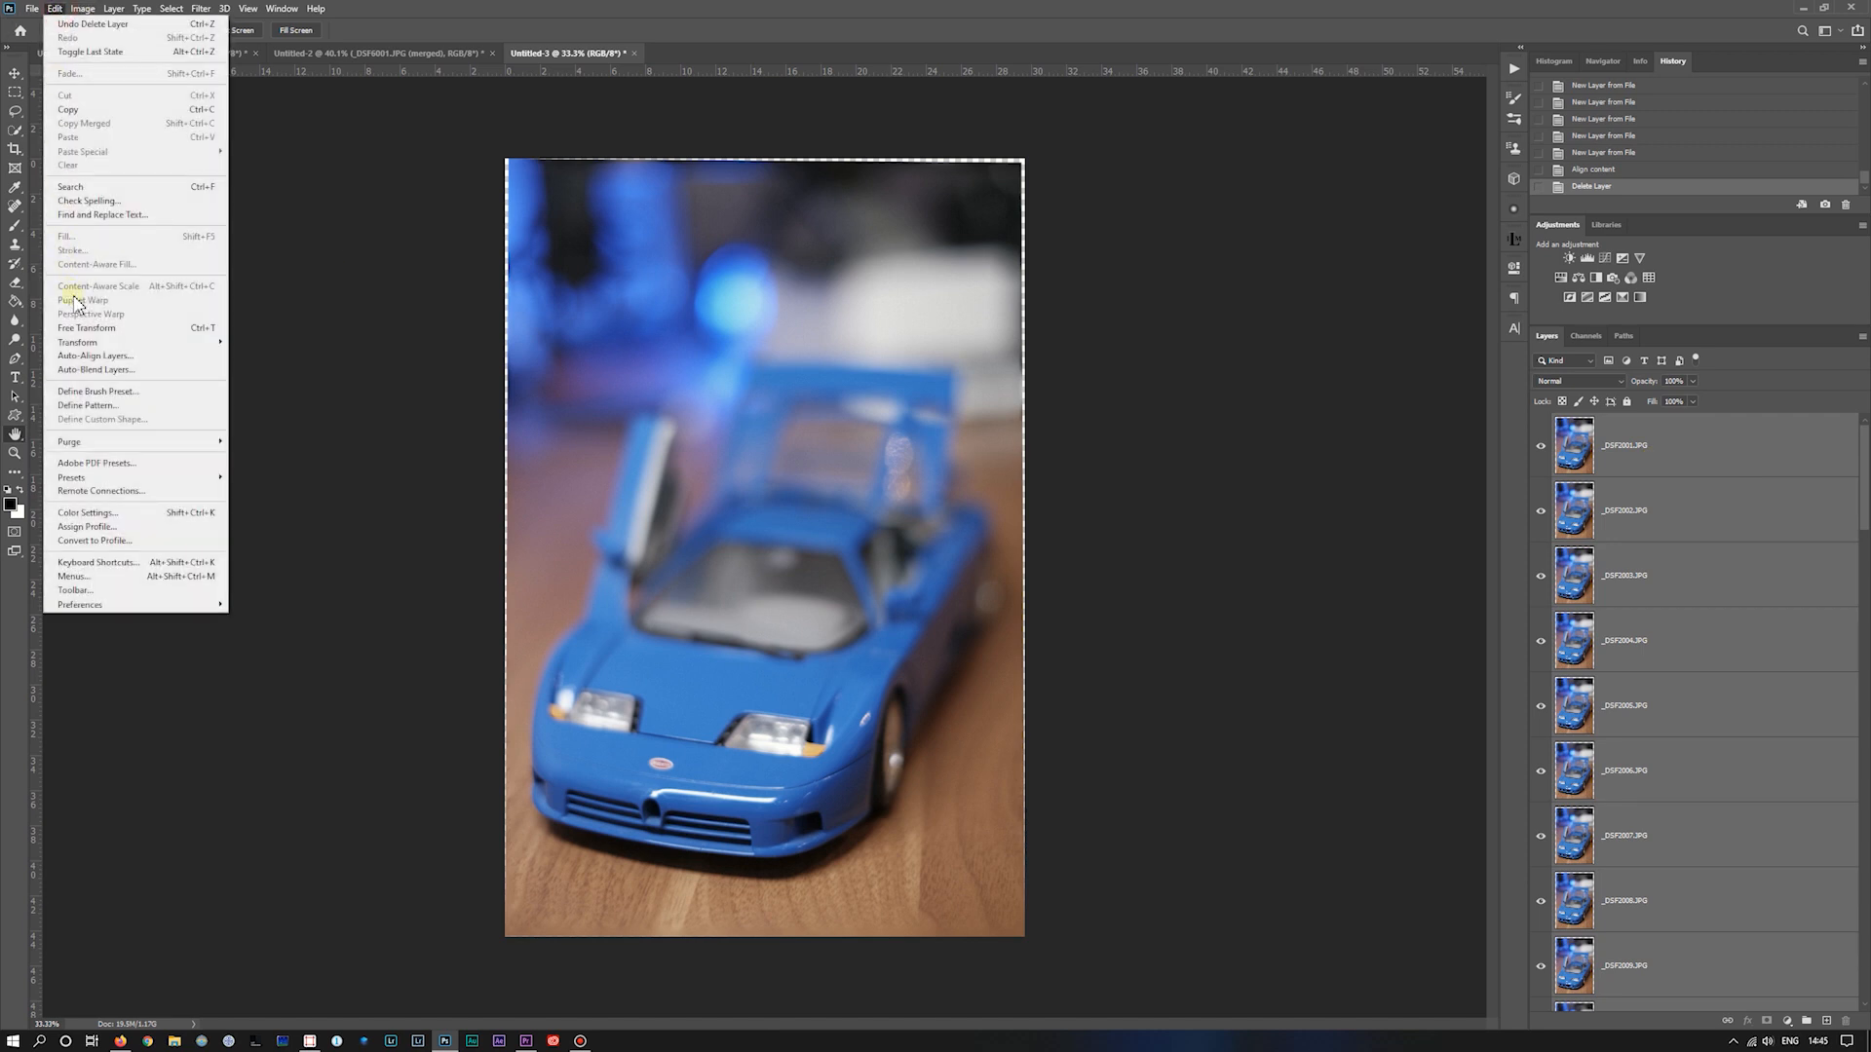
click(95, 369)
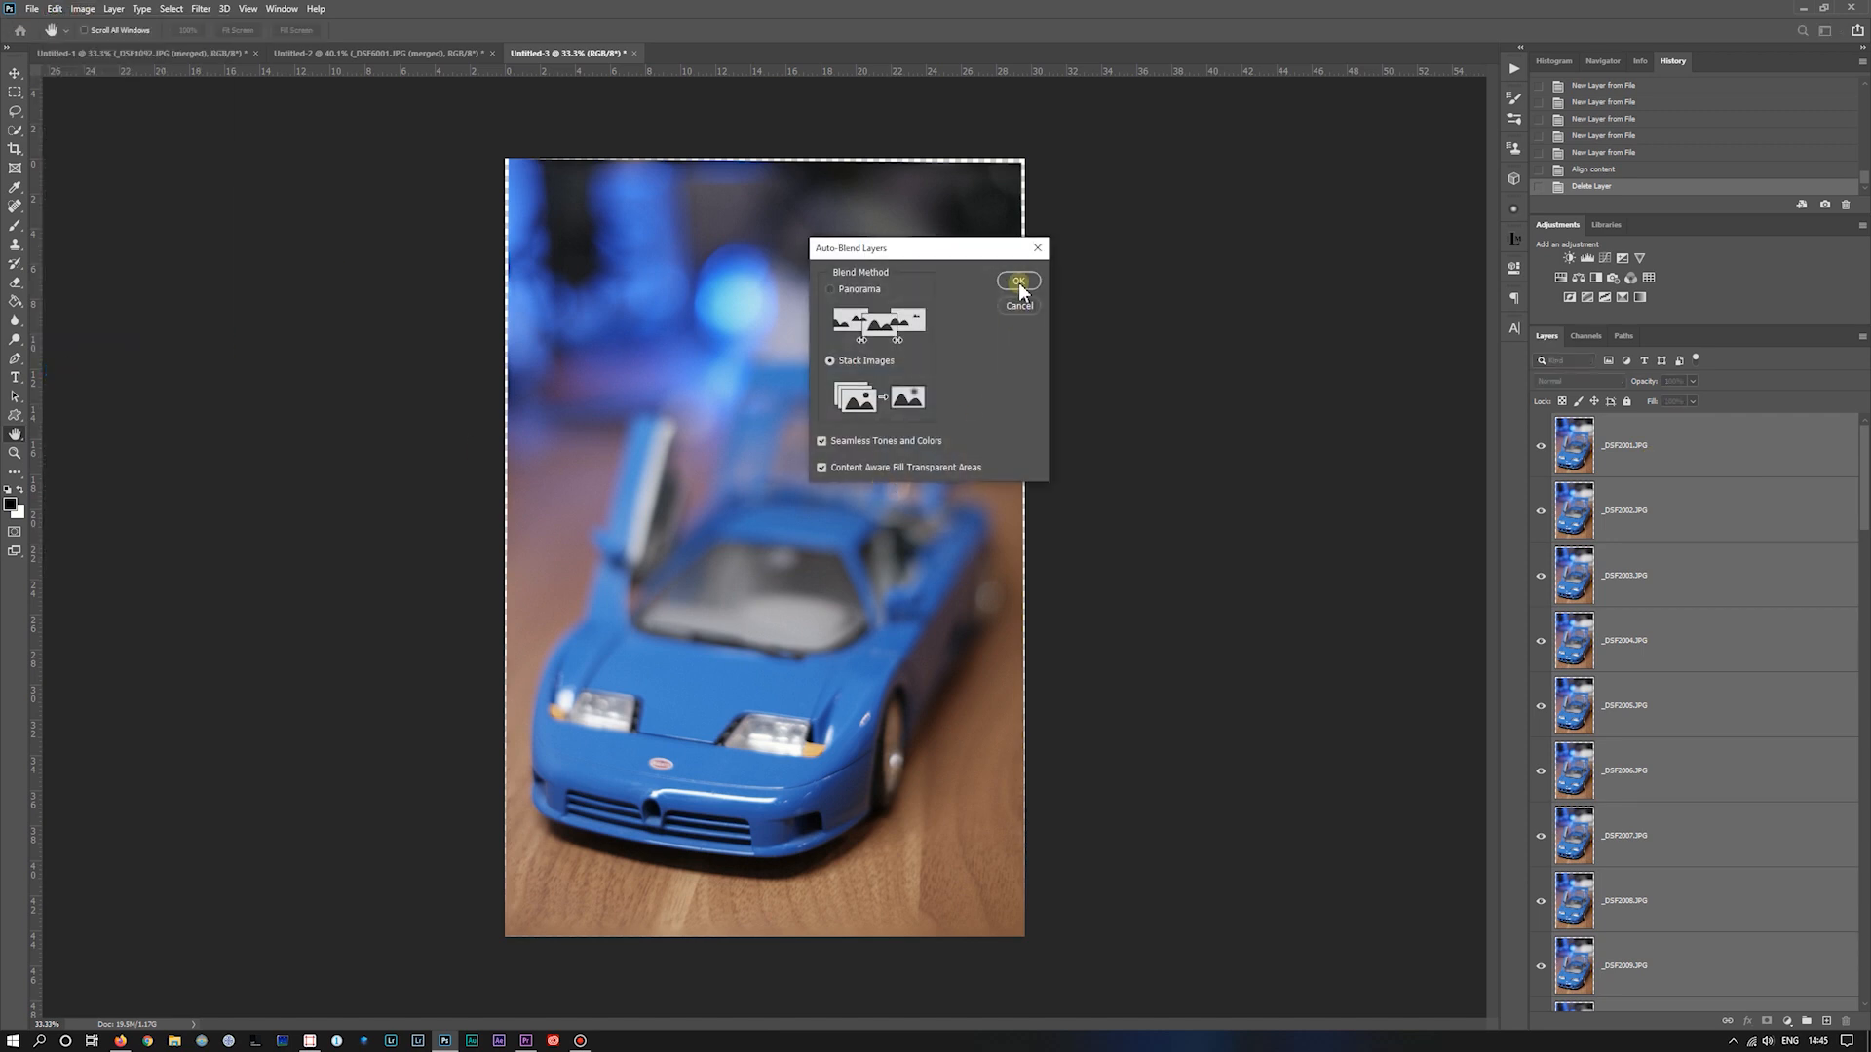
click(1017, 280)
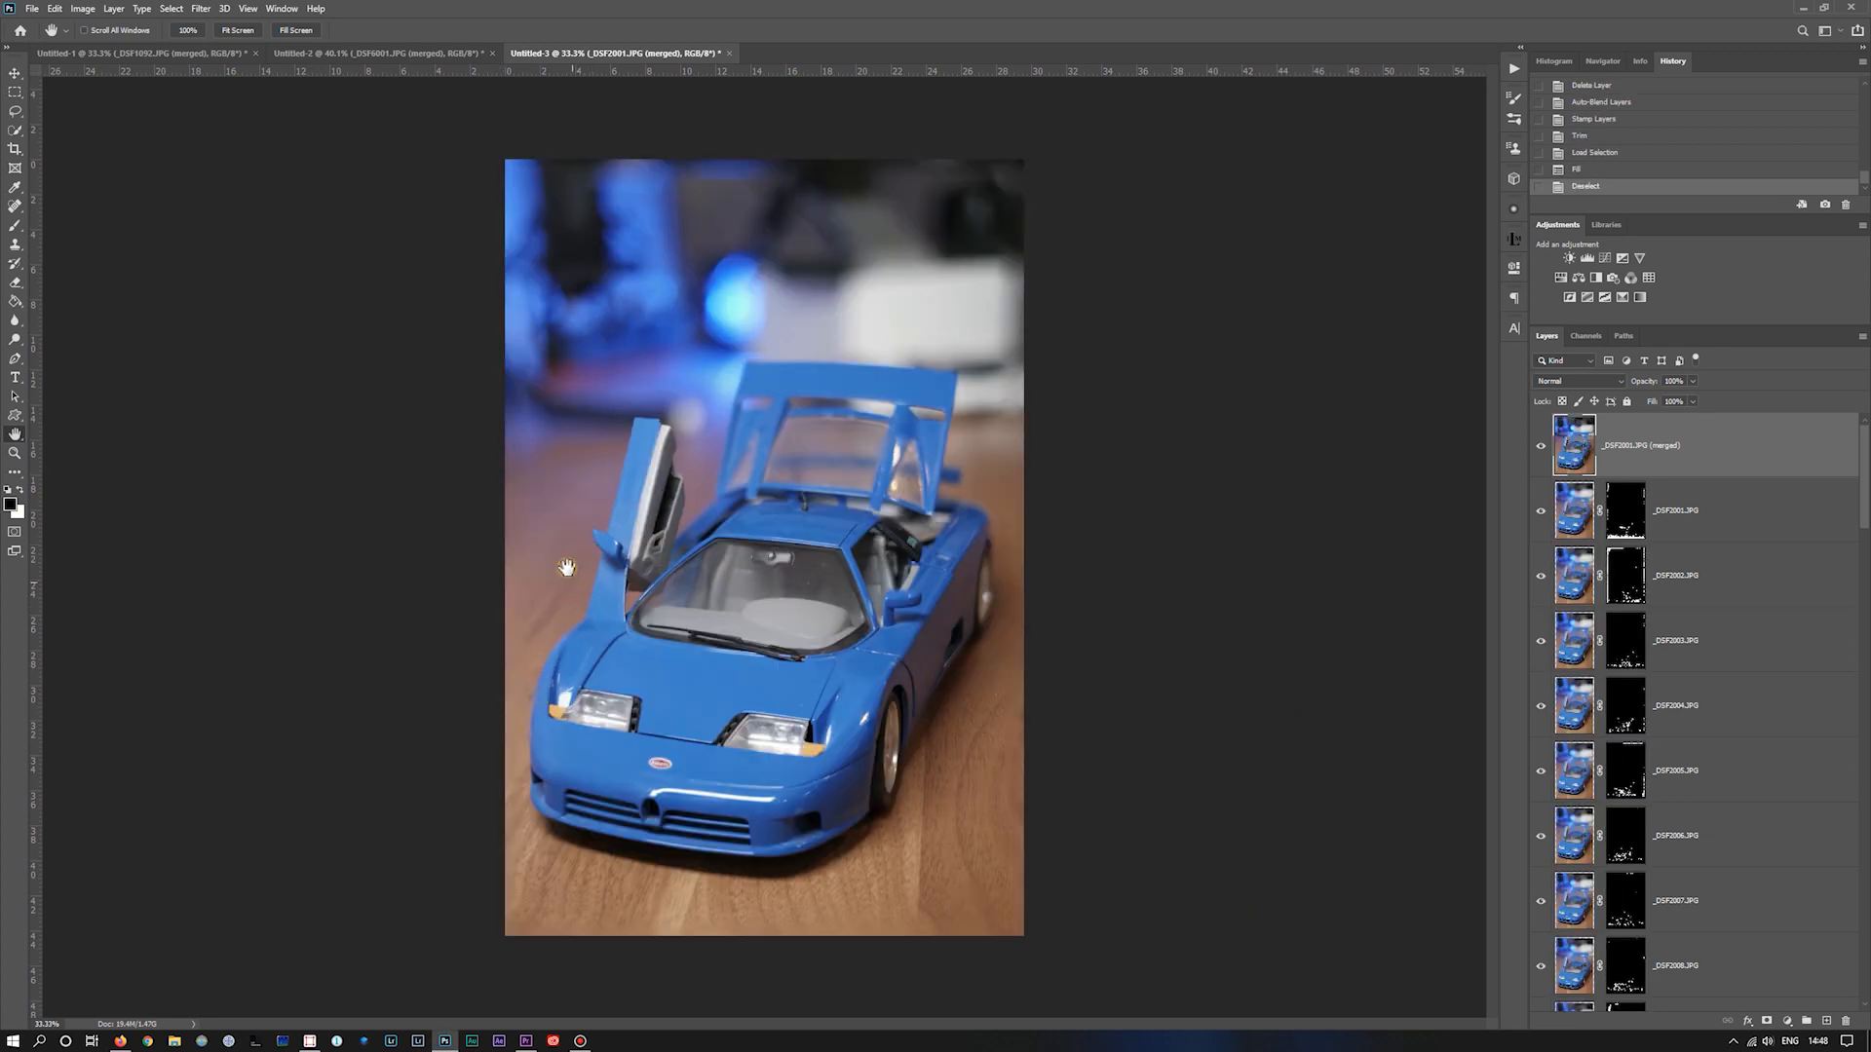
mouse_move(973, 439)
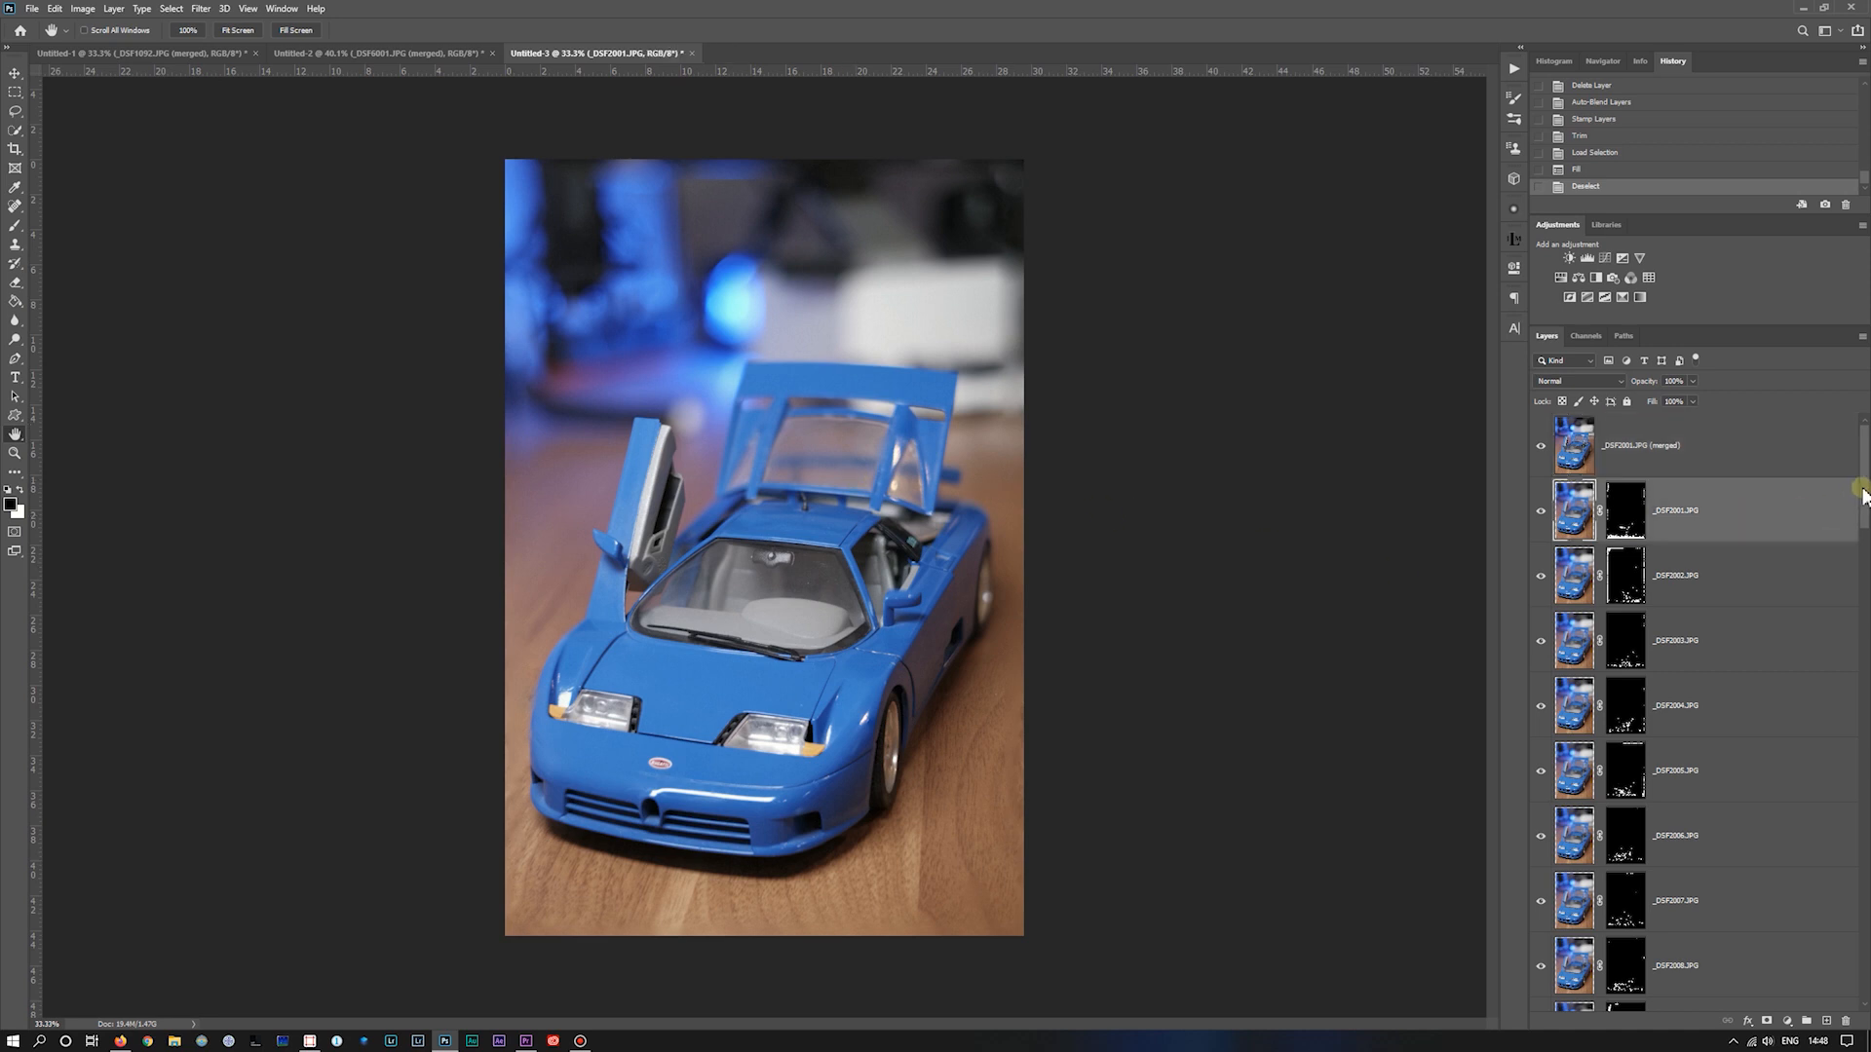
Step: Load the 5-step folder's car photos into a new stack as auto-aligned layers
scroll(down, 3)
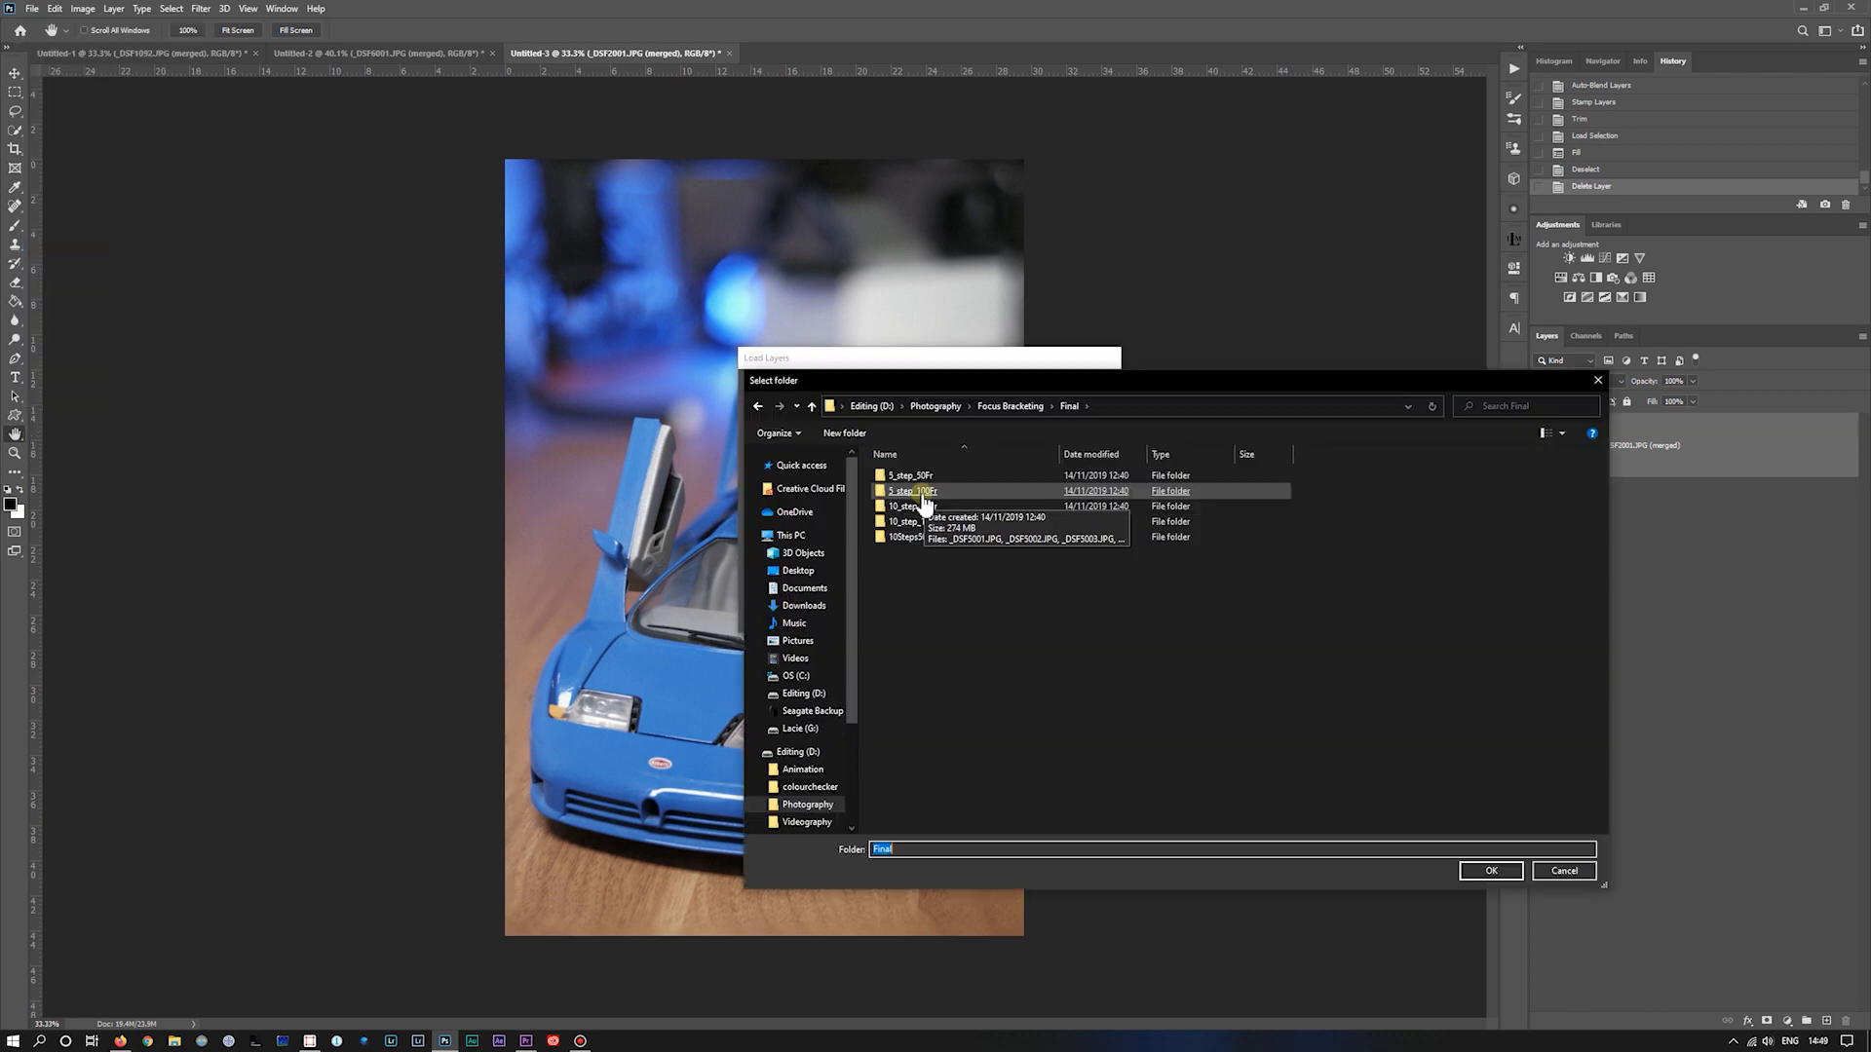
click(1488, 870)
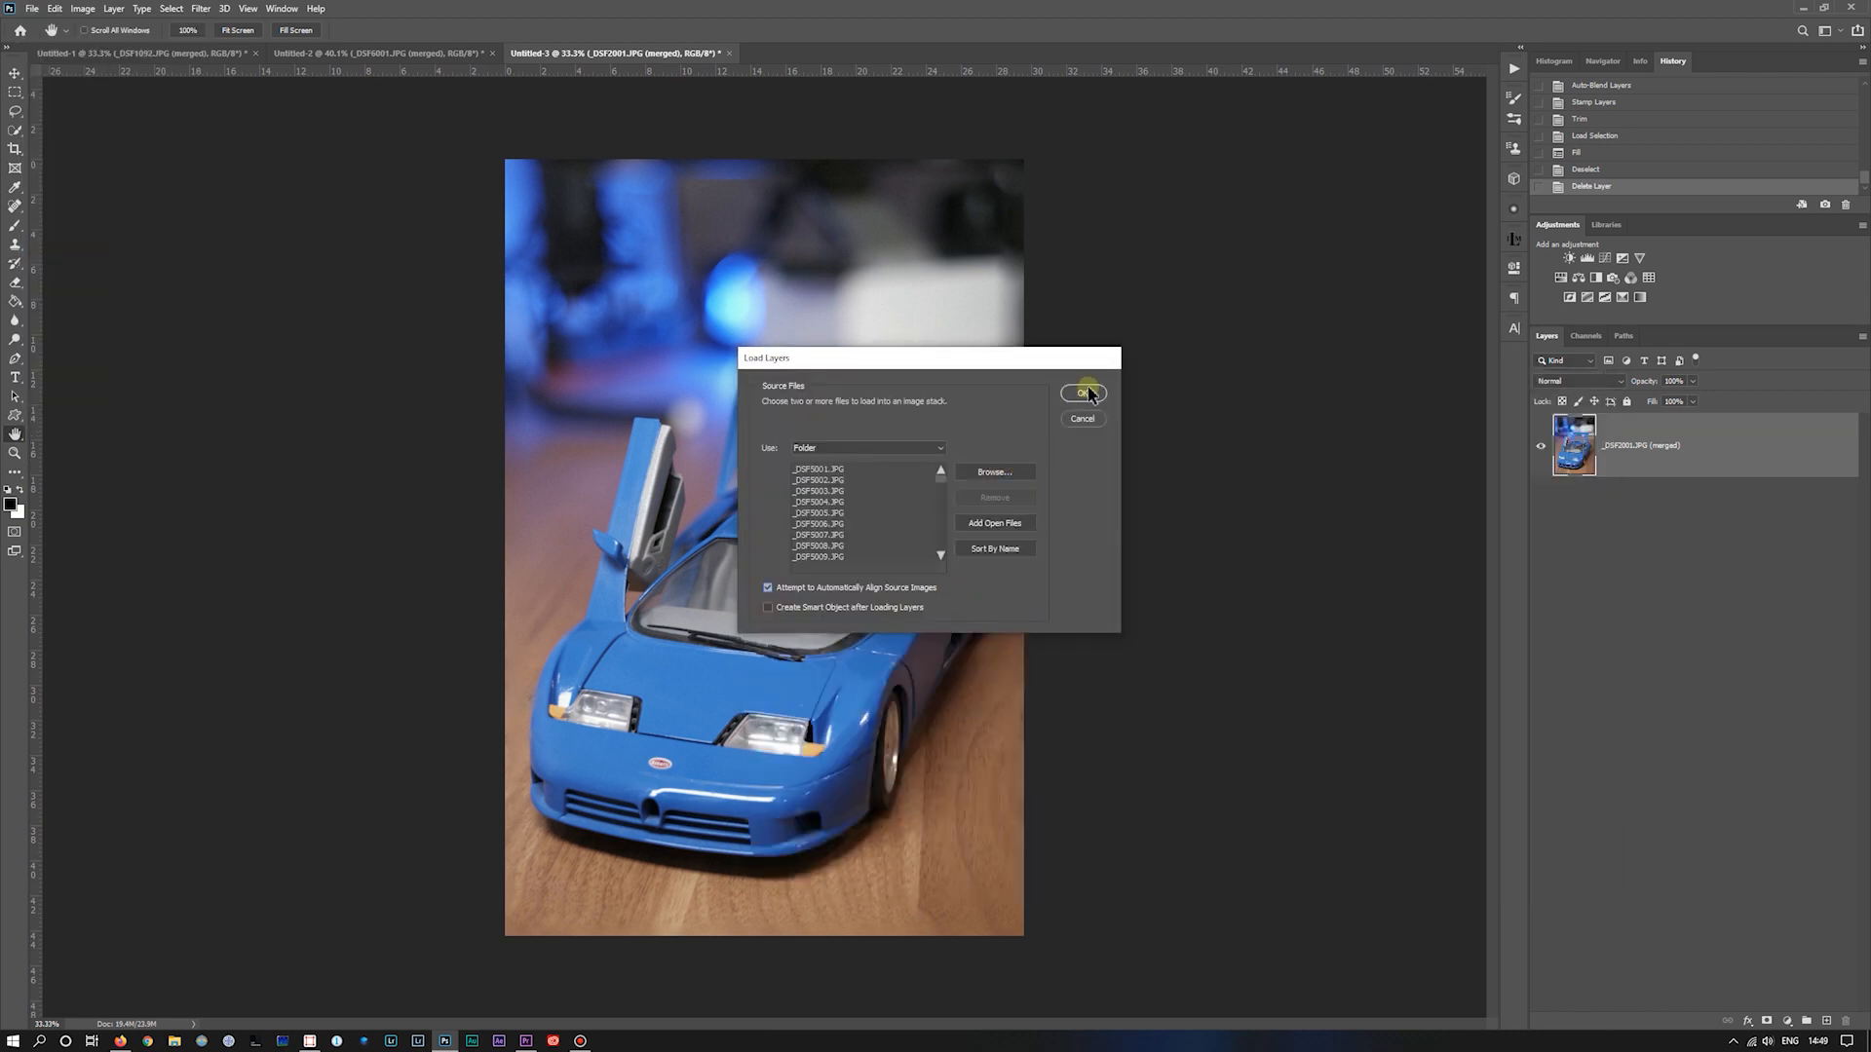
click(1084, 393)
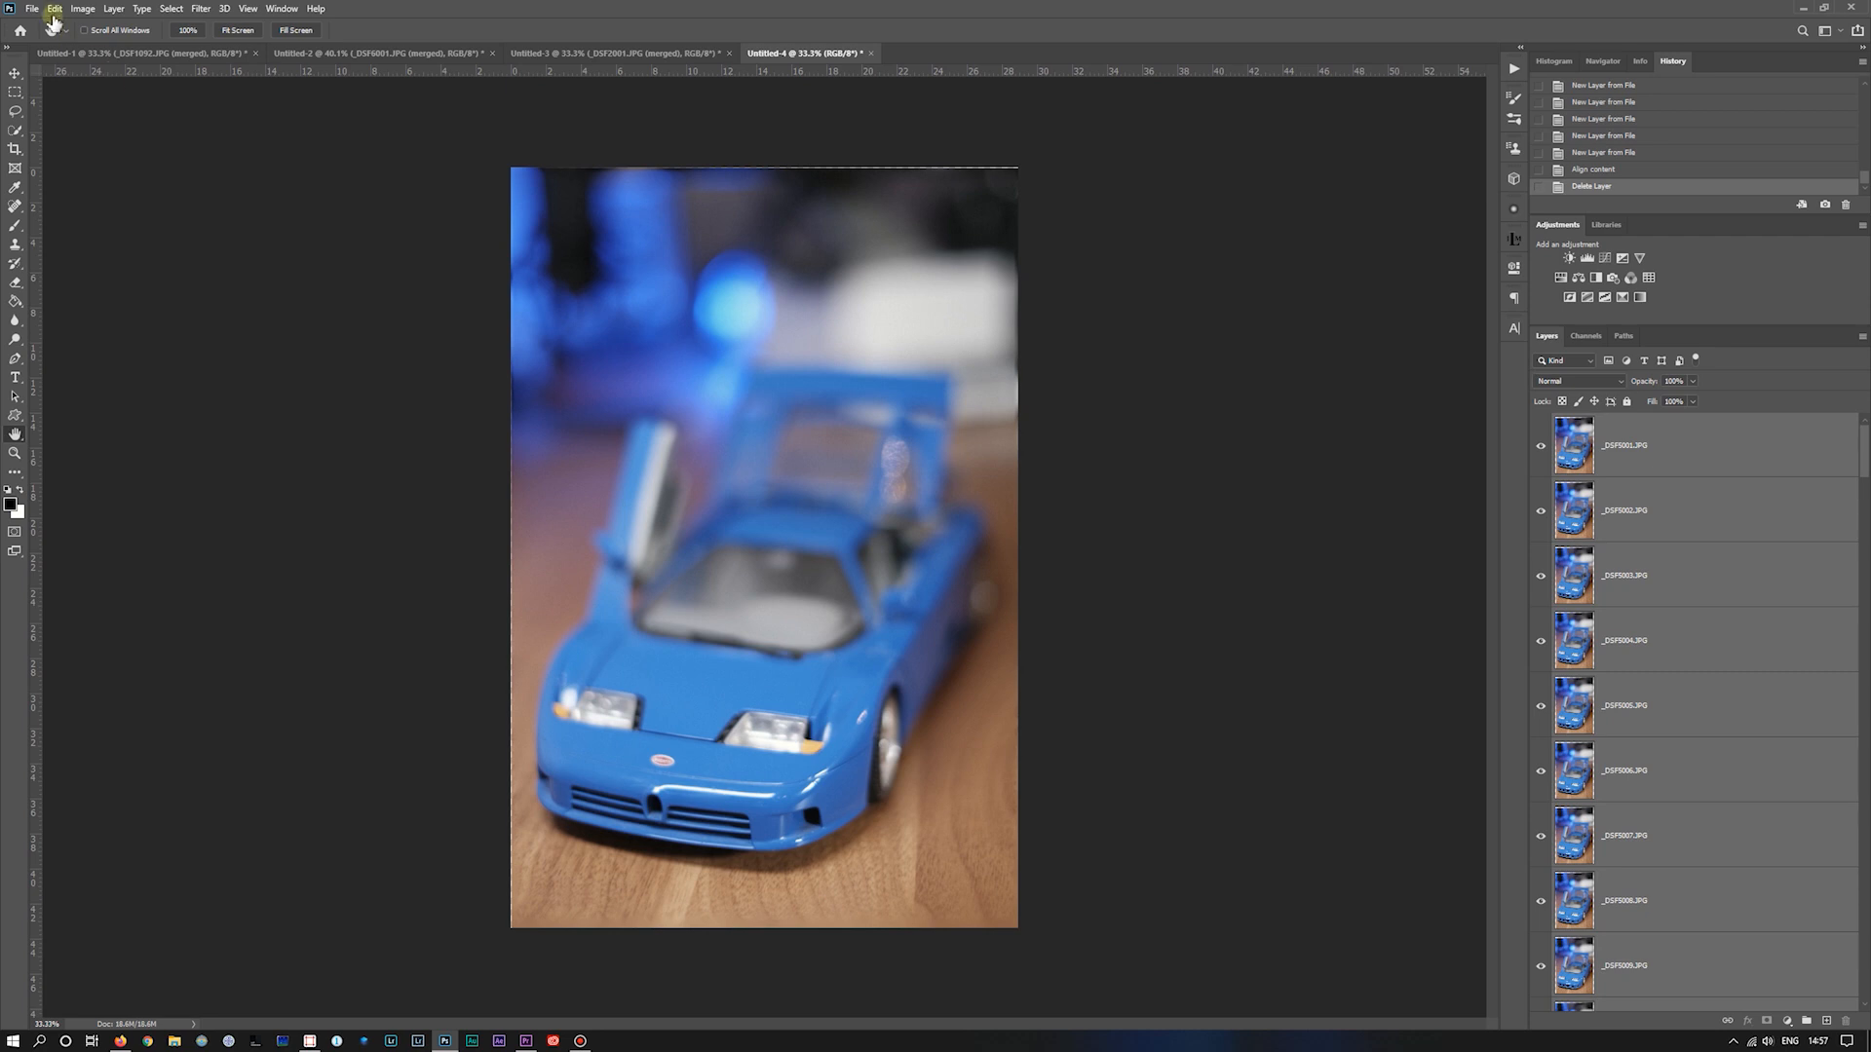
Step: Auto-Blend the layers using Stack Images with Seamless Tones and Colors
click(53, 9)
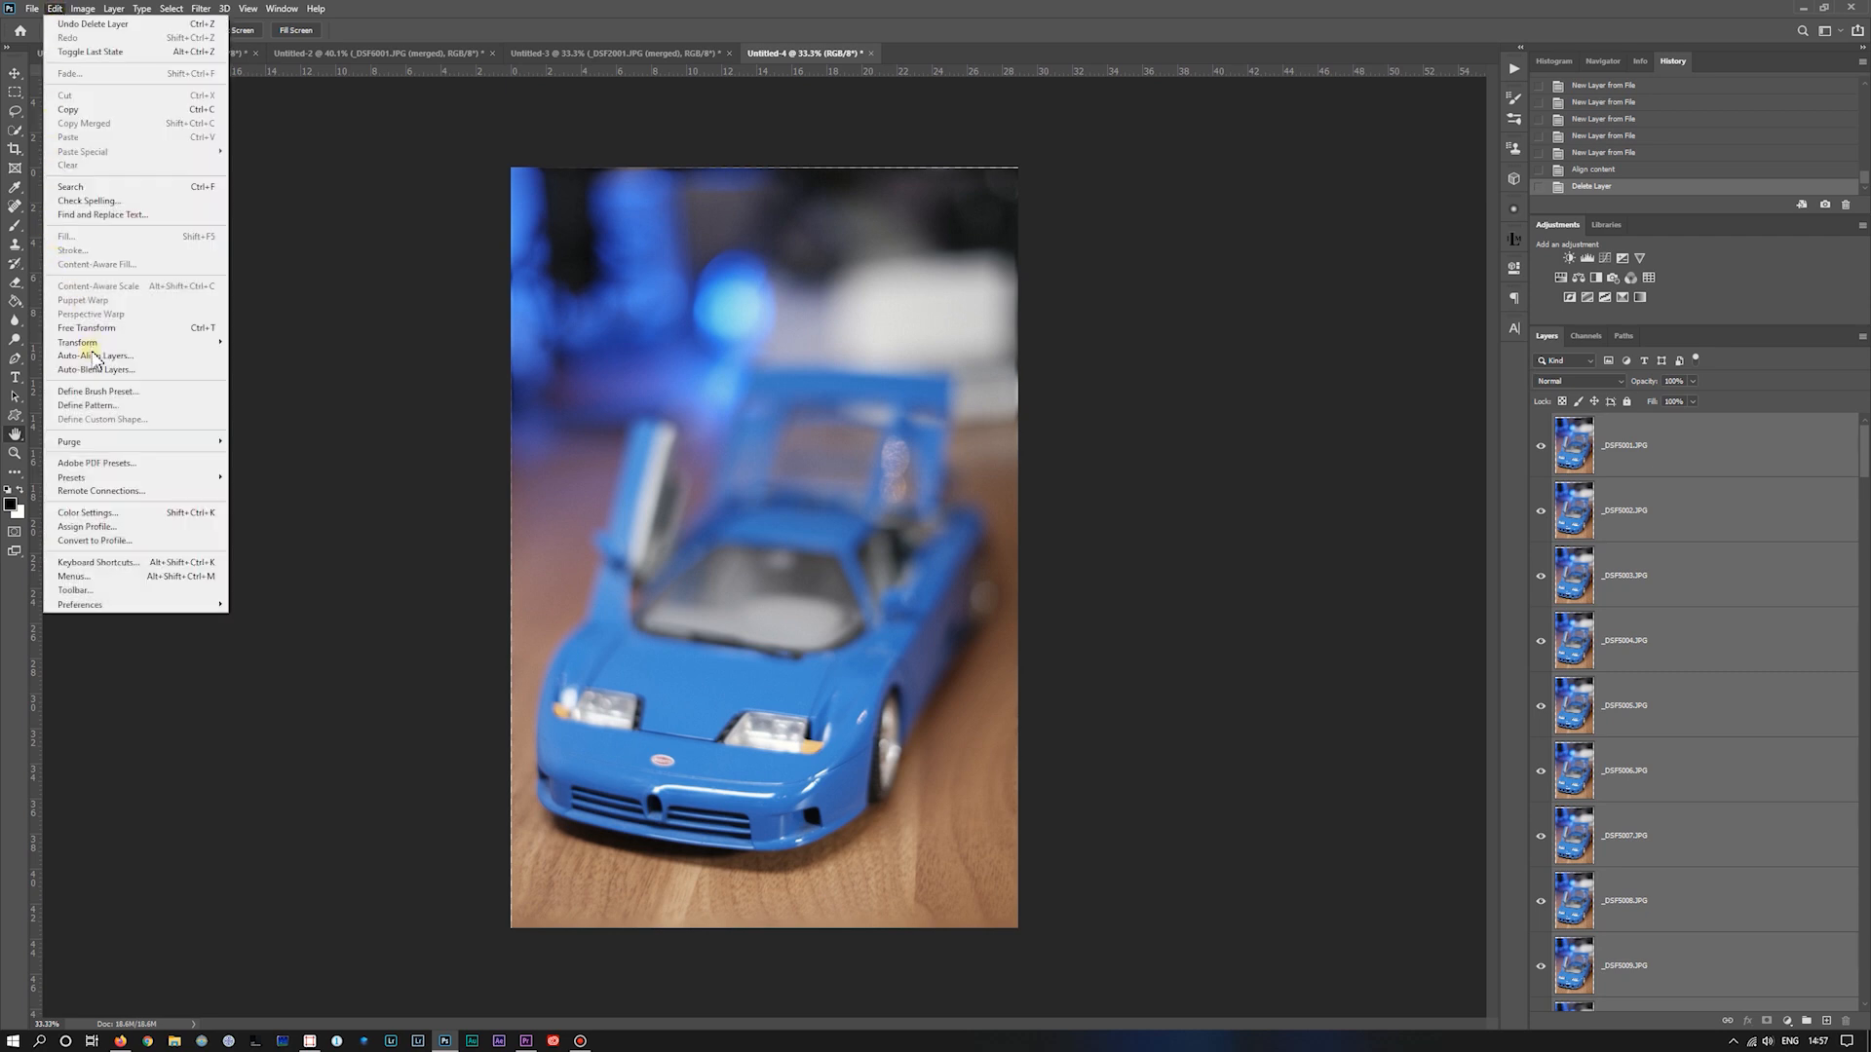
click(96, 368)
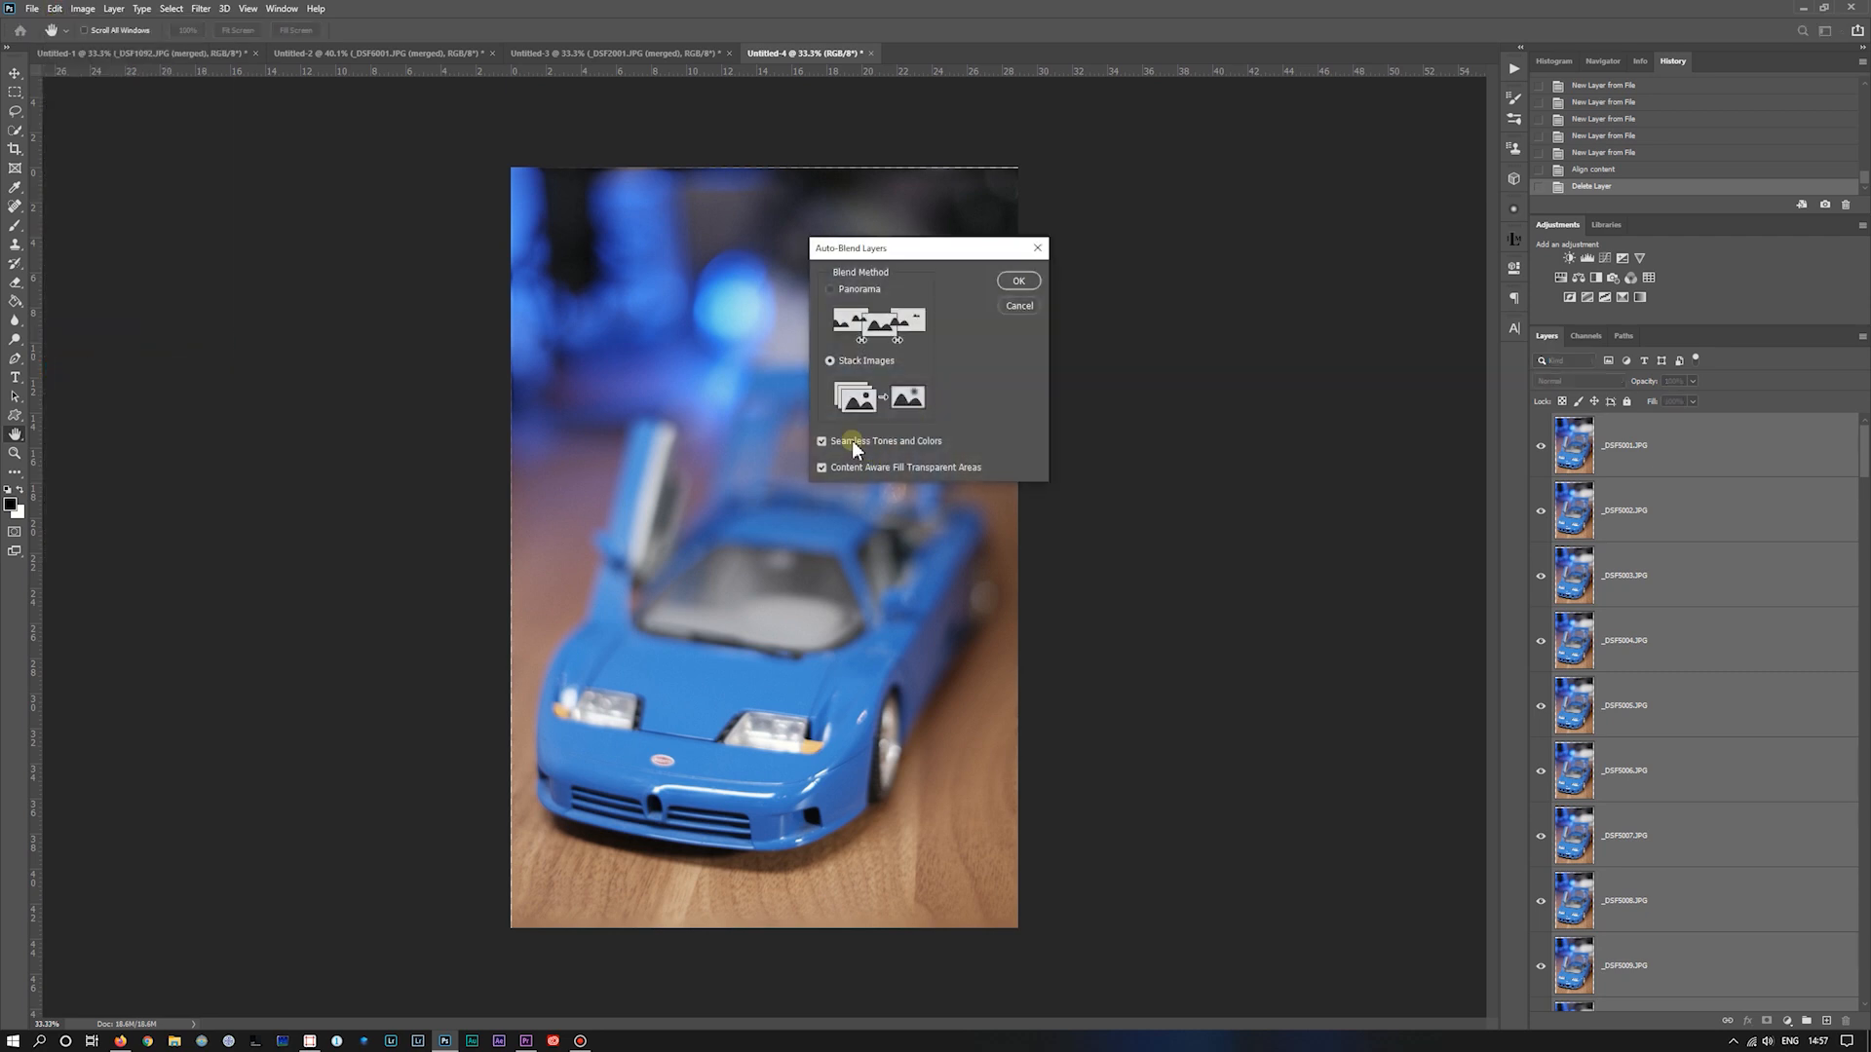
click(1017, 280)
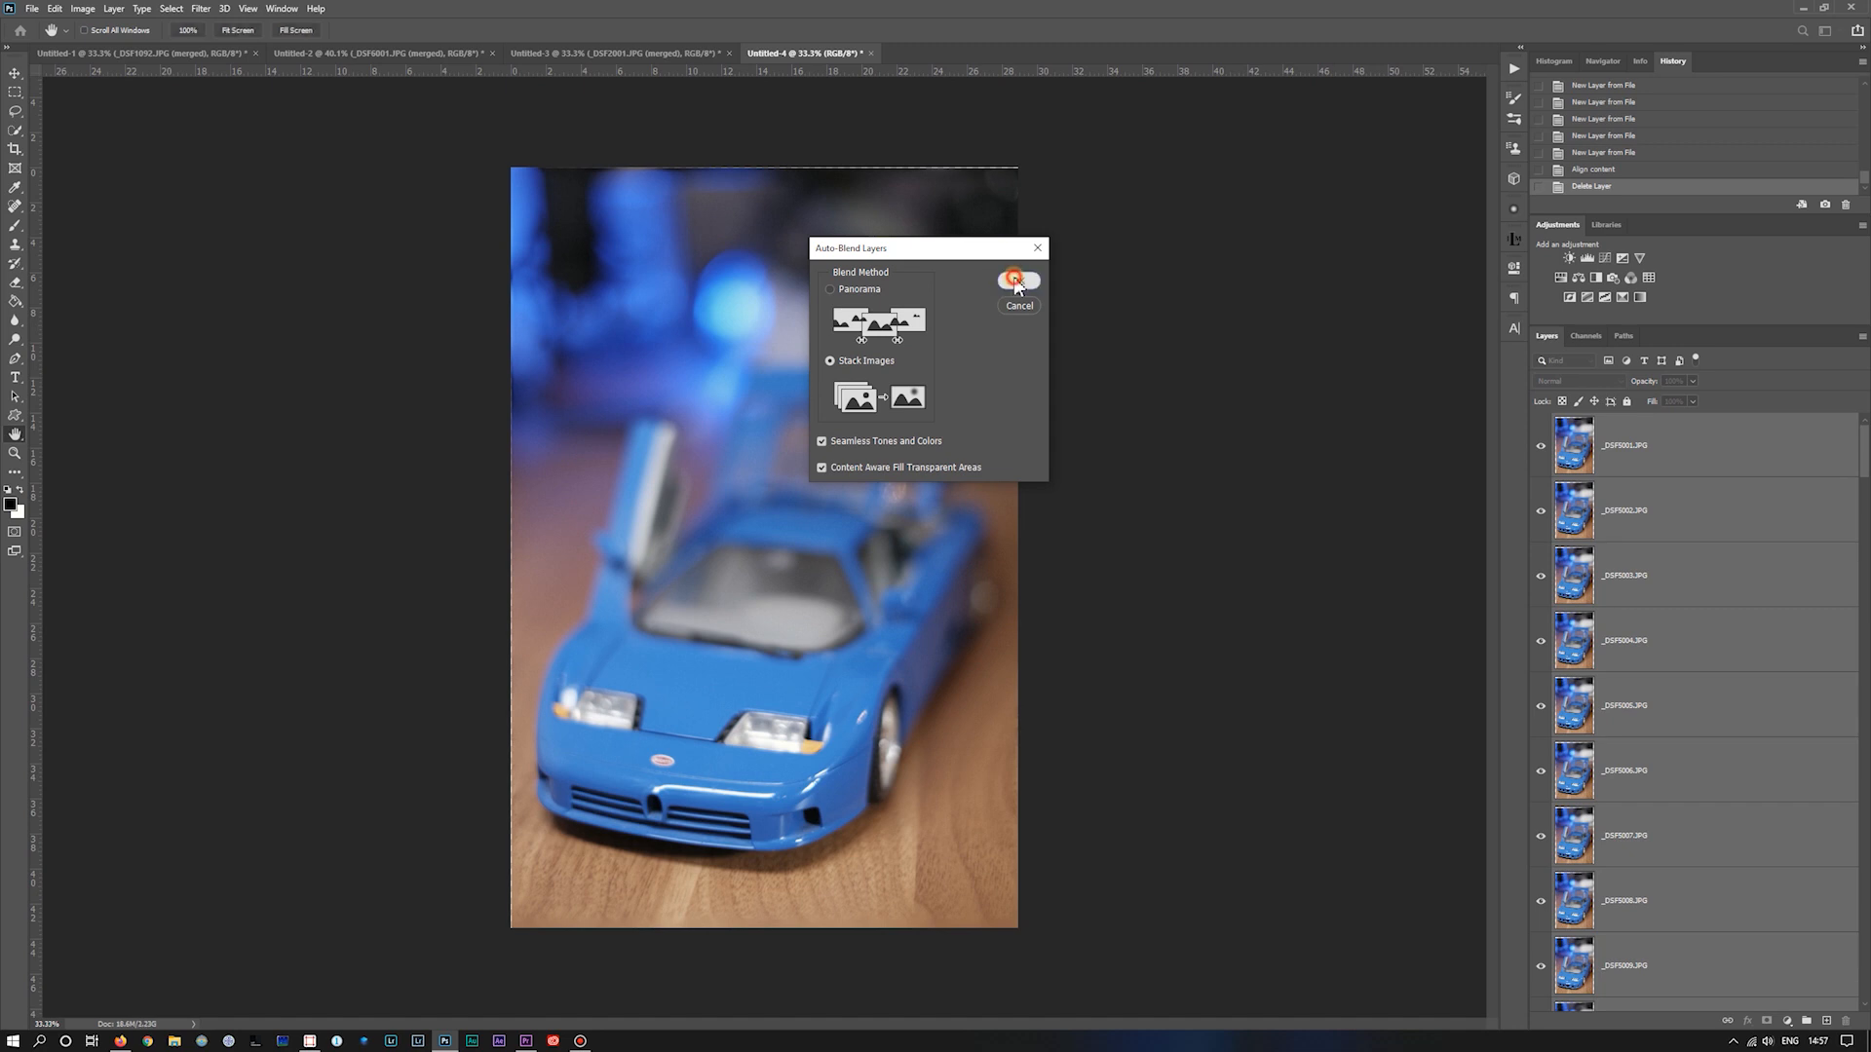
click(1014, 281)
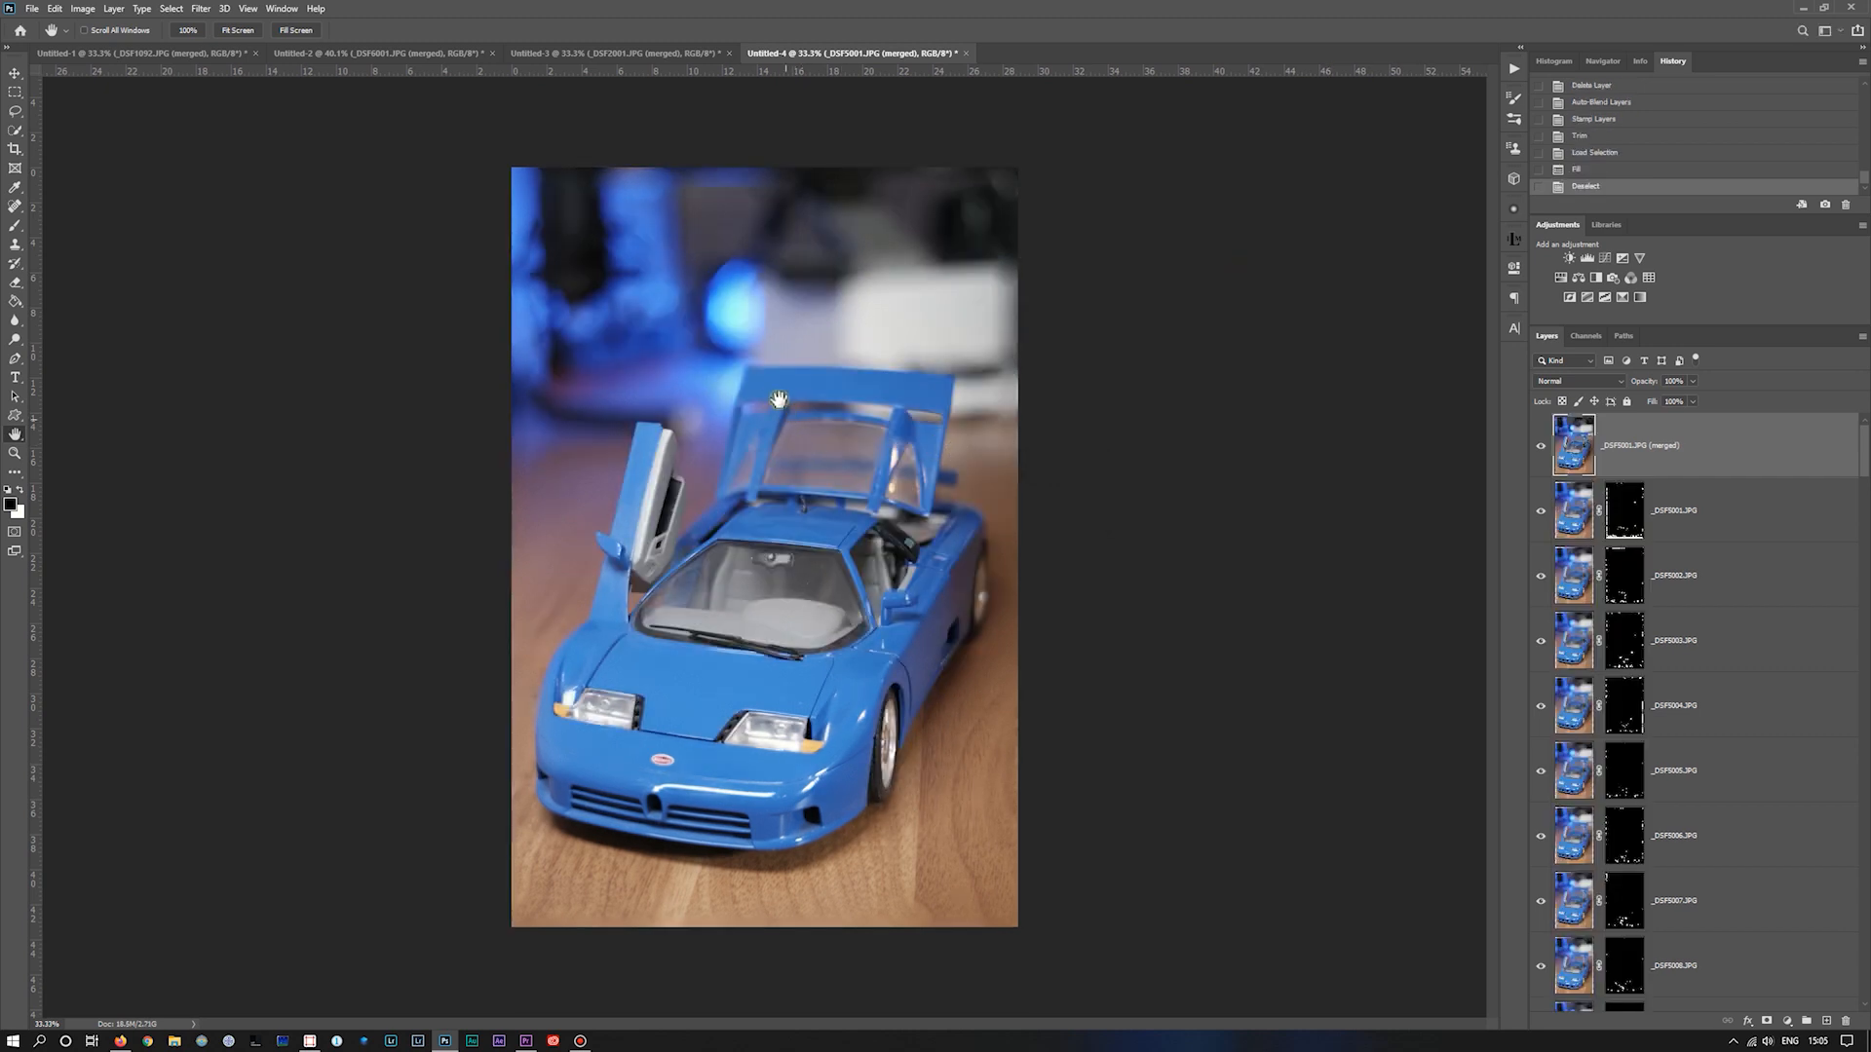
drag(777, 398, 921, 420)
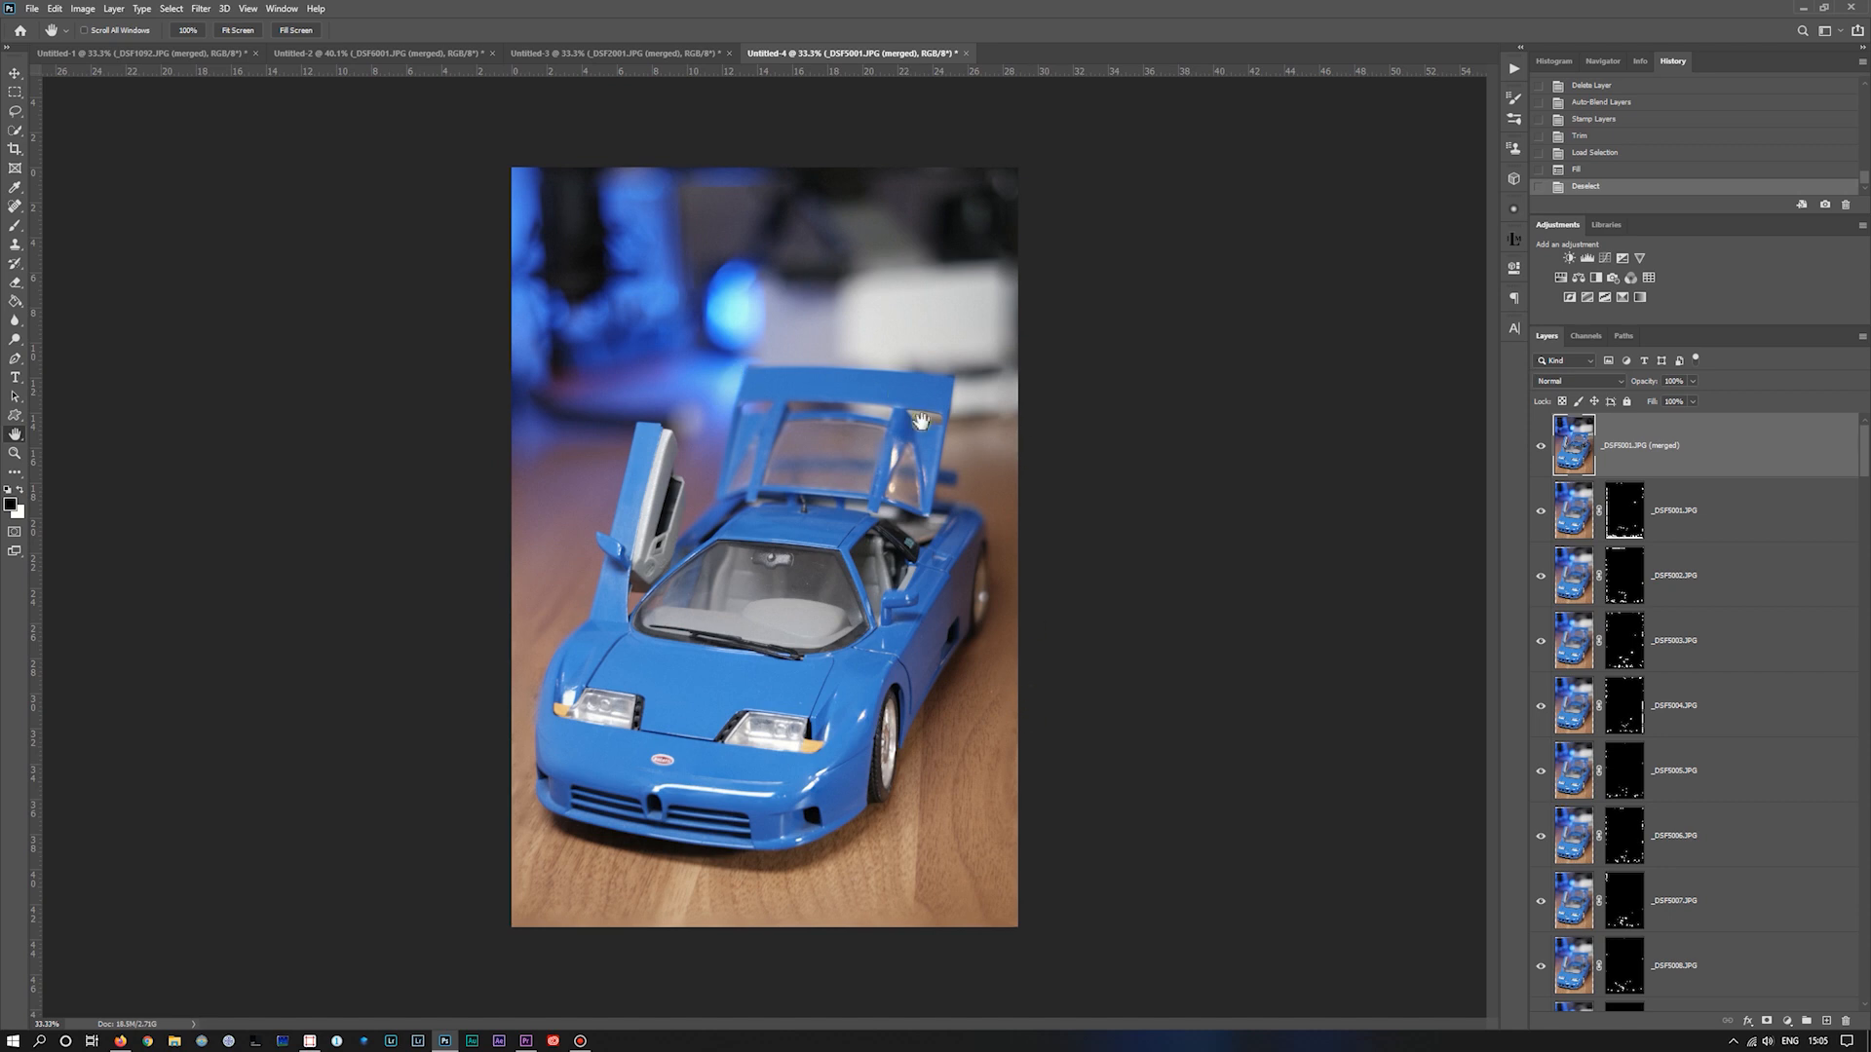
mouse_move(897, 396)
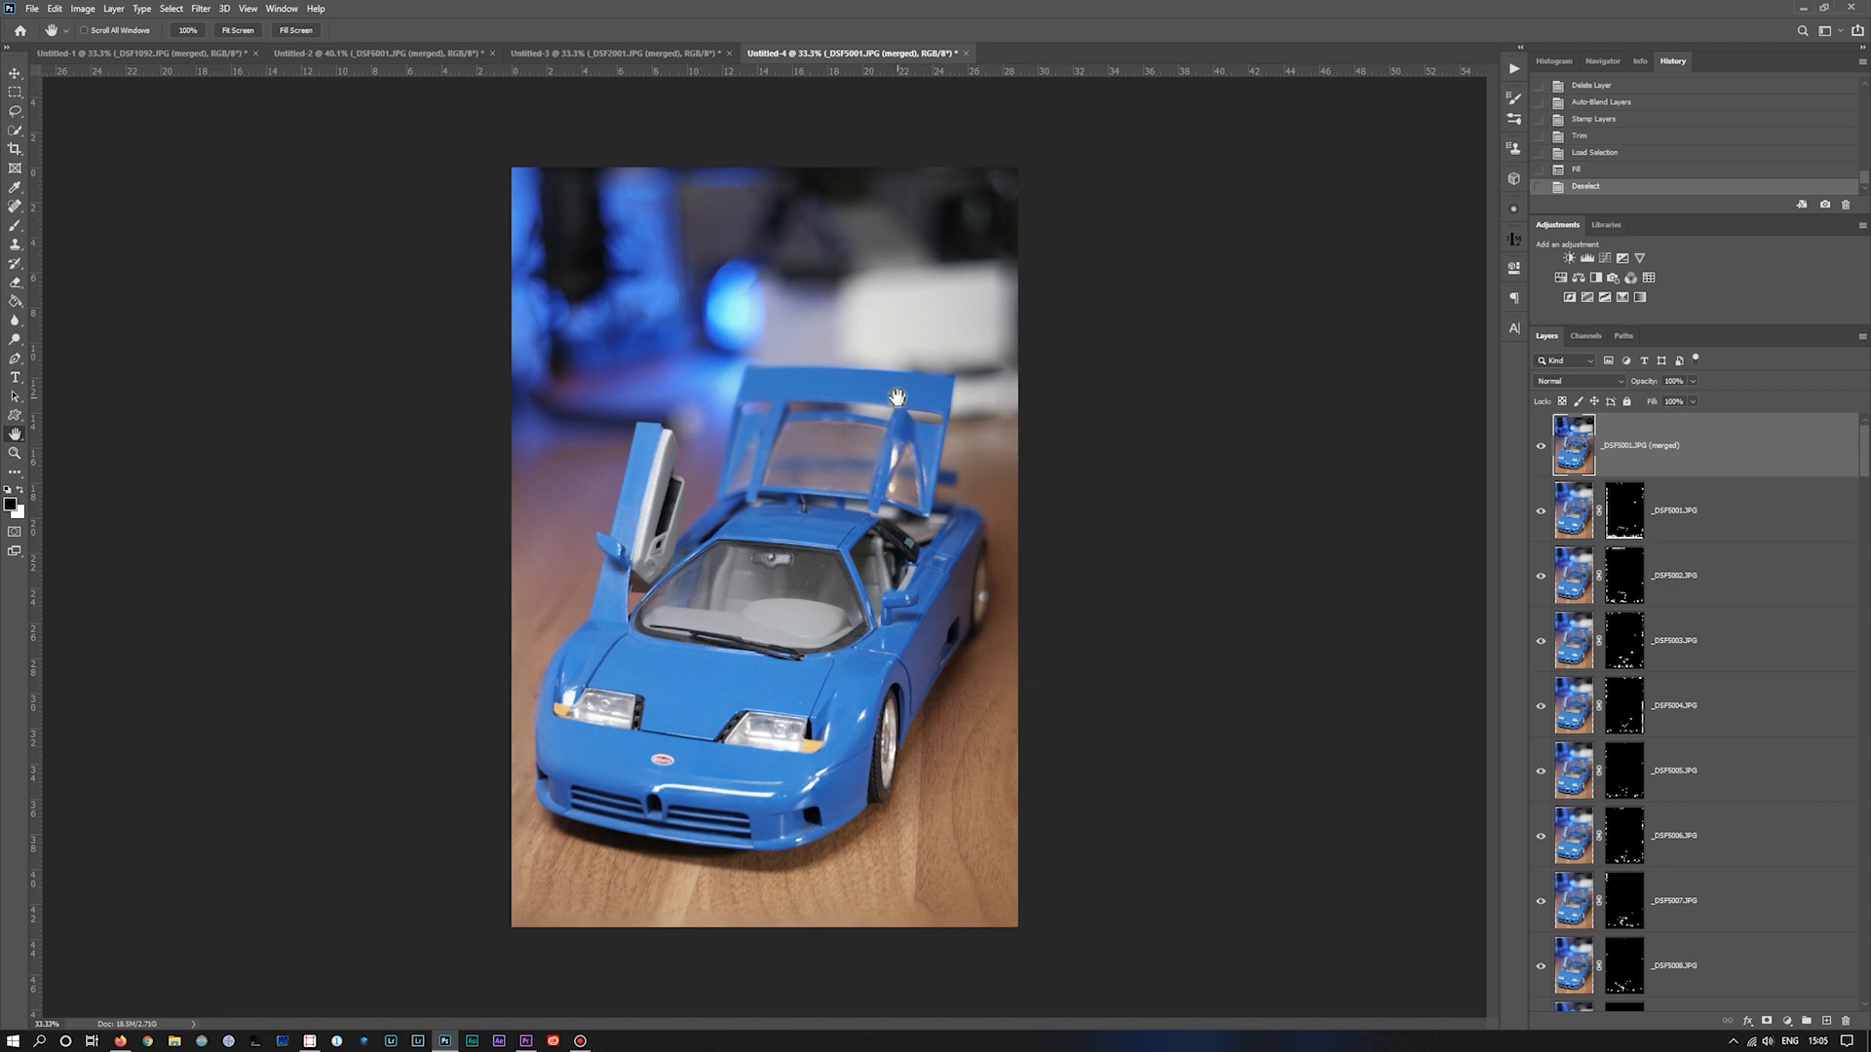
mouse_move(750, 376)
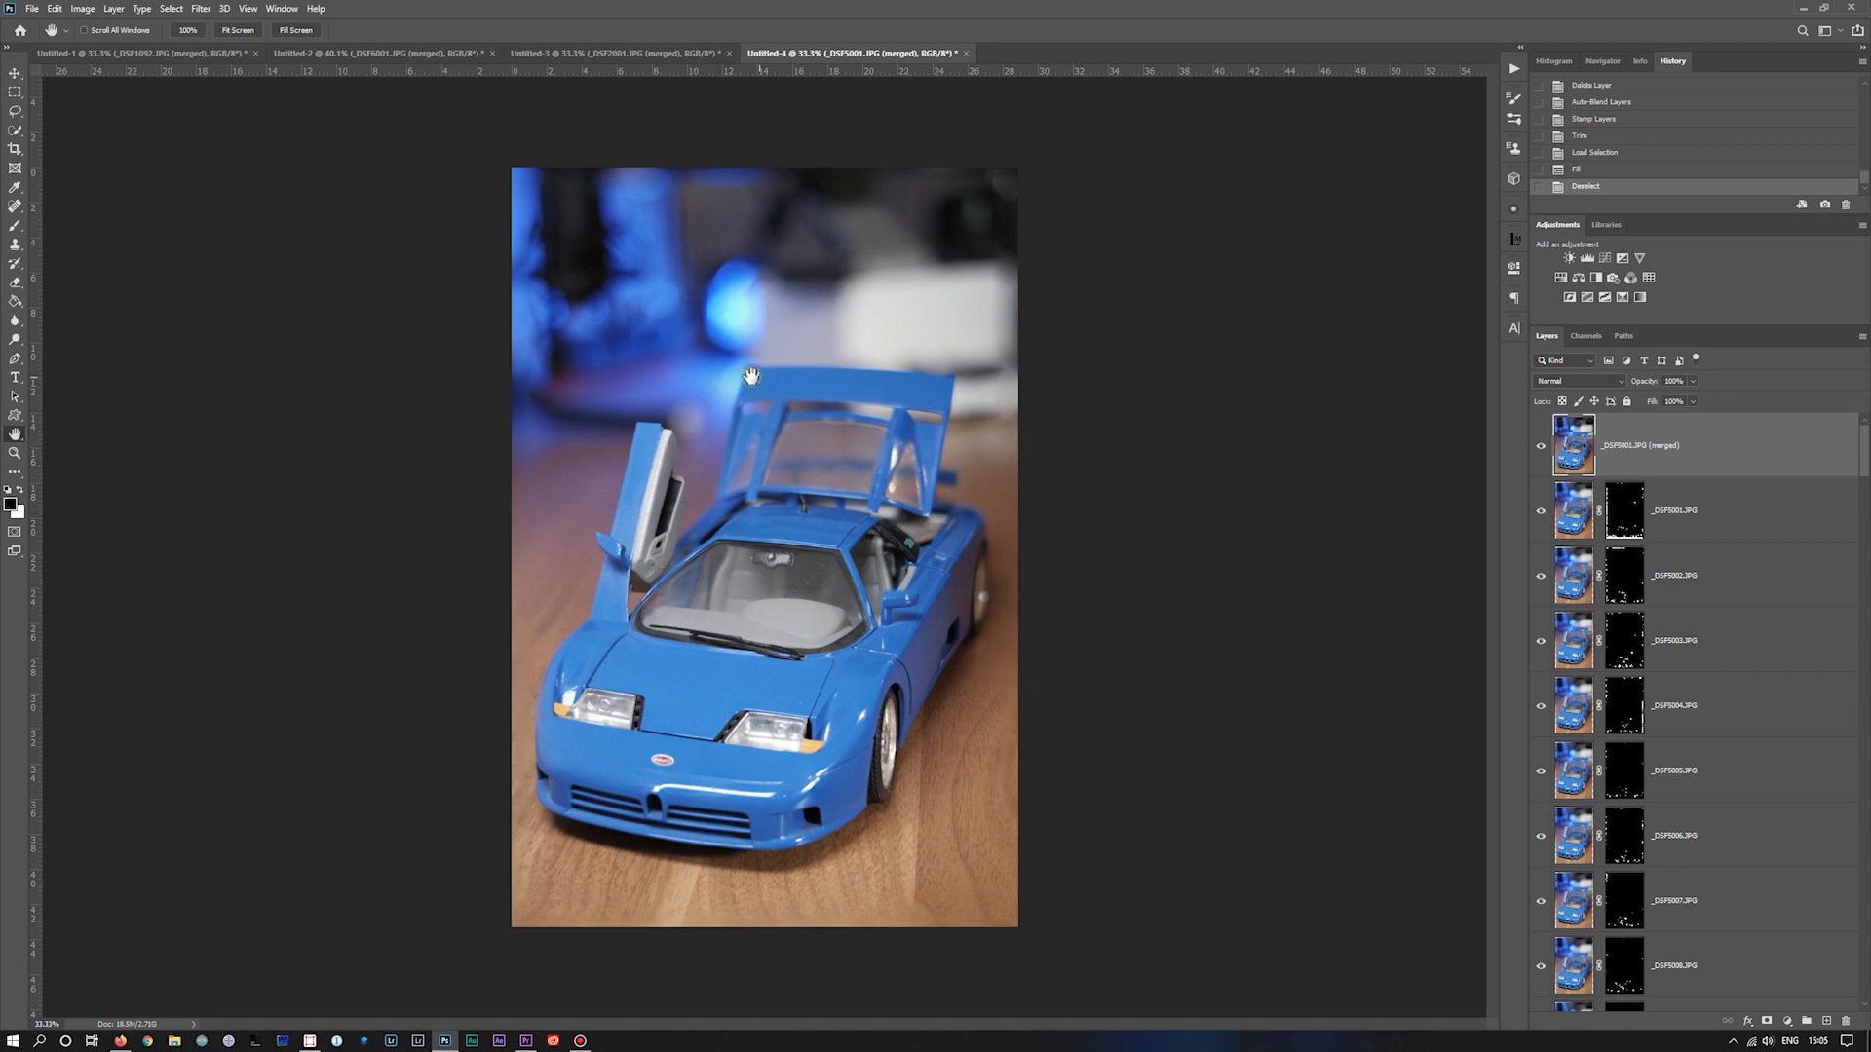
mouse_move(817, 374)
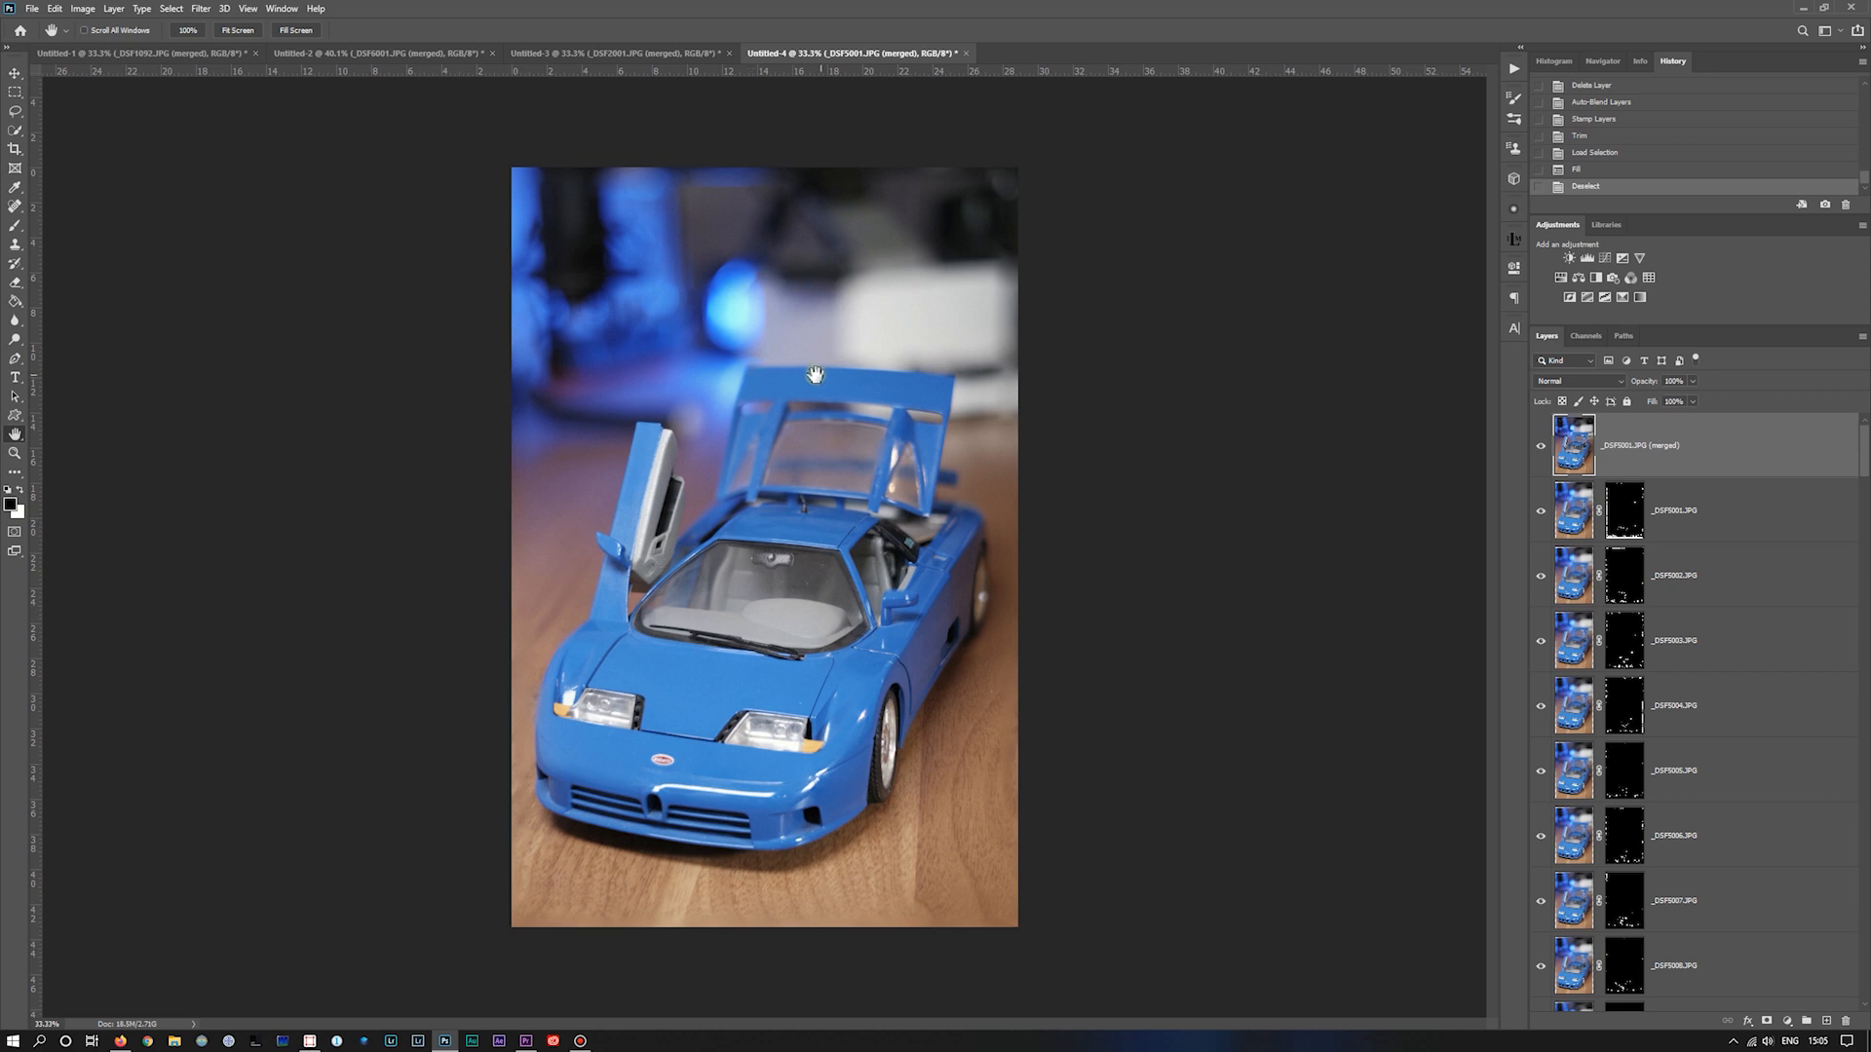
mouse_move(584, 615)
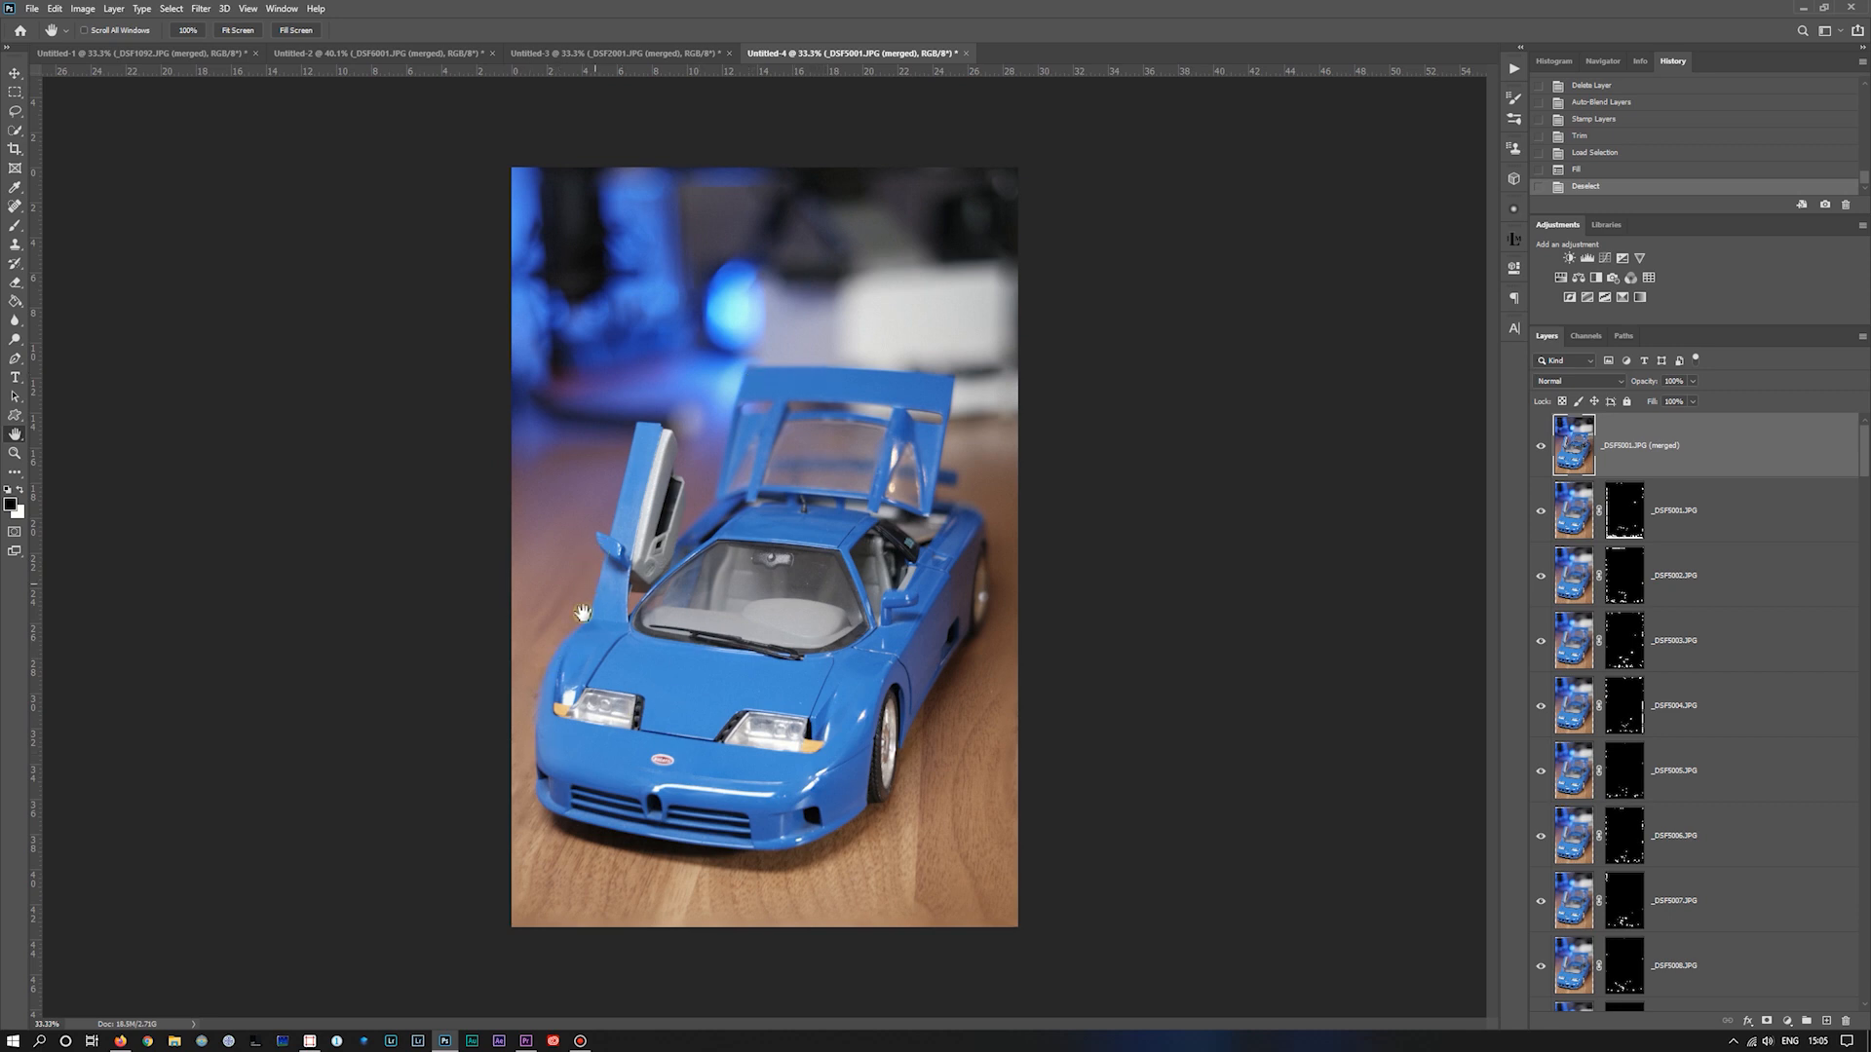
mouse_move(608, 564)
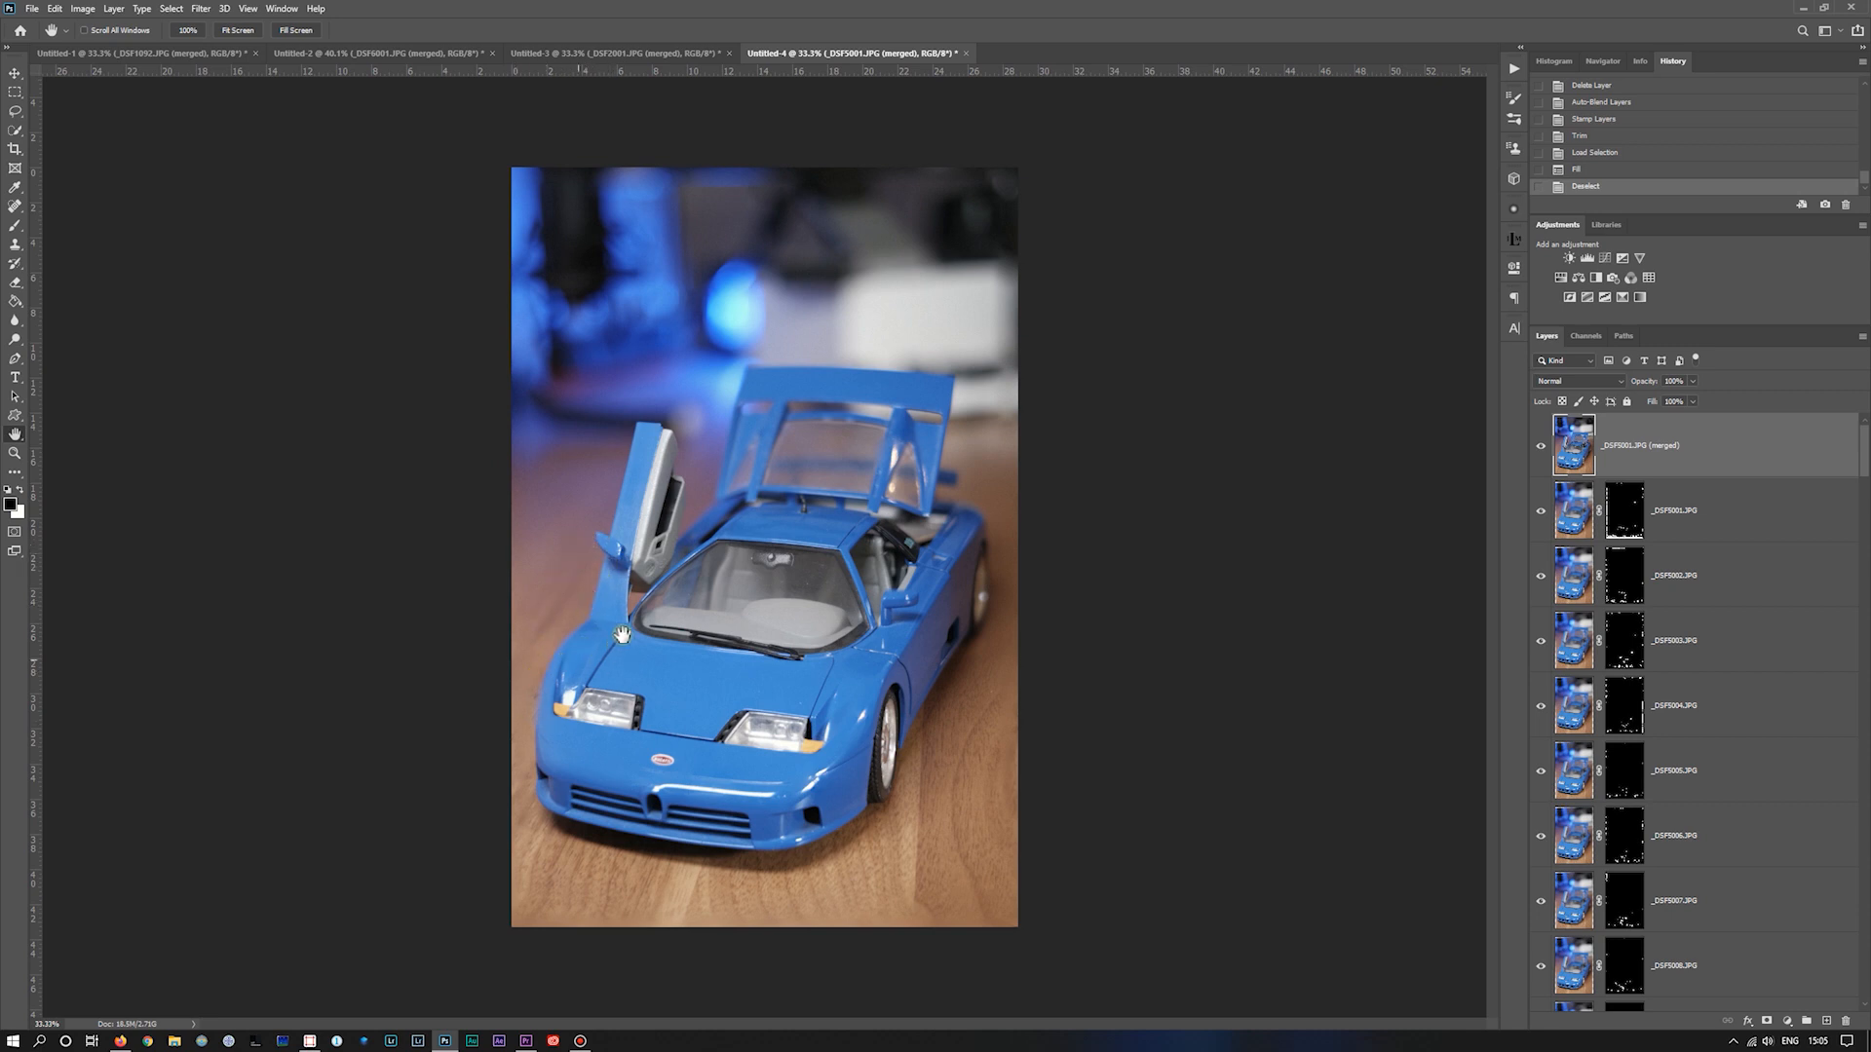
mouse_move(611, 617)
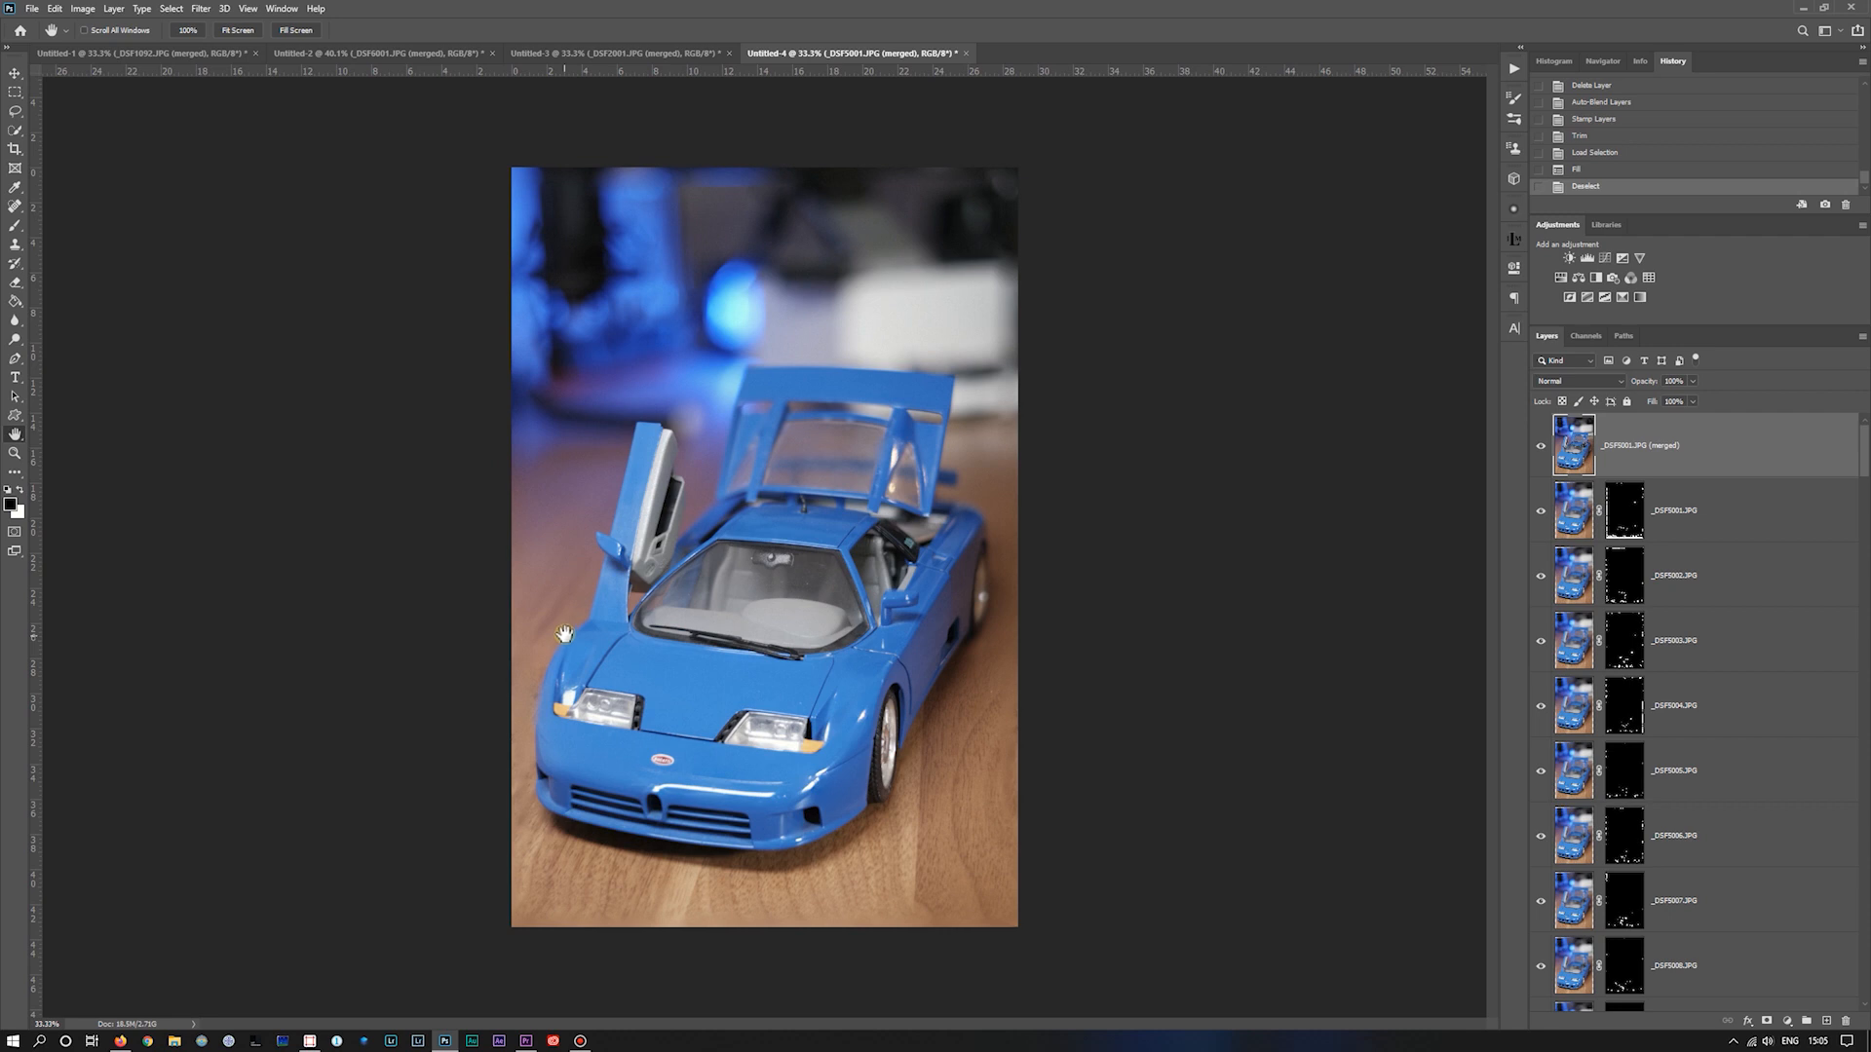
mouse_move(835, 373)
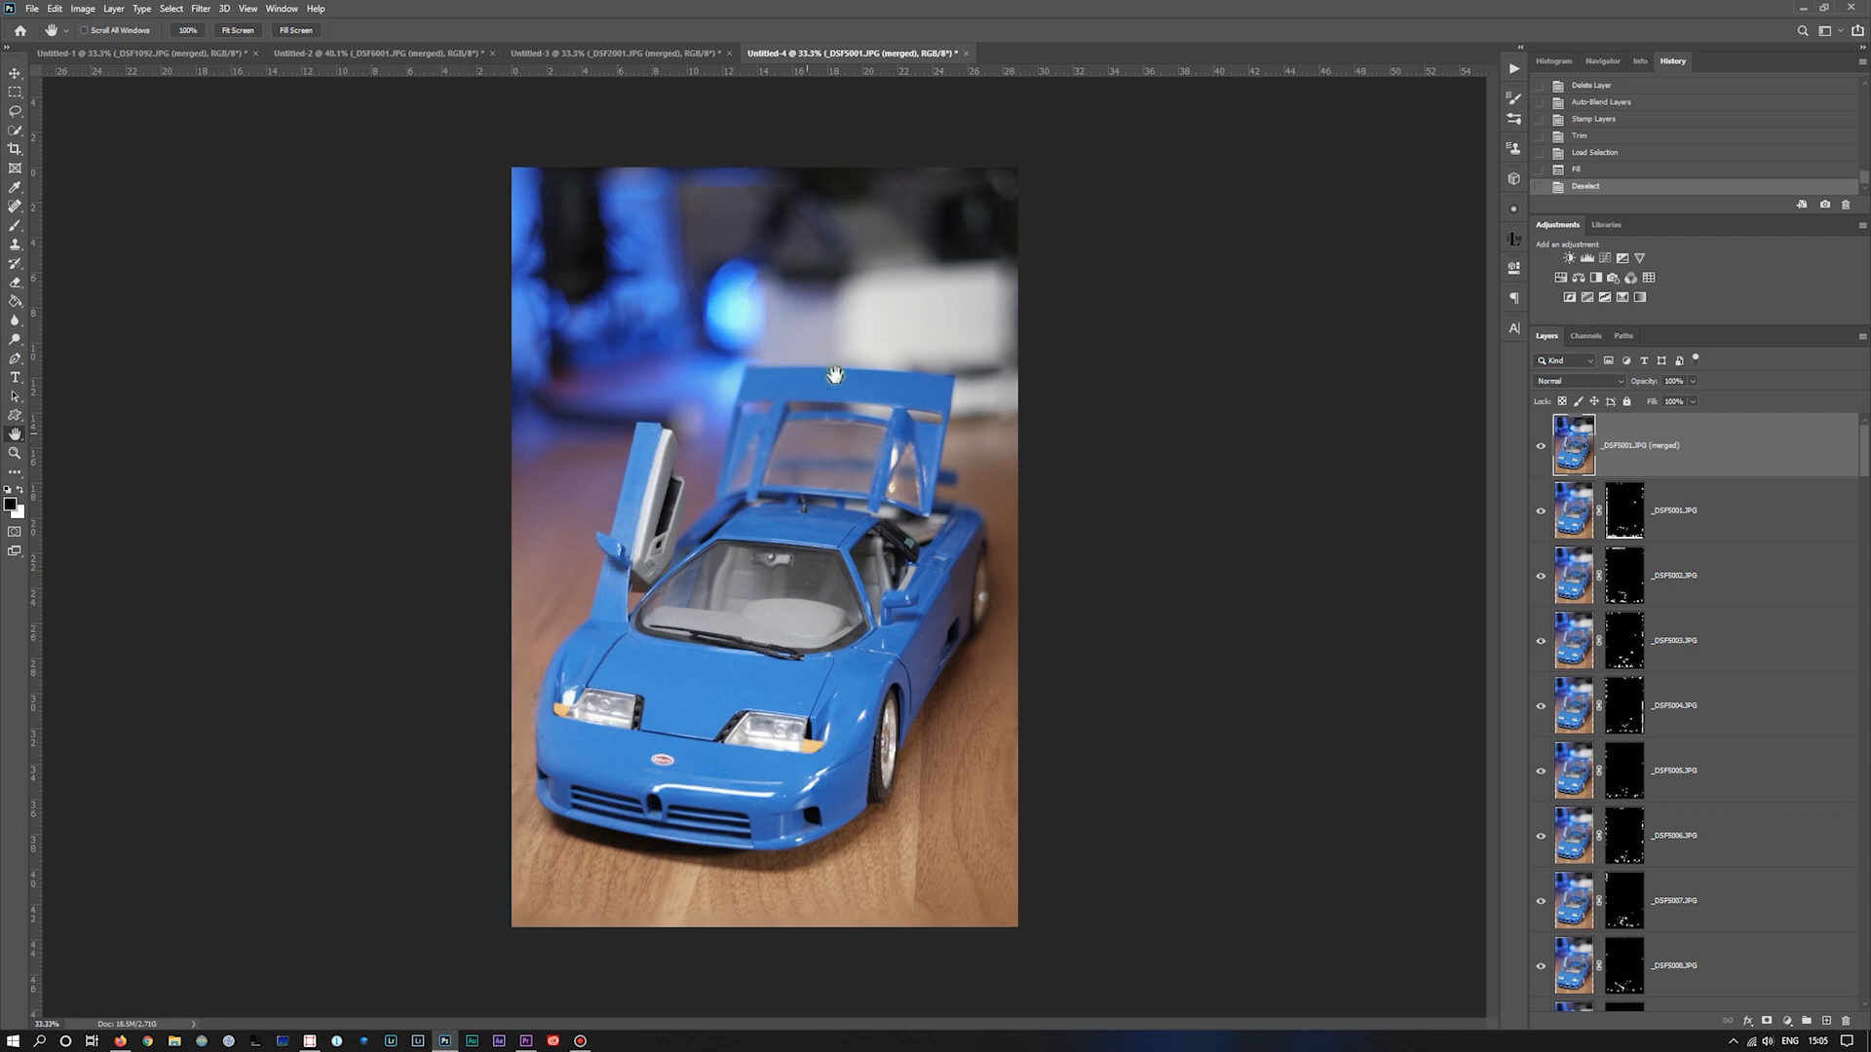
mouse_move(1049, 425)
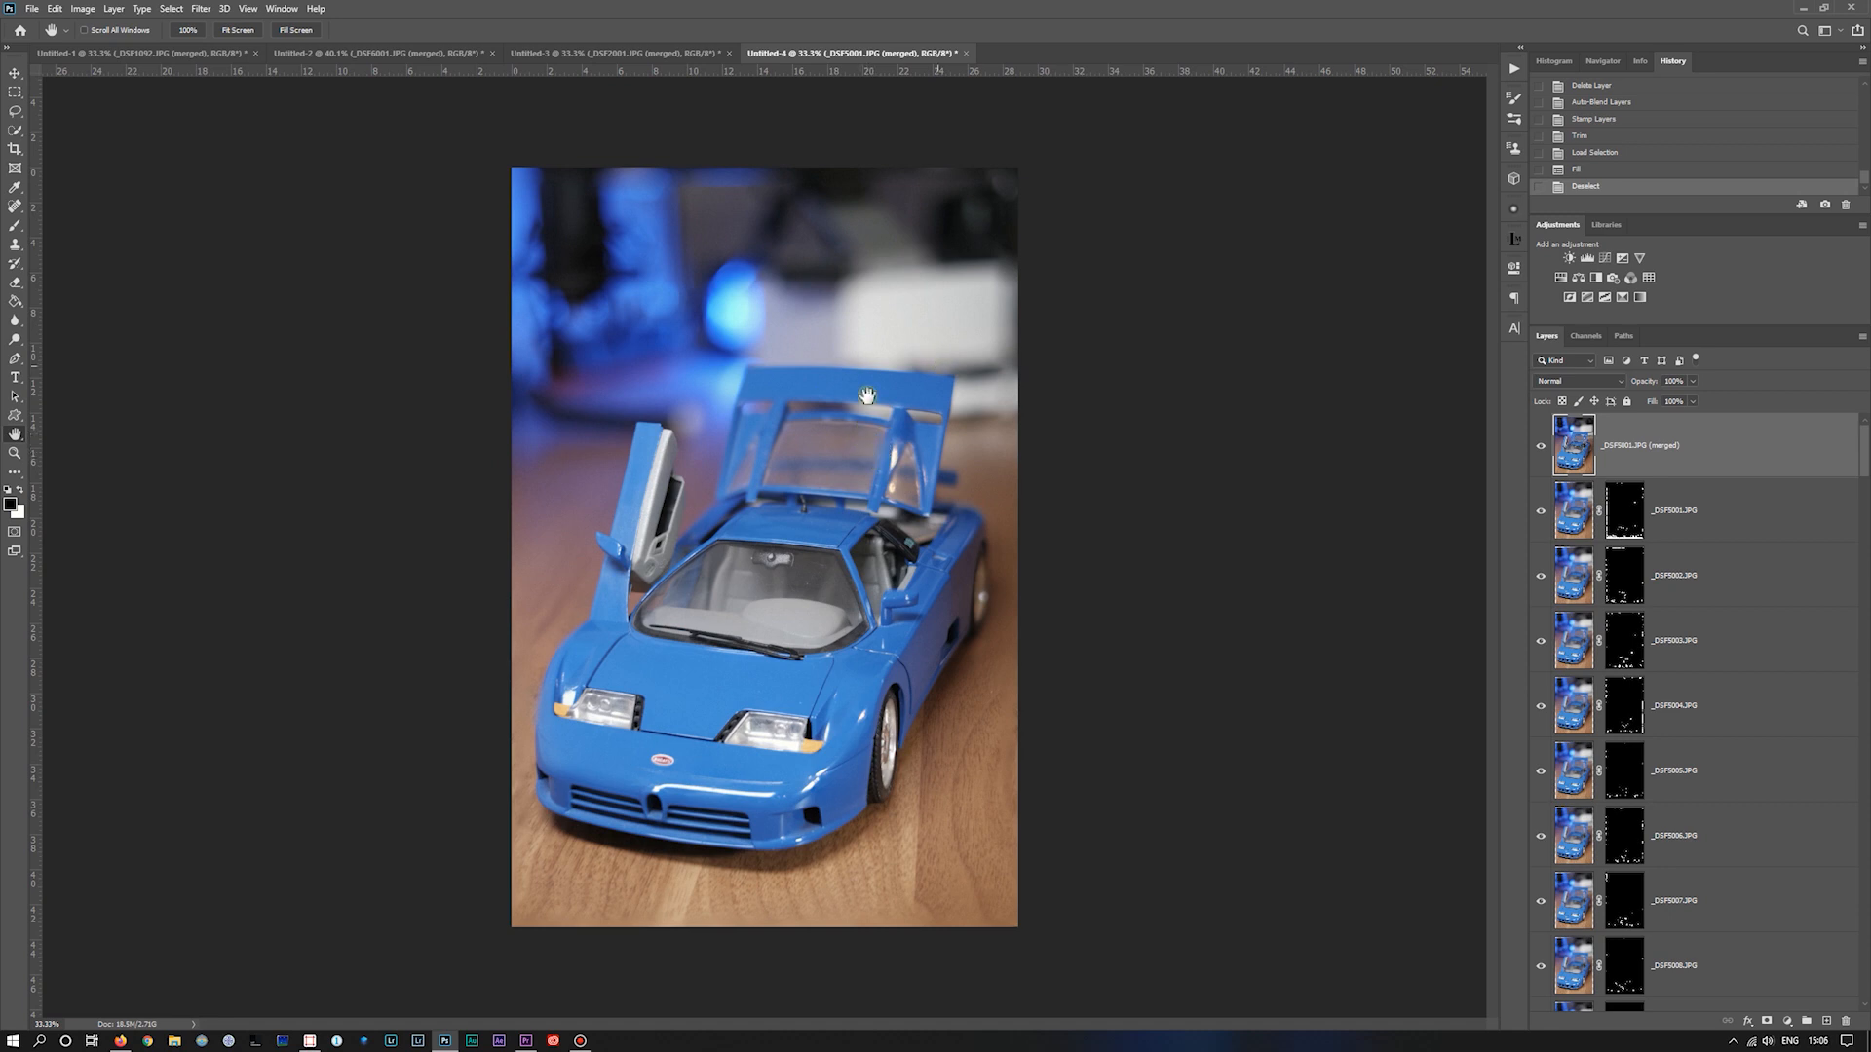
mouse_move(578, 629)
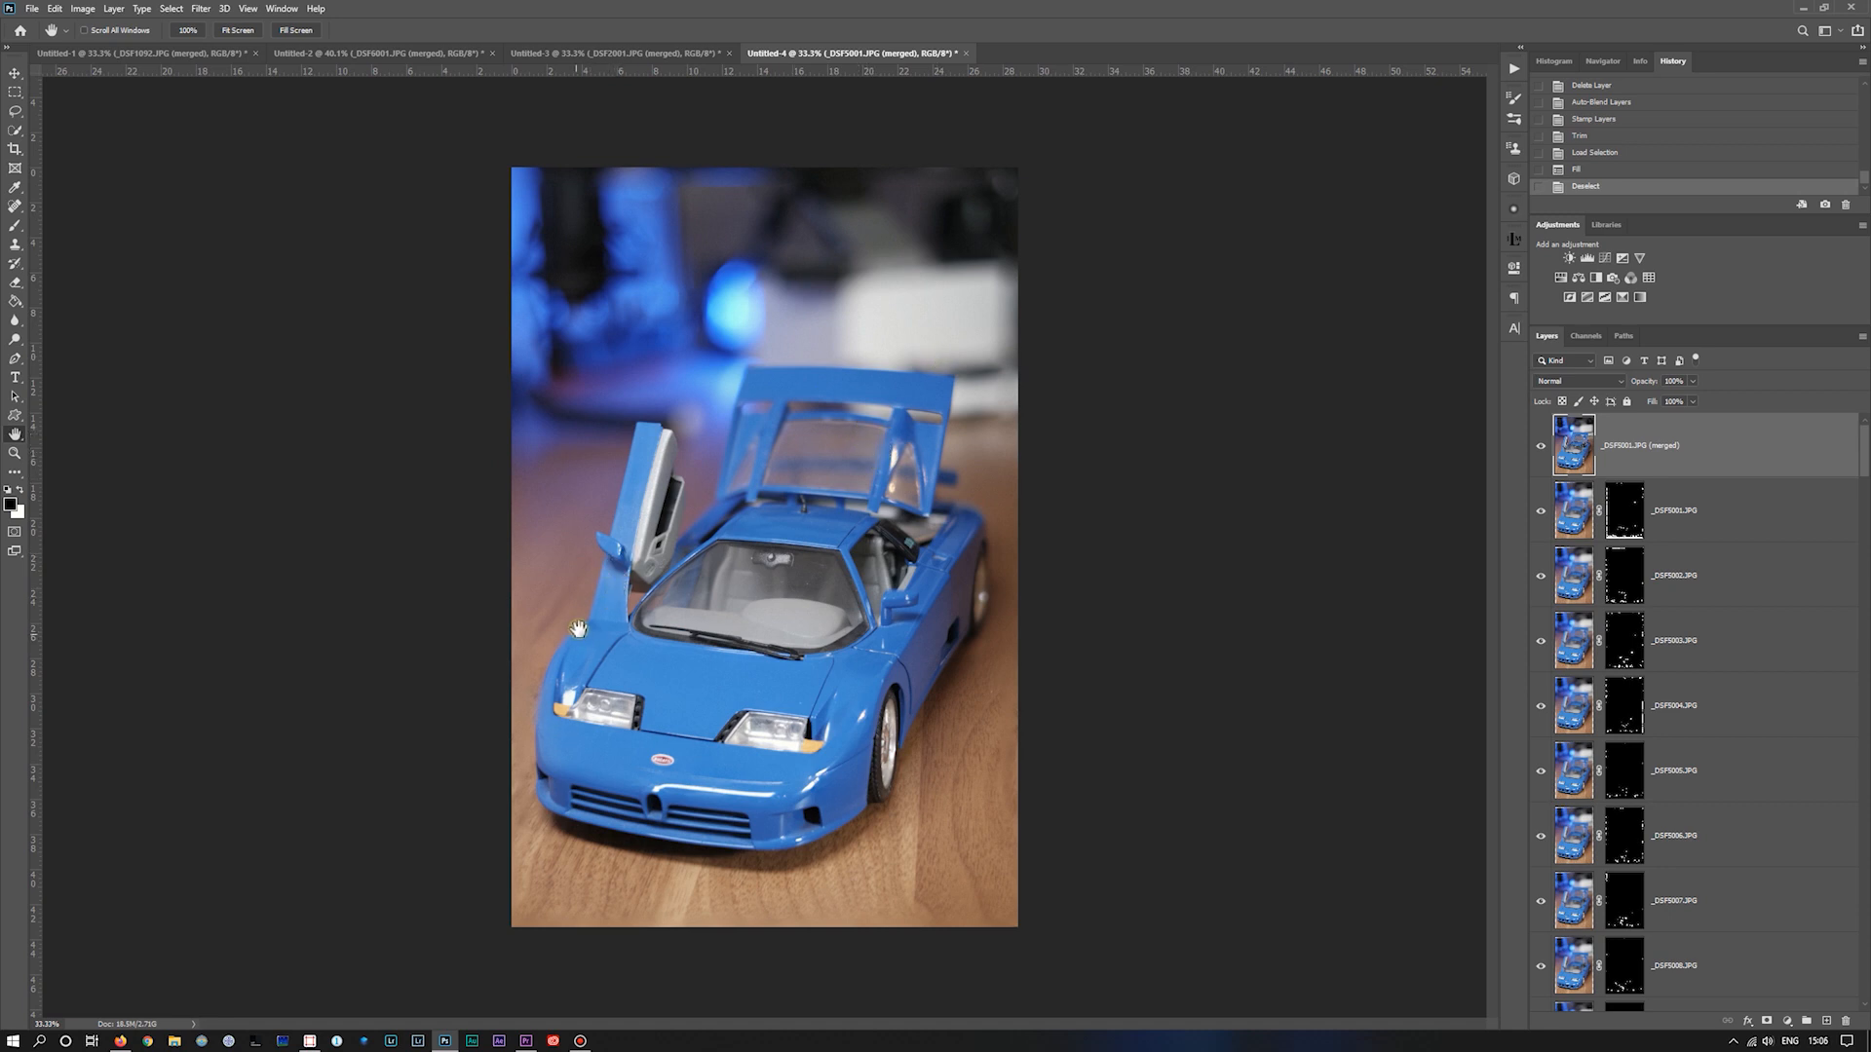